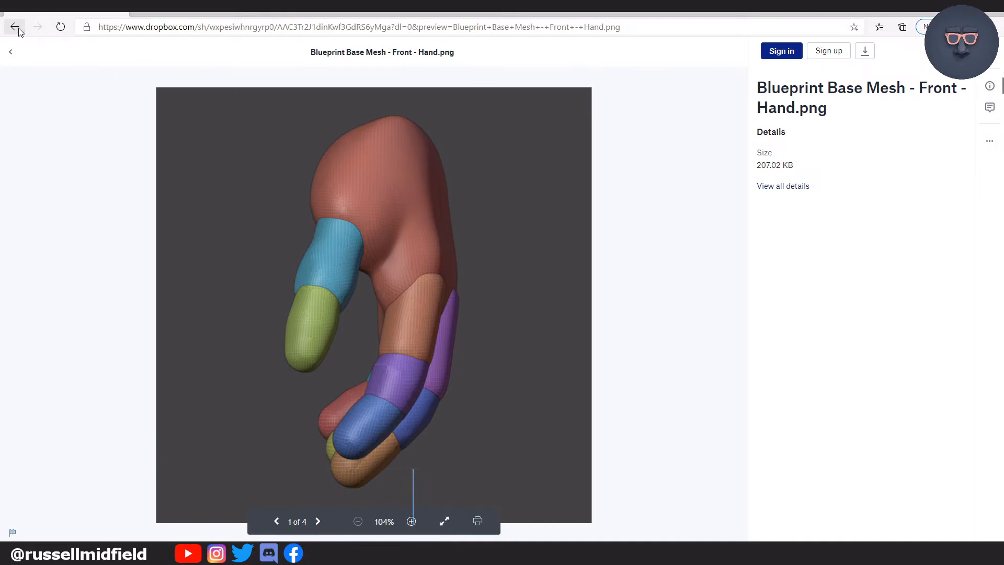
- Leave the Dropbox hand blueprint preview and switch over to Blender
{"action": "left_click", "coordinate": [318, 521]}
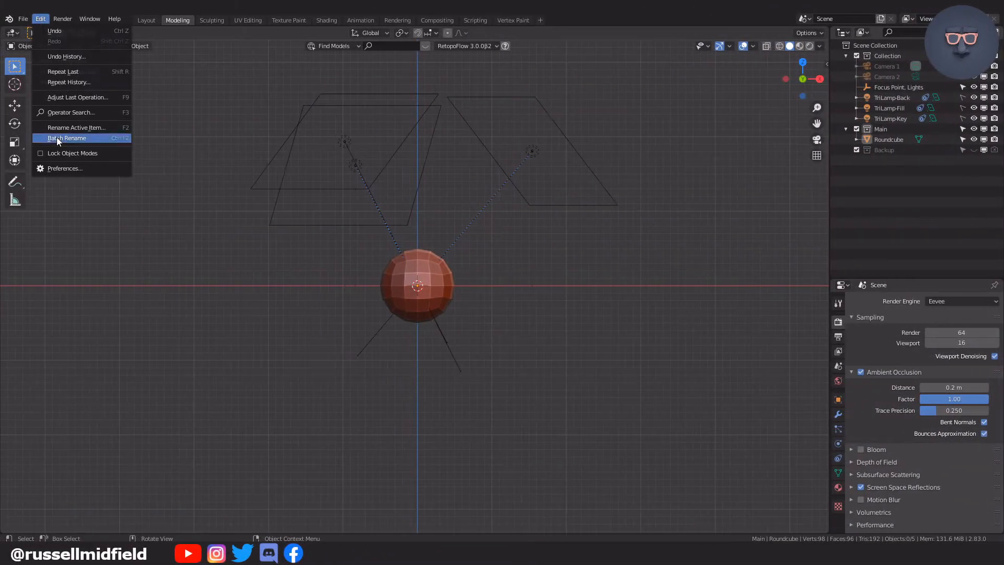
- Enable the Add Mesh: Extra Objects and Bool Tool add-ons and set new objects to align to view
{"action": "left_click", "coordinate": [65, 168]}
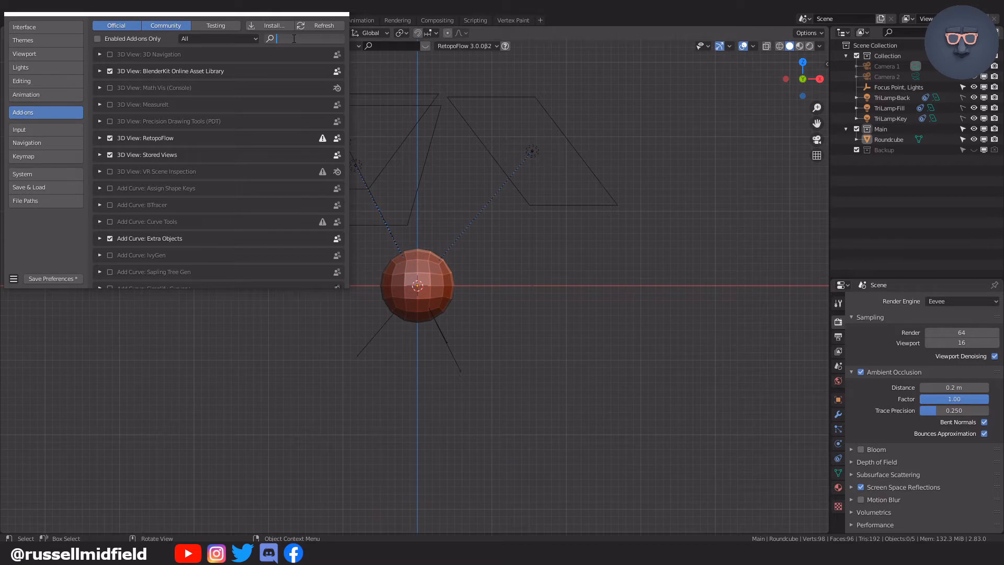
{"action": "type", "text": "extra"}
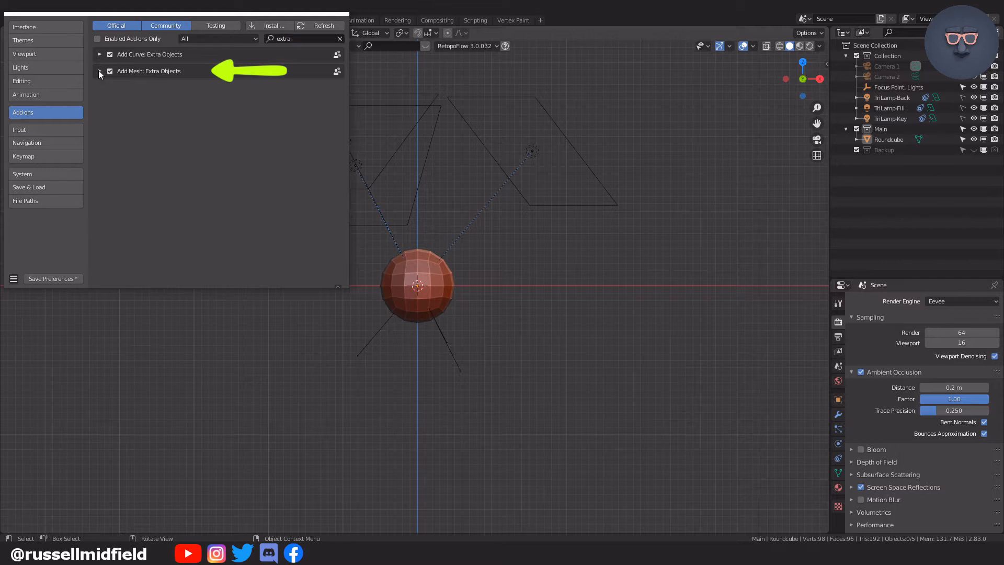
{"action": "left_click", "coordinate": [100, 70]}
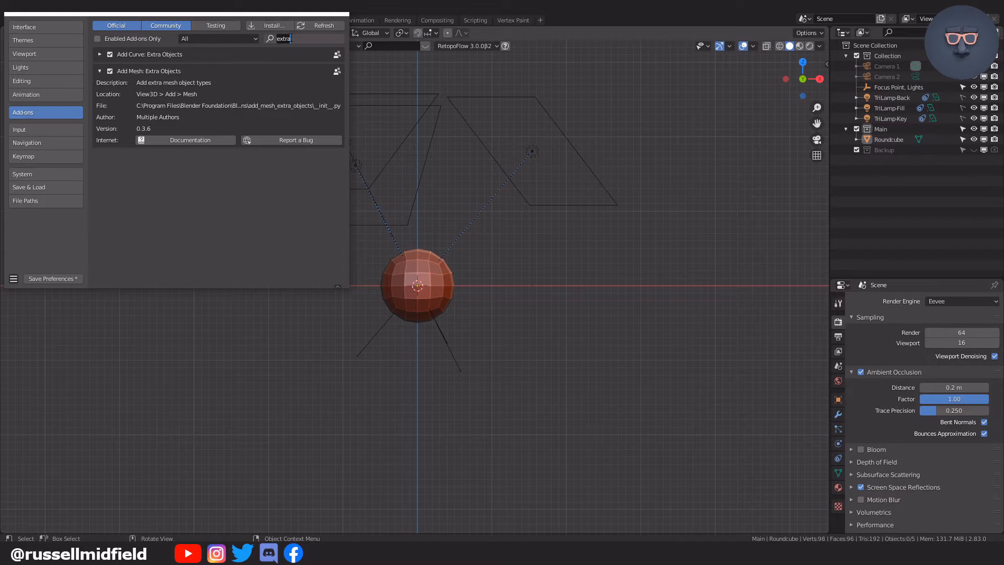
{"action": "type", "text": "bool"}
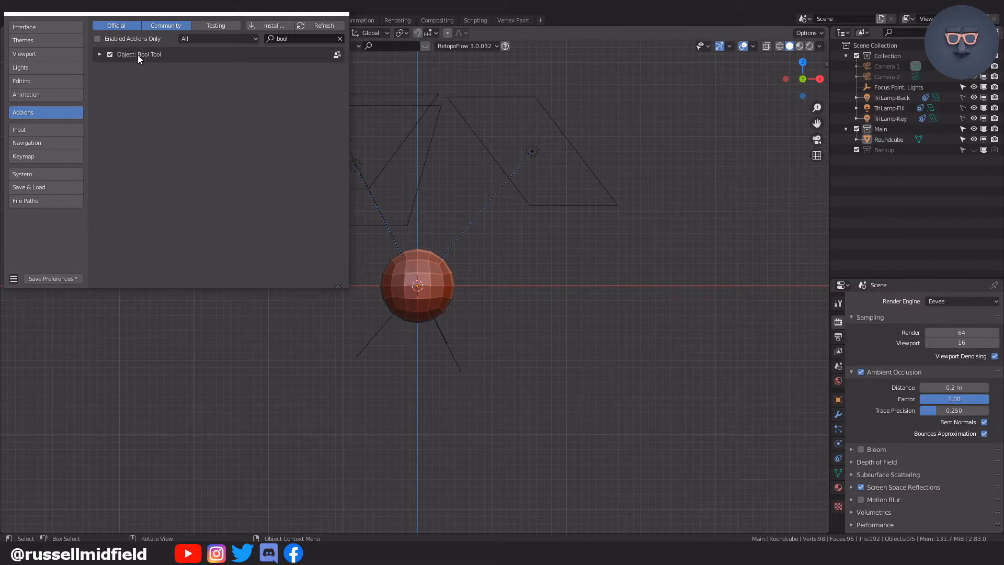
{"action": "mouse_move", "coordinate": [148, 70]}
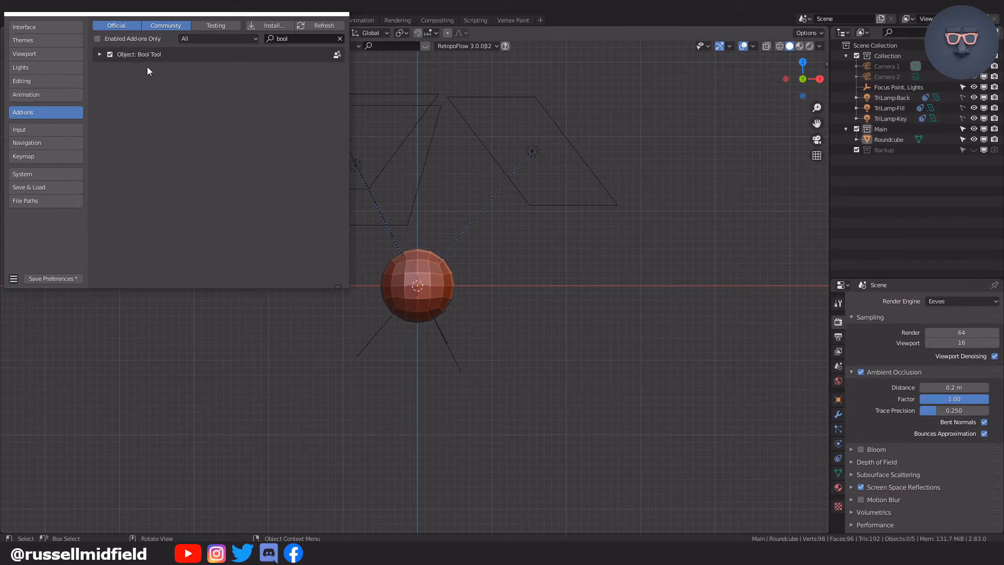
{"action": "left_click", "coordinate": [22, 80]}
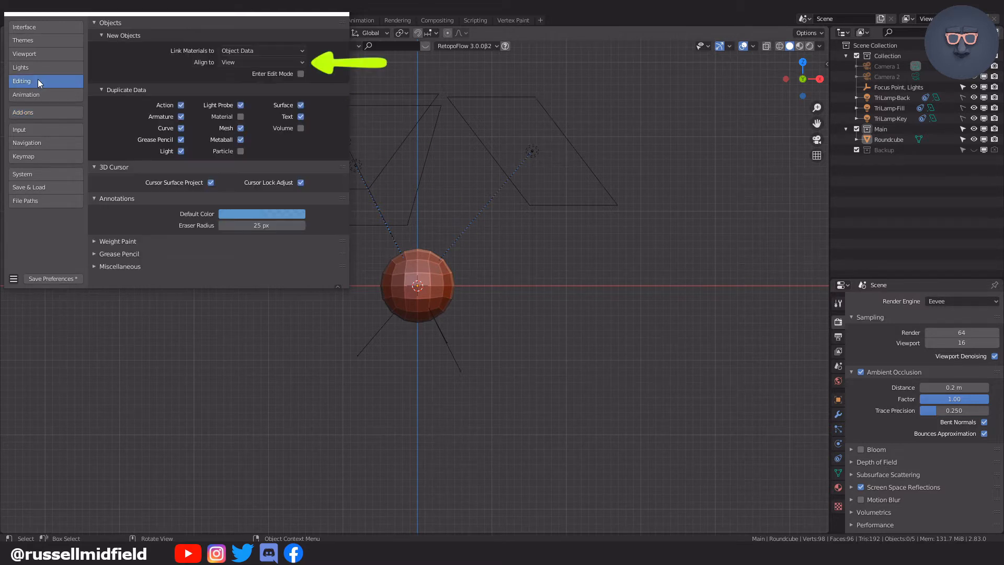
{"action": "mouse_move", "coordinate": [245, 70]}
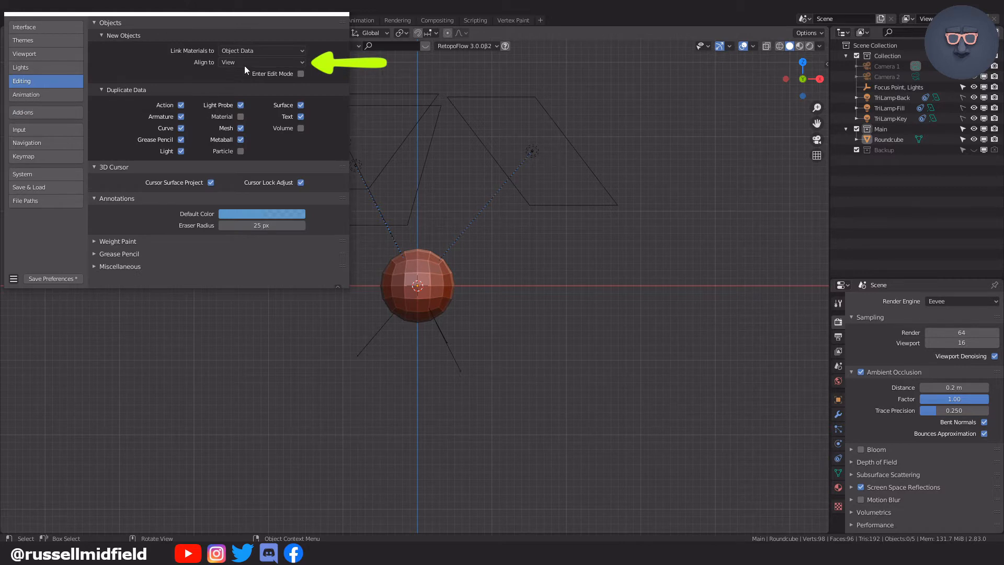
{"action": "mouse_move", "coordinate": [262, 61]}
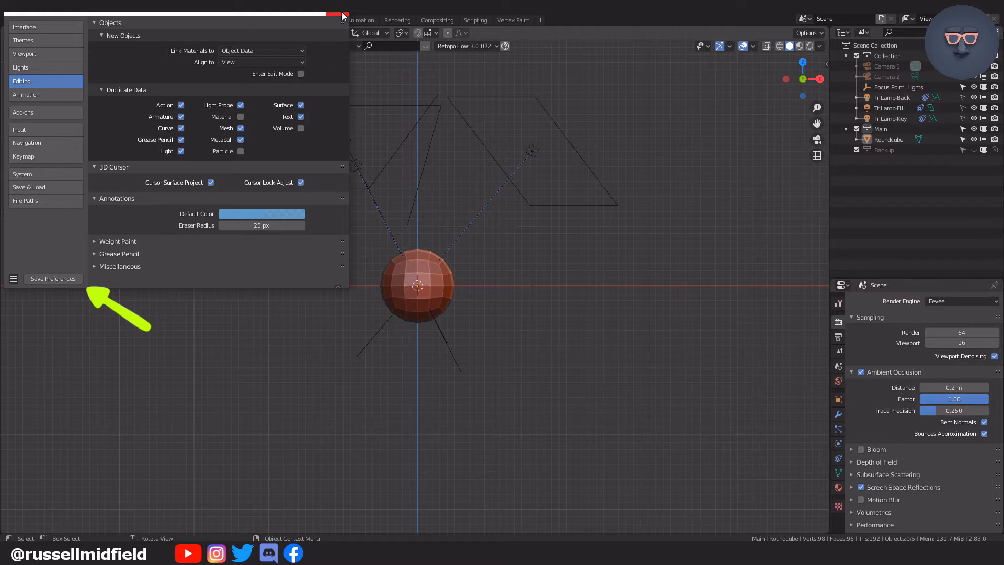
{"action": "mouse_move", "coordinate": [335, 13]}
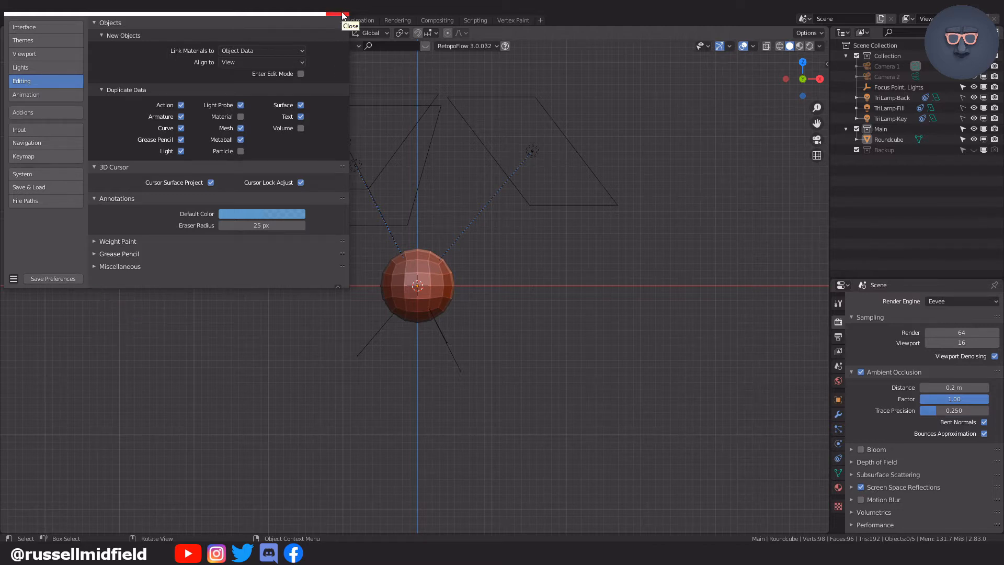
- Load the Front and Side hand blueprint PNGs as crossing reference images at the origin
{"action": "left_click", "coordinate": [337, 14]}
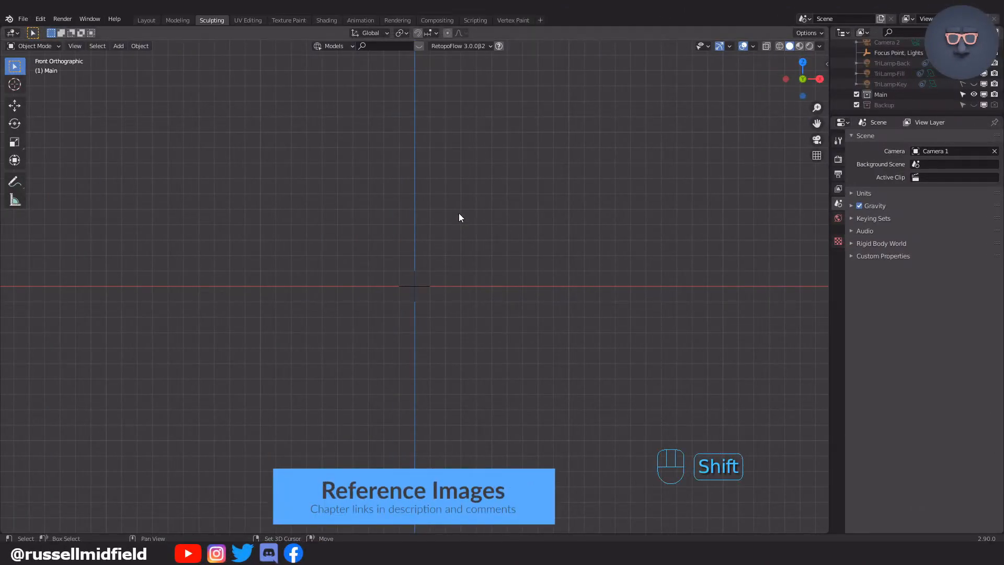
{"action": "key", "text": "shift+a"}
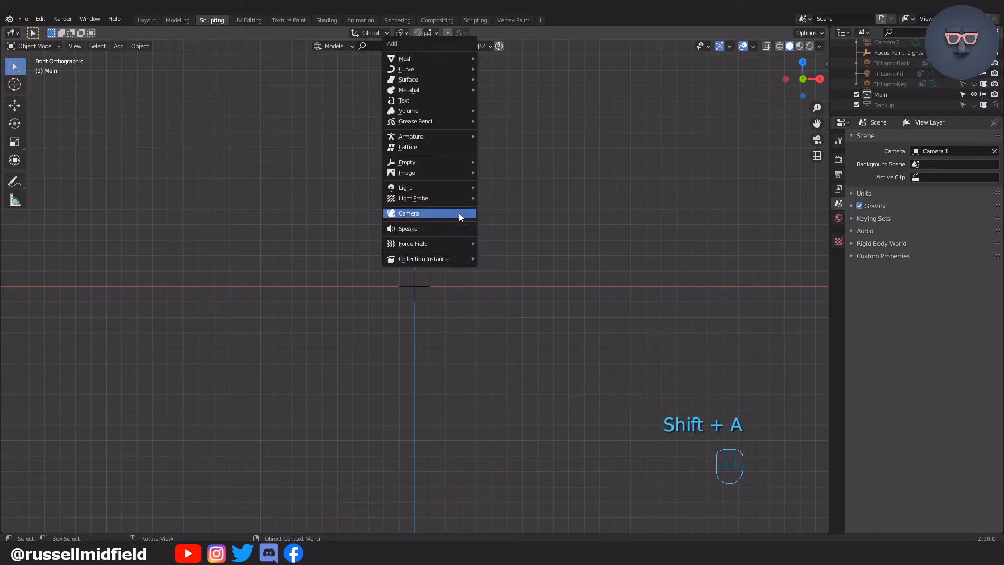
{"action": "mouse_move", "coordinate": [428, 173]}
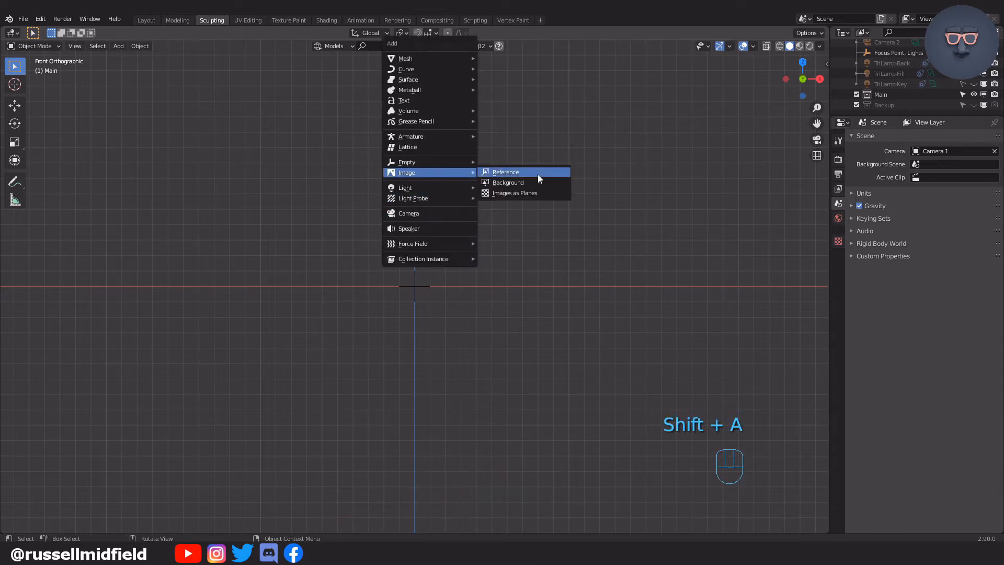
{"action": "left_click", "coordinate": [505, 171]}
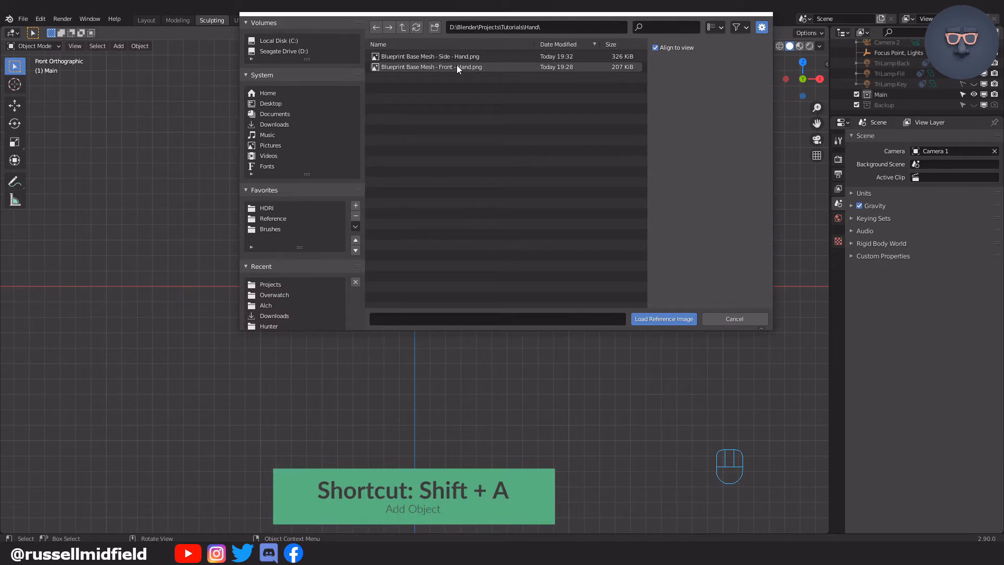
{"action": "left_click", "coordinate": [663, 319]}
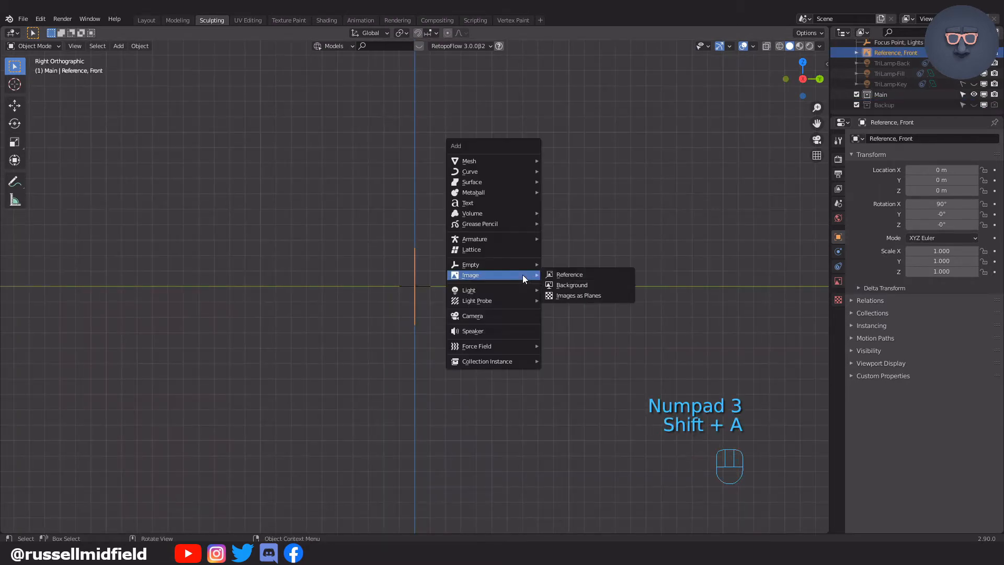
{"action": "left_click", "coordinate": [568, 274]}
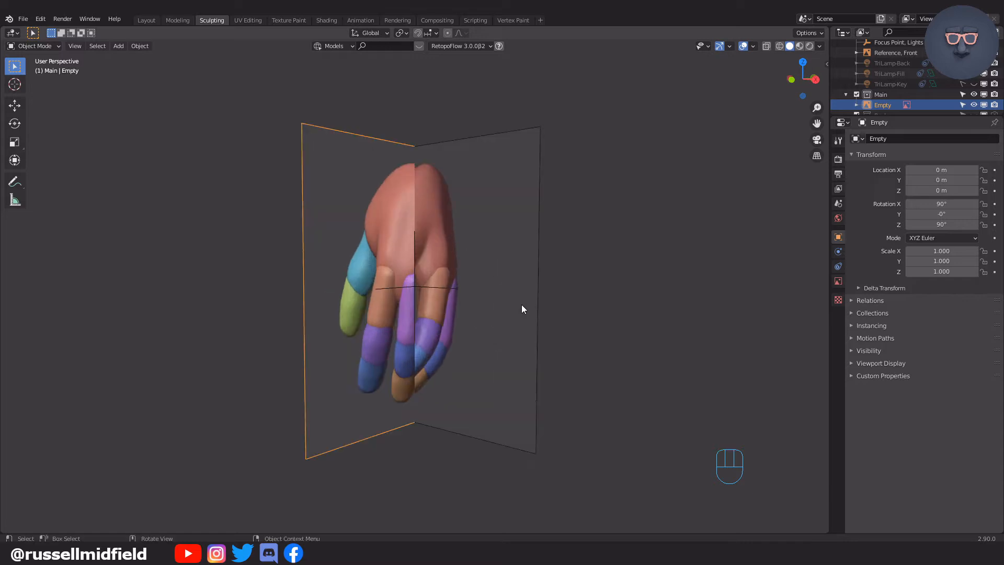
{"action": "scroll", "scroll_direction": "down", "scroll_amount": 3}
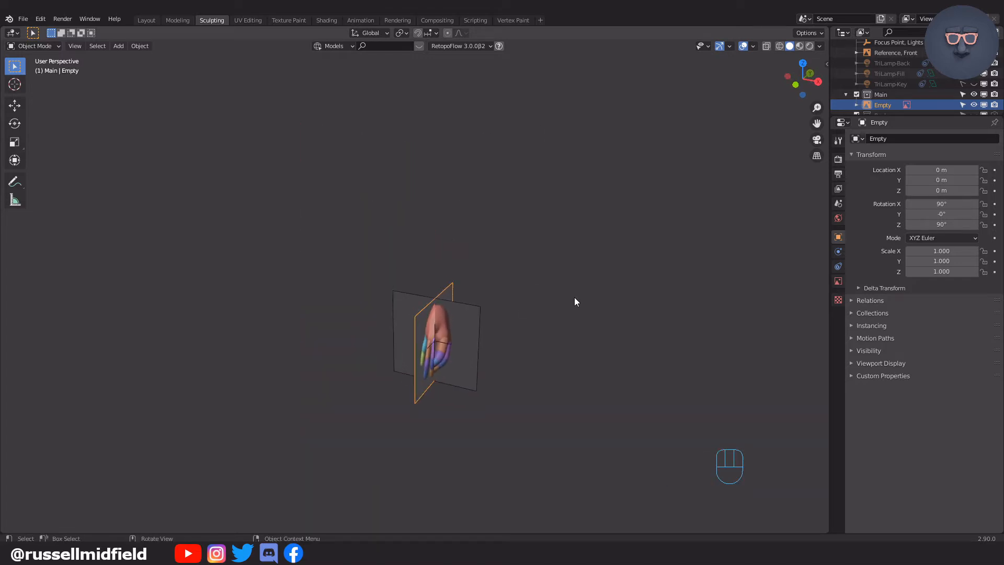
- Move the front reference apart and give both reference images 0.5 opacity transparency
{"action": "key", "text": "g"}
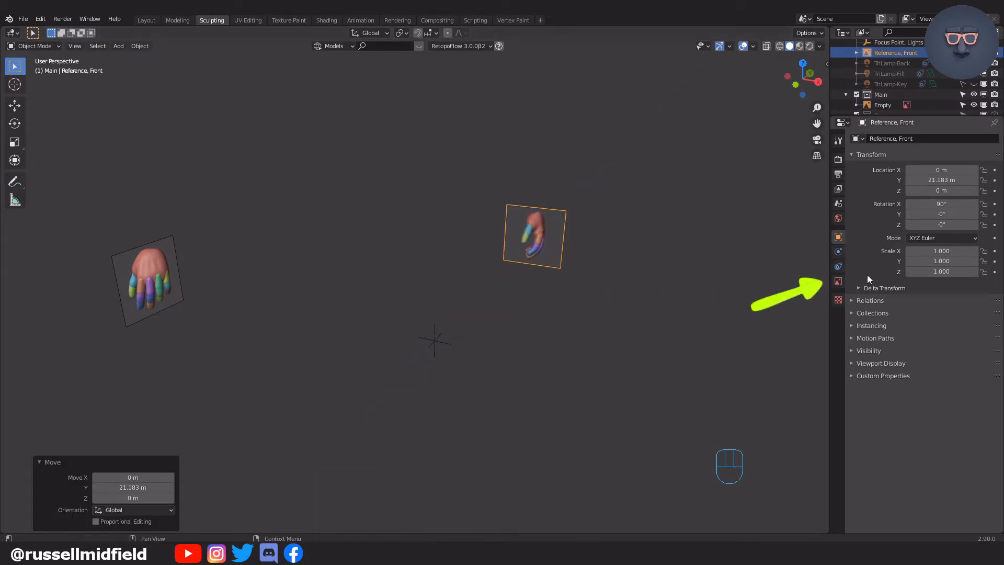
{"action": "left_click", "coordinate": [838, 280]}
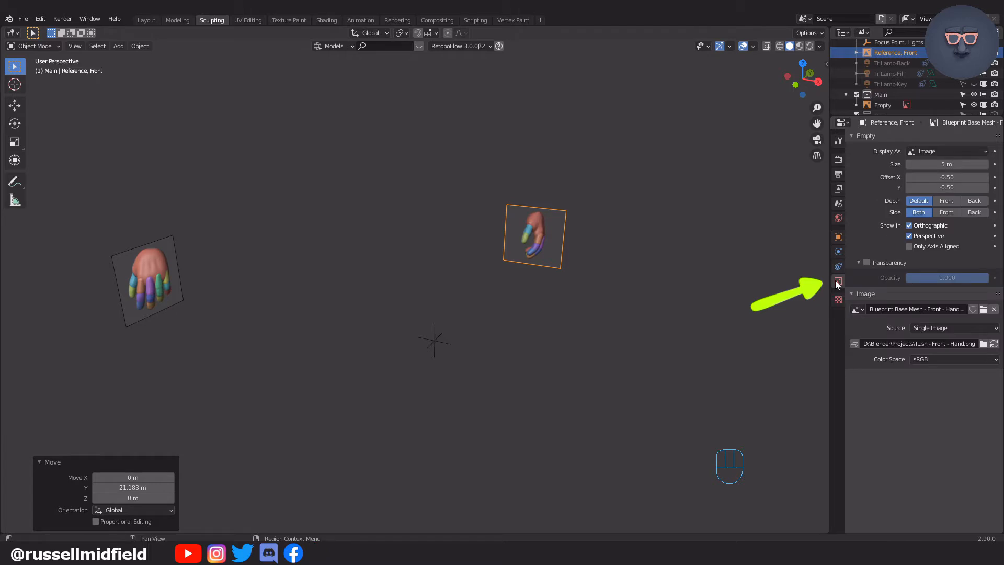
{"action": "left_click", "coordinate": [866, 263]}
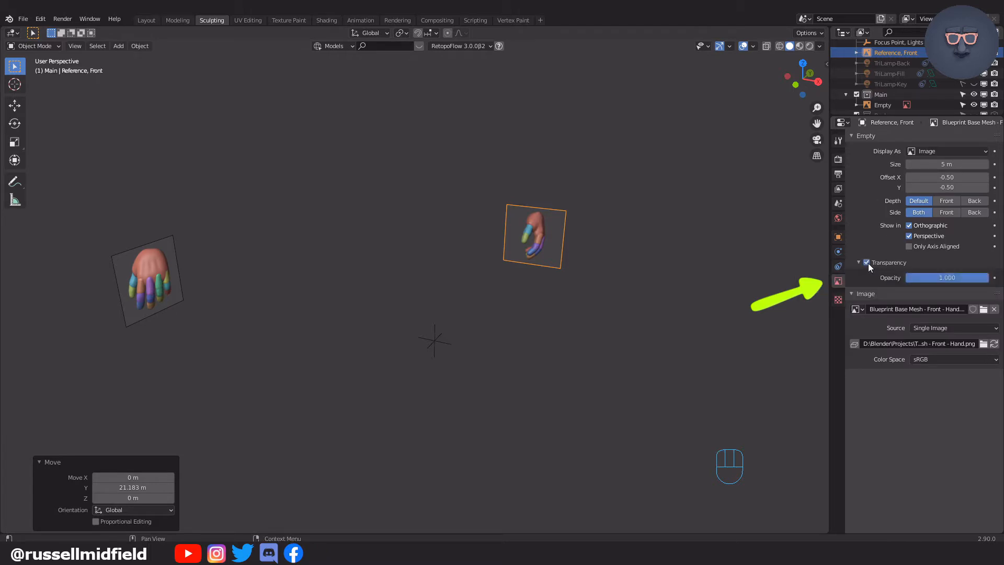
{"action": "double_click", "coordinate": [946, 277]}
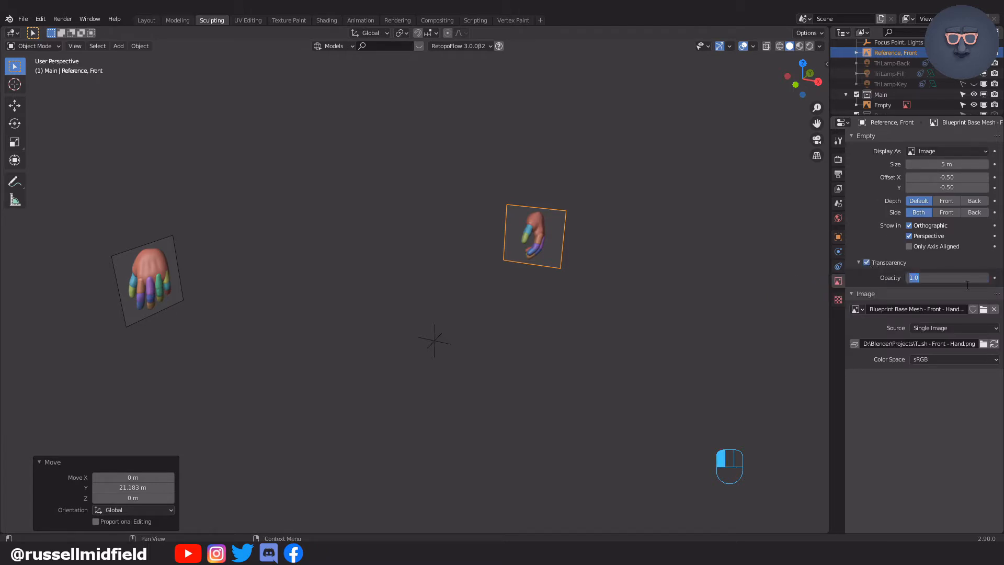
{"action": "left_click_drag", "start_coordinate": [947, 277], "coordinate": [931, 277]}
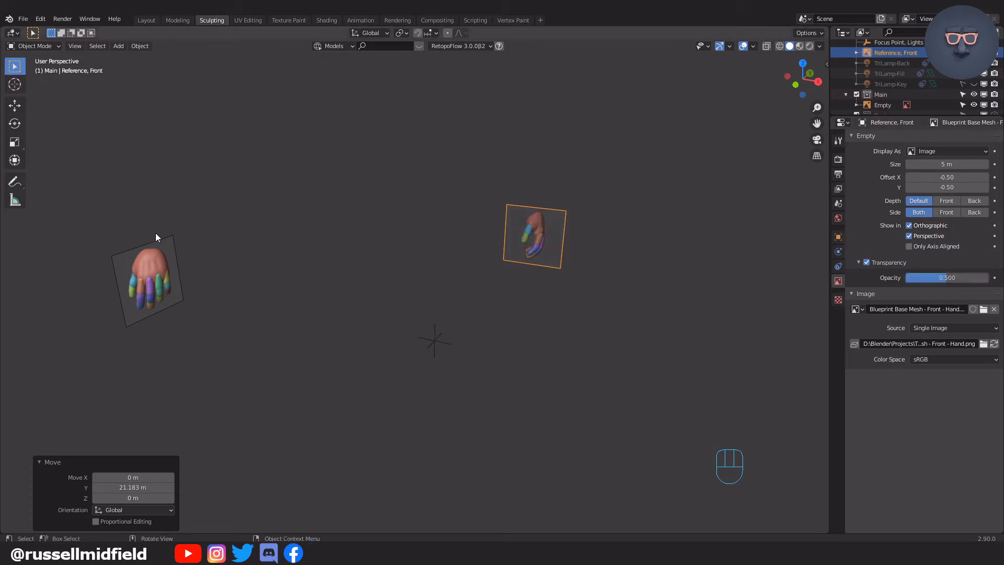
{"action": "key", "text": "Tab"}
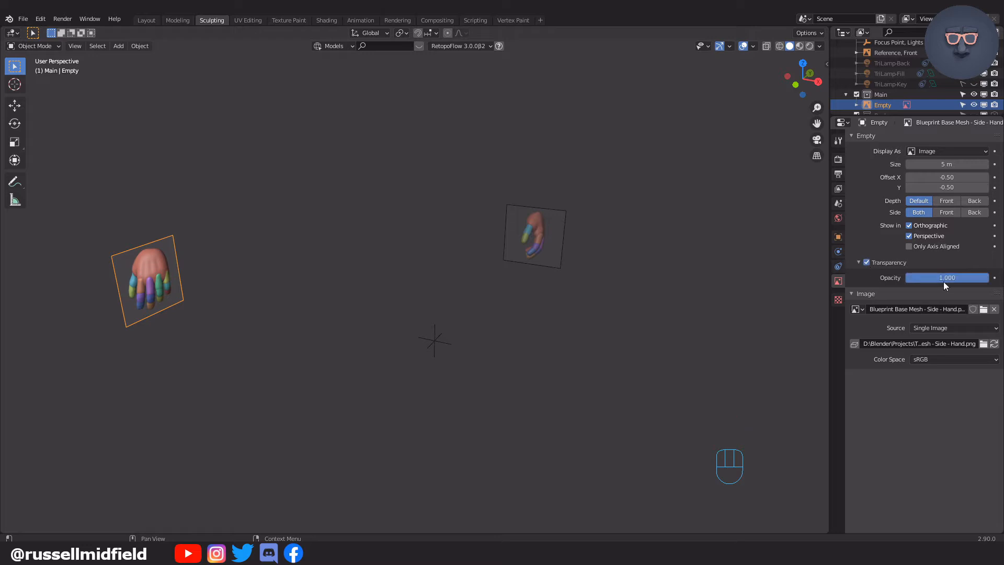
{"action": "left_click_drag", "start_coordinate": [960, 277], "coordinate": [947, 277]}
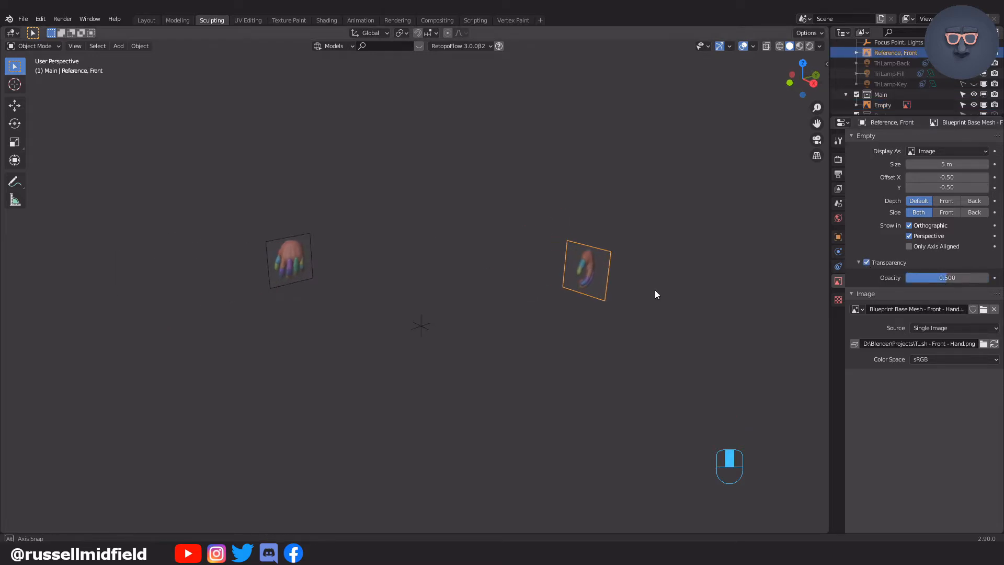
- Show the front image only from its front side and hide it in perspective views
{"action": "left_click_drag", "start_coordinate": [655, 293], "coordinate": [608, 296]}
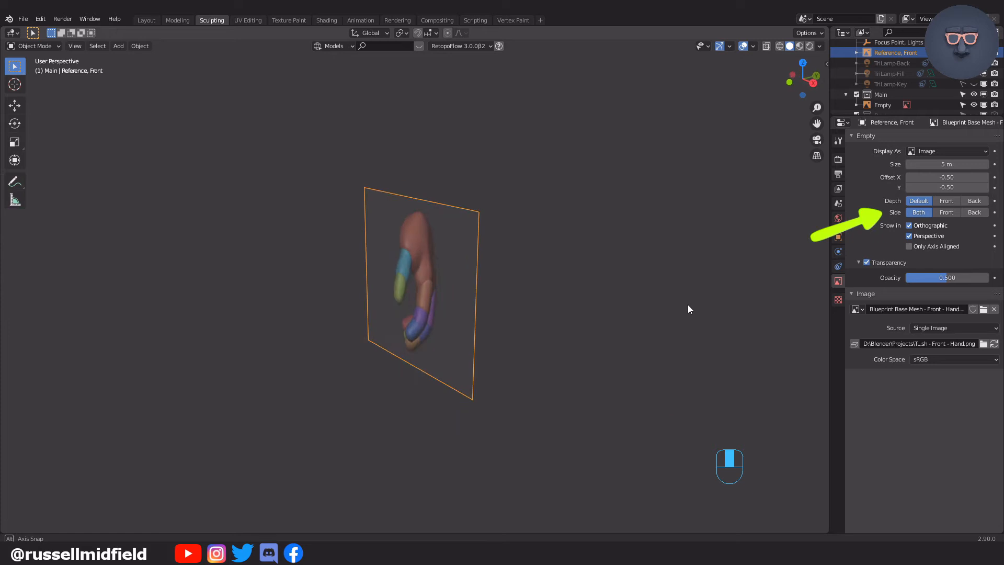
{"action": "left_click", "coordinate": [945, 212]}
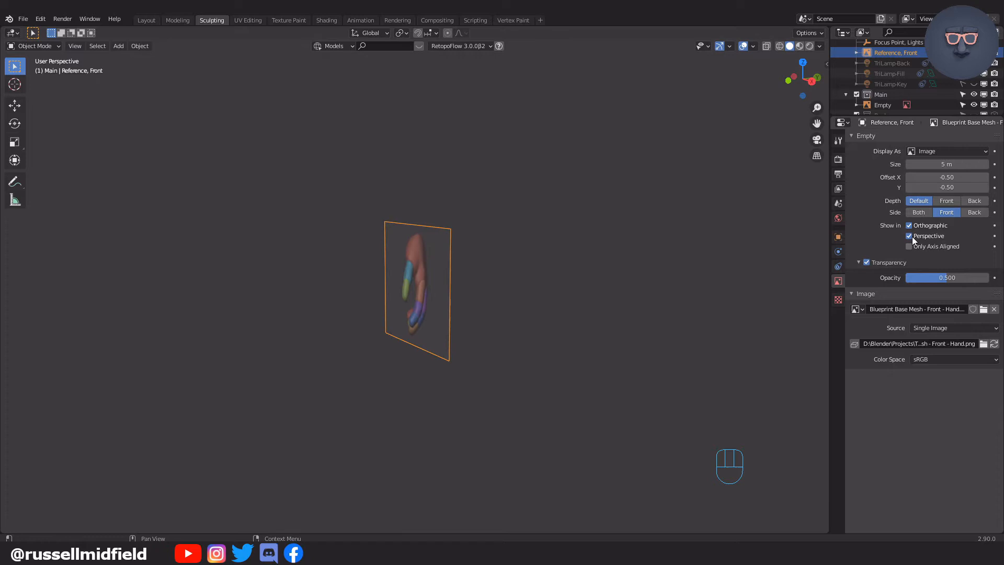
{"action": "left_click", "coordinate": [909, 235]}
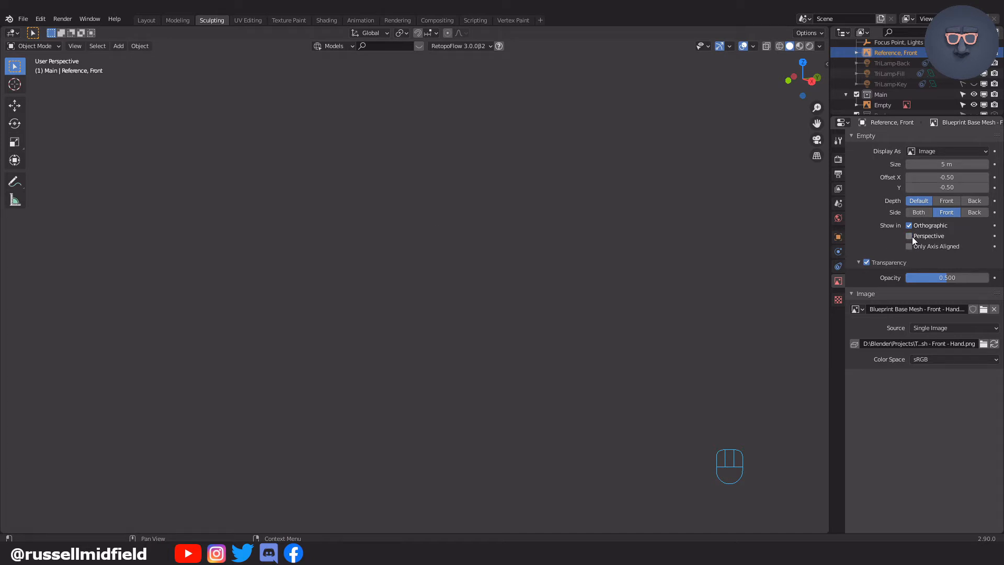
{"action": "key", "text": "KP_1"}
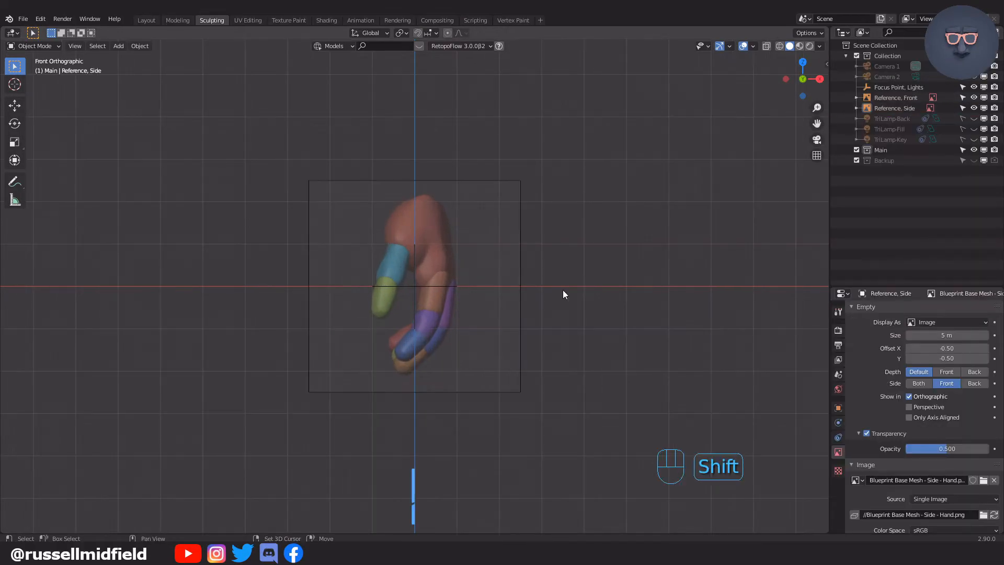
- Add a Round Cube sphere with 16 arc divisions over the palm of the hand reference
{"action": "key", "text": "shift+a"}
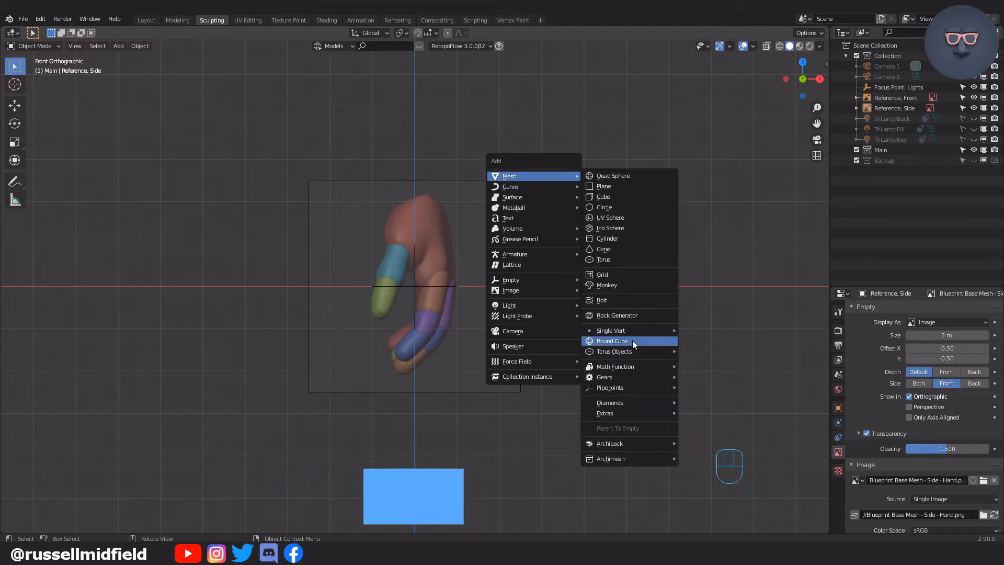
{"action": "left_click", "coordinate": [612, 341]}
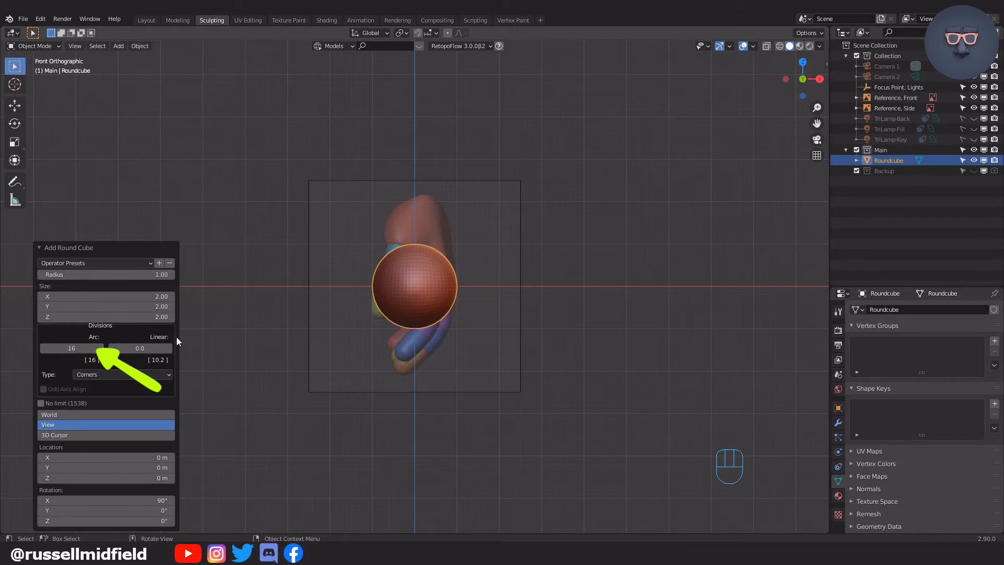
{"action": "mouse_move", "coordinate": [221, 341]}
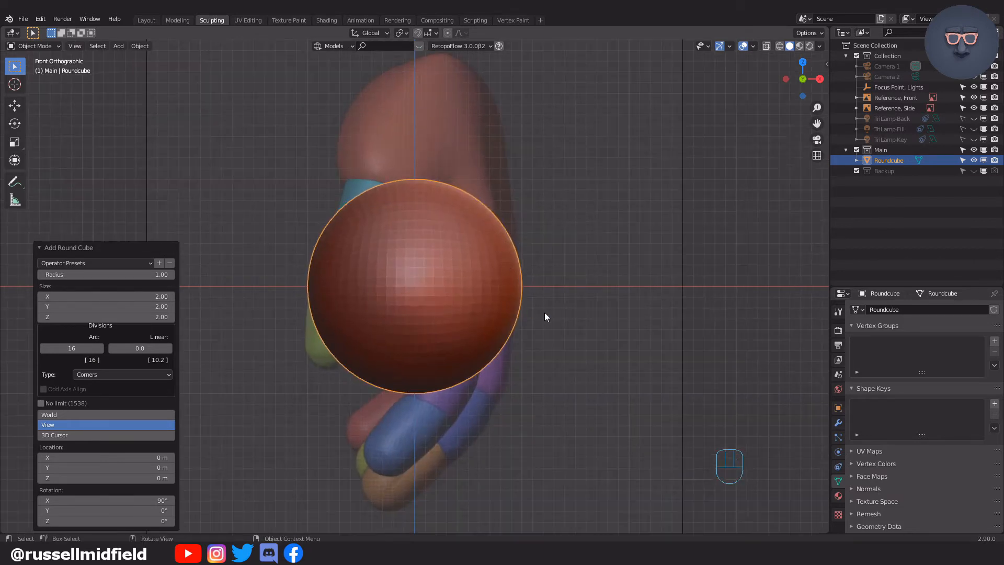
{"action": "key", "text": "ctrl+tab"}
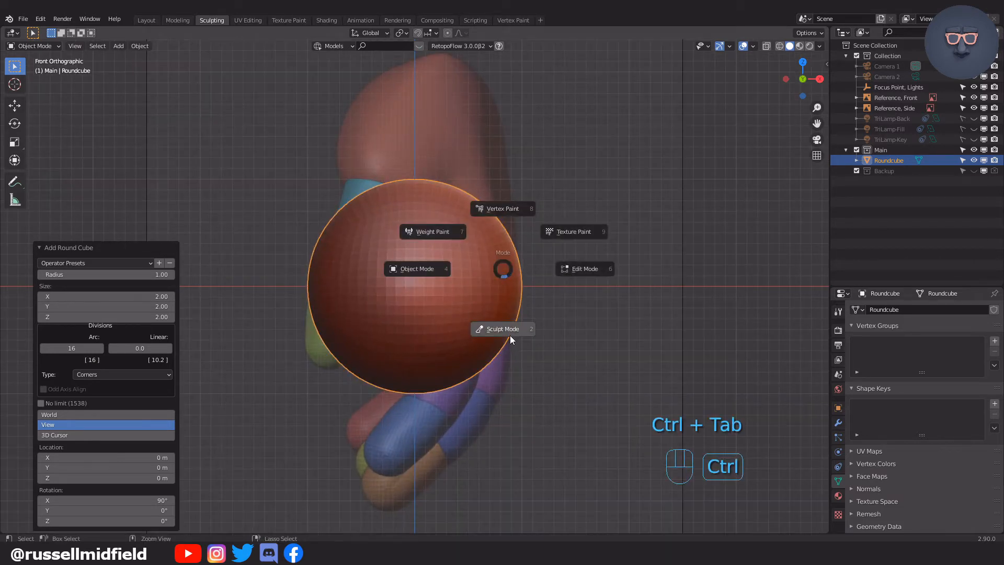
- Enter Sculpt Mode on the sphere with the Elastic Deform brush resized for the palm
{"action": "left_click", "coordinate": [505, 329]}
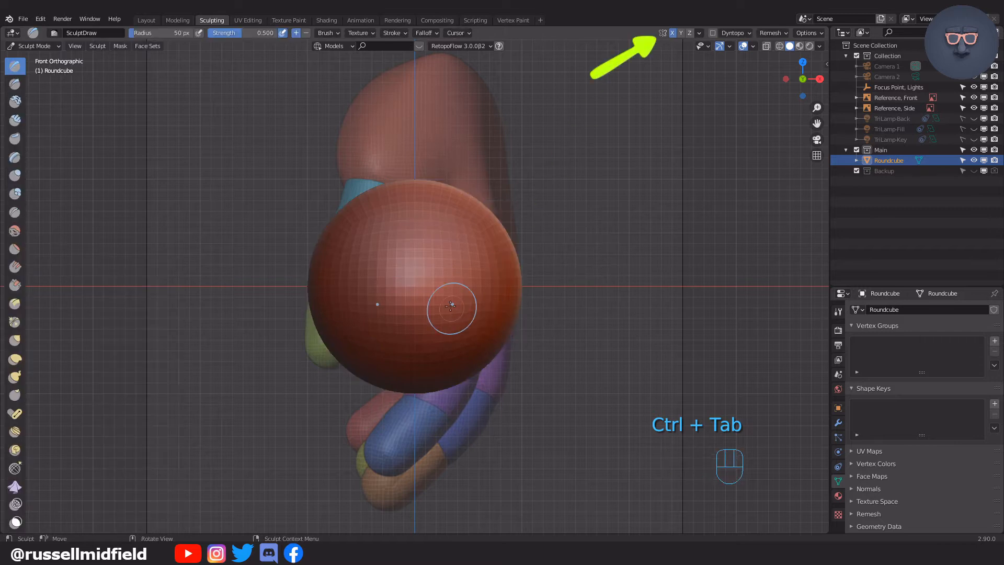
{"action": "key", "text": "f"}
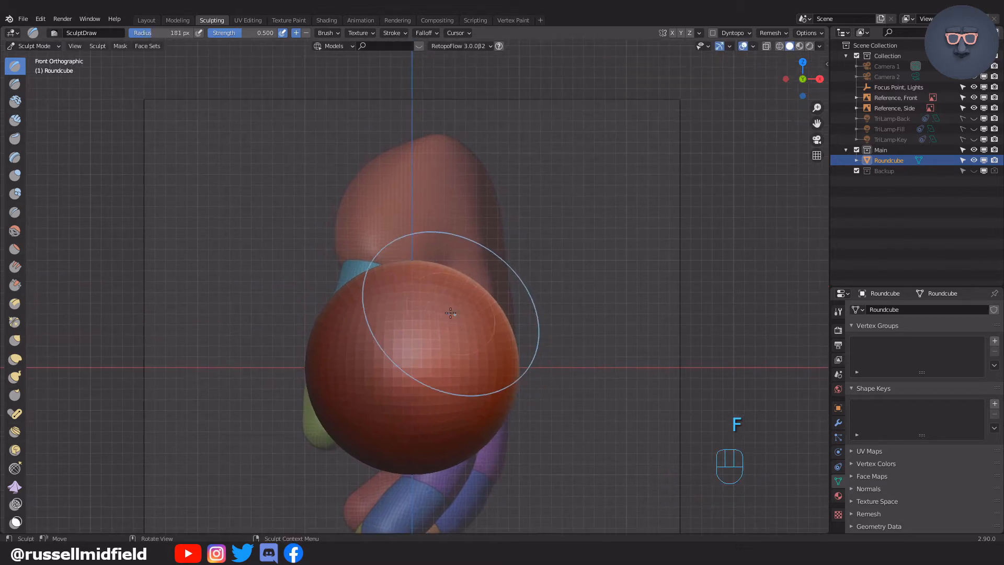
{"action": "left_click", "coordinate": [15, 358]}
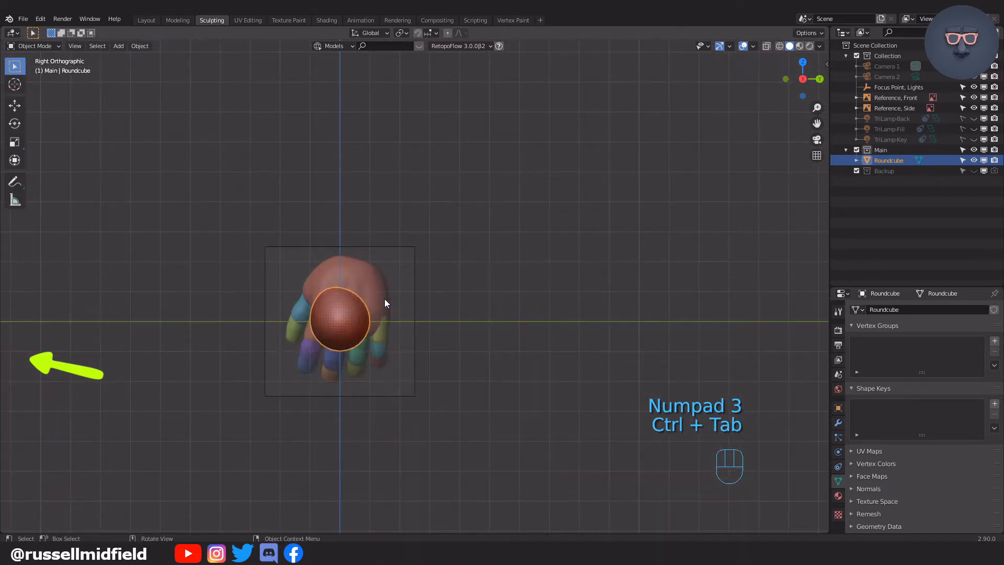
{"action": "key", "text": "ctrl+tab"}
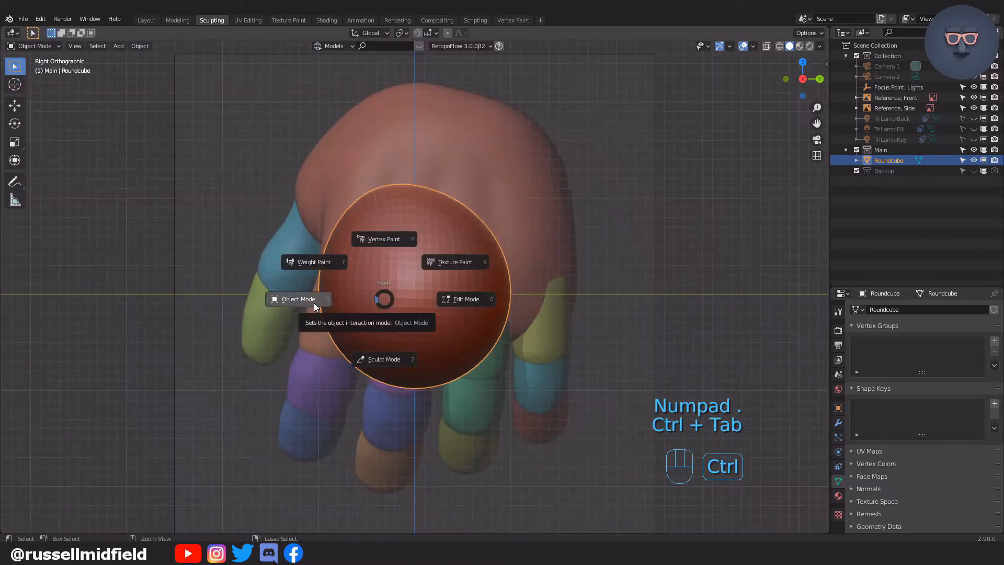
{"action": "left_click", "coordinate": [384, 359]}
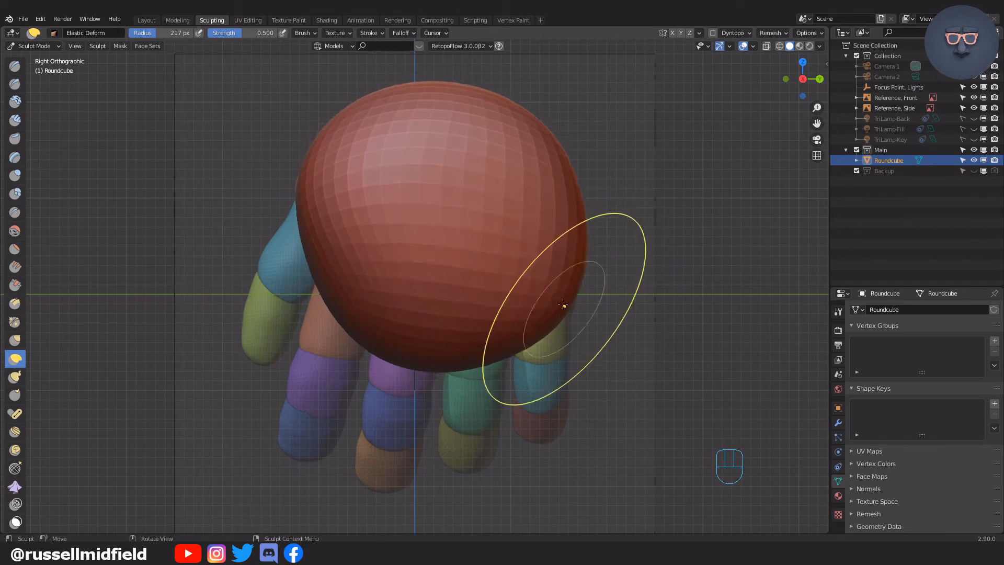
- Pull the sphere into a broad, flat-bottomed palm block, tucking the edge near the thumb
{"action": "left_click_drag", "start_coordinate": [564, 304], "coordinate": [394, 282]}
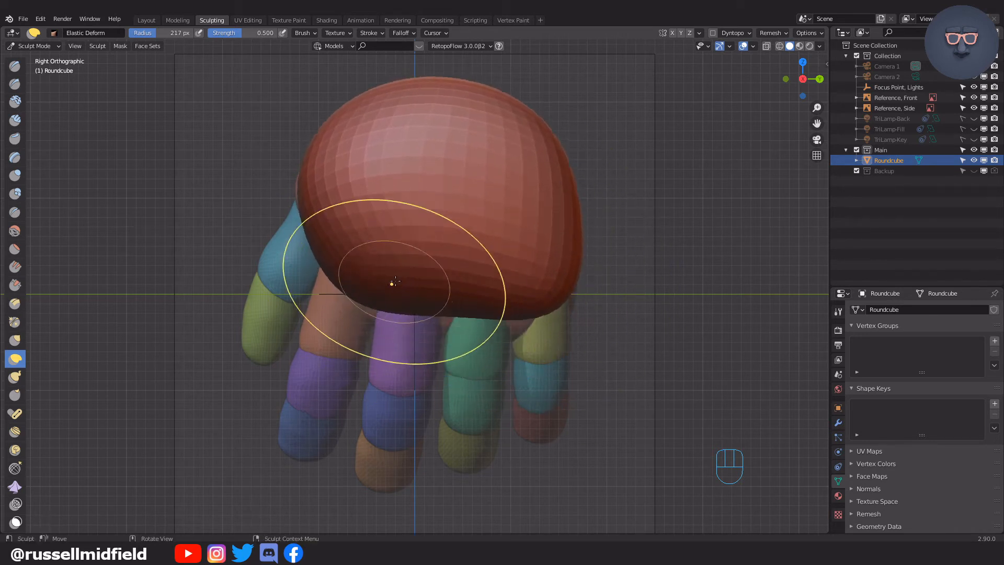
{"action": "key", "text": "f"}
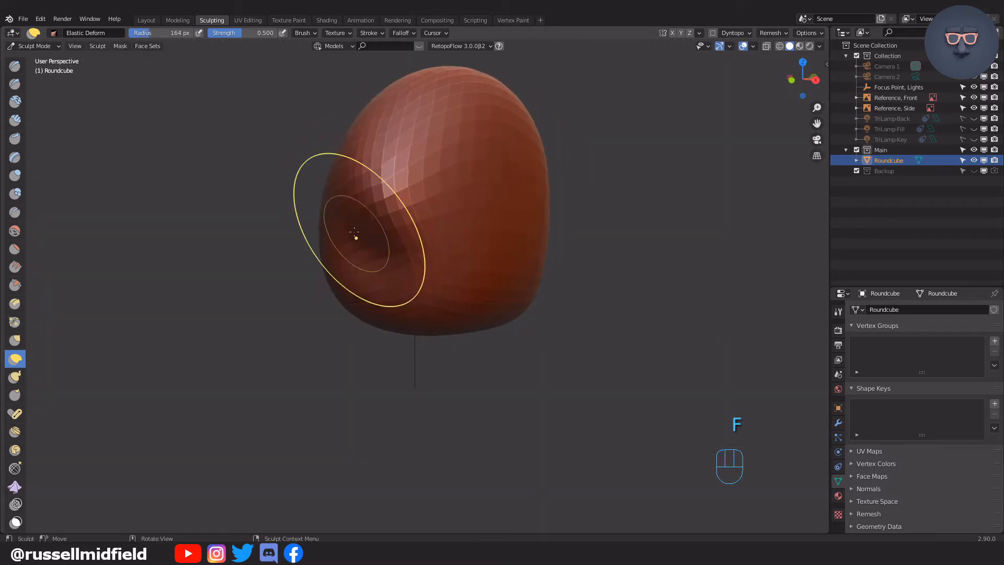
{"action": "key", "text": "KP_3"}
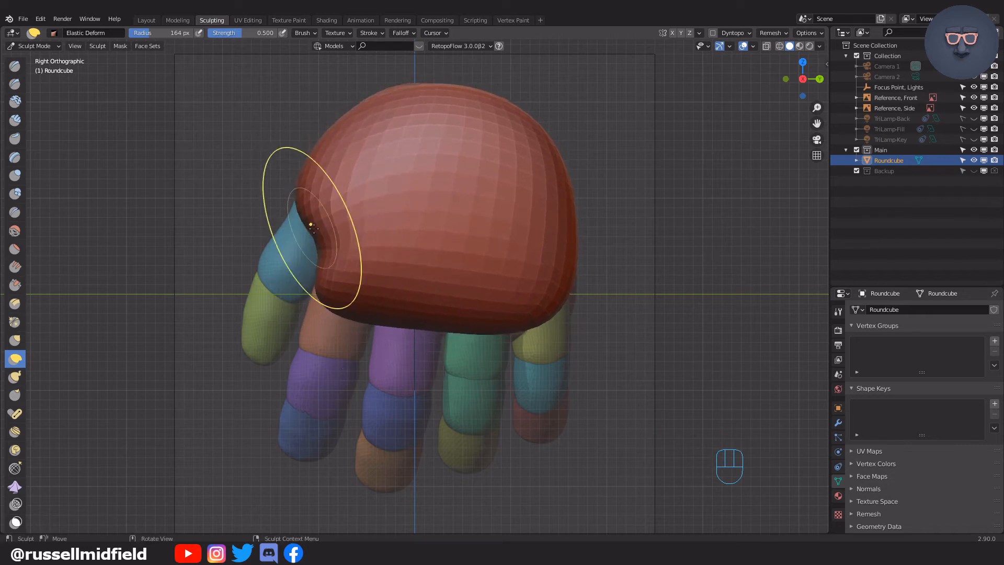
{"action": "left_click_drag", "start_coordinate": [313, 227], "coordinate": [567, 314]}
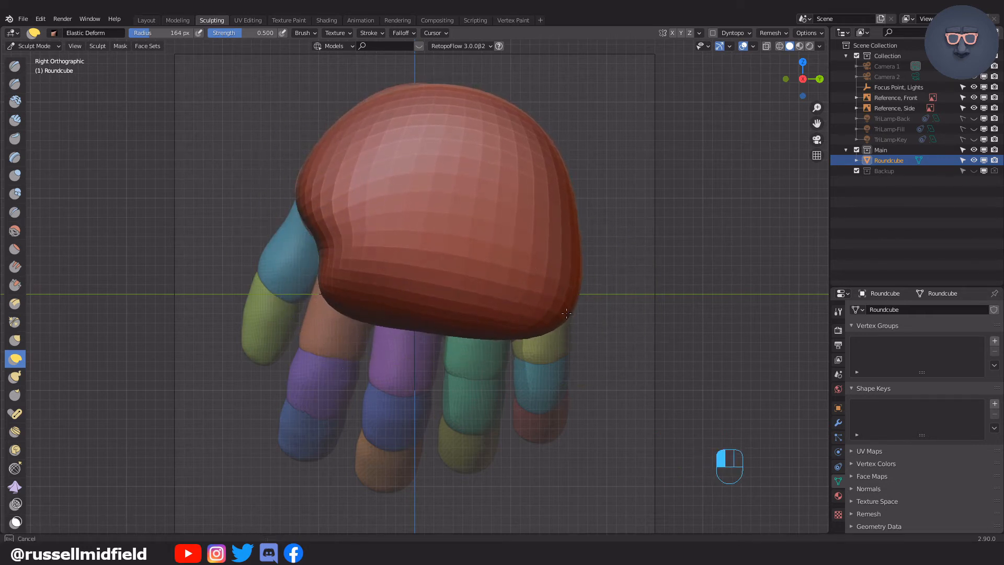
{"action": "key", "text": "KP_1"}
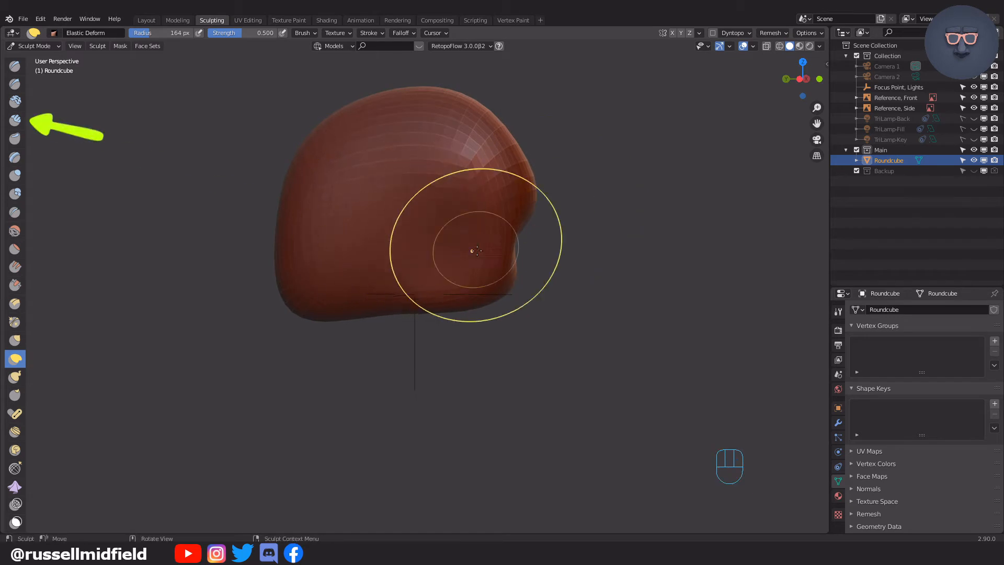
- Push the palm's lower edge inward and smooth its top into a curved, thinner mass
{"action": "left_click", "coordinate": [15, 120]}
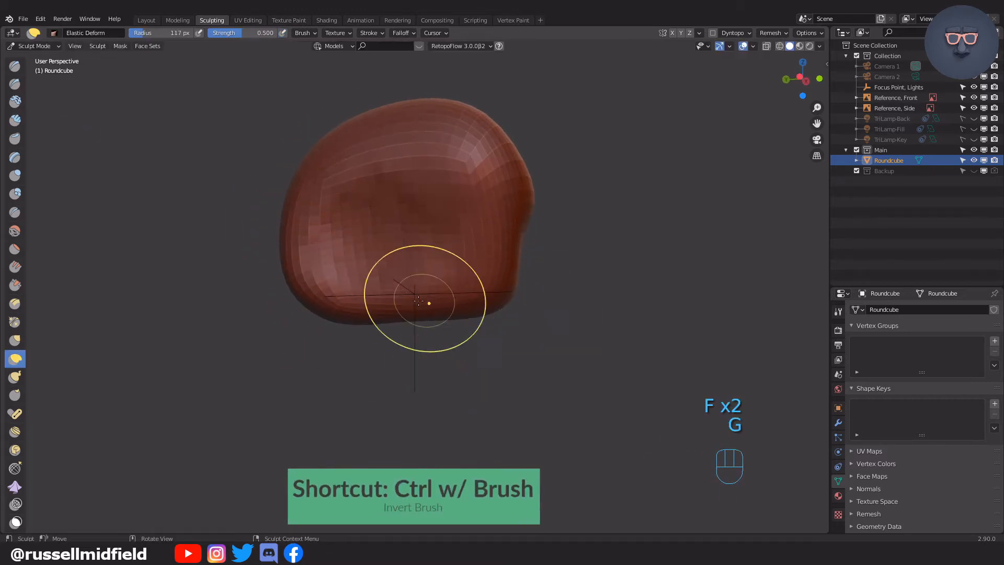
{"action": "left_click_drag", "start_coordinate": [425, 302], "coordinate": [483, 252]}
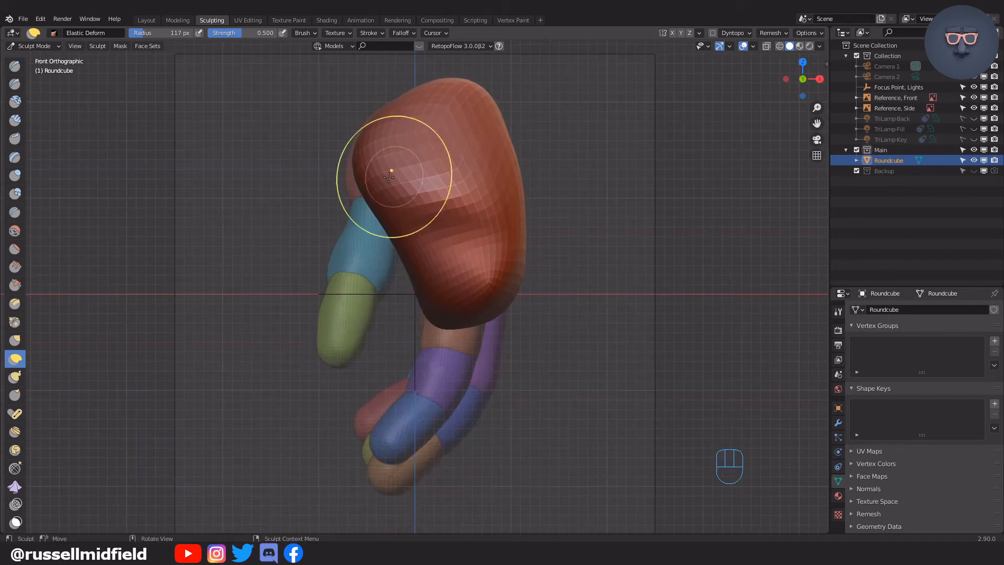
{"action": "key", "text": "shift"}
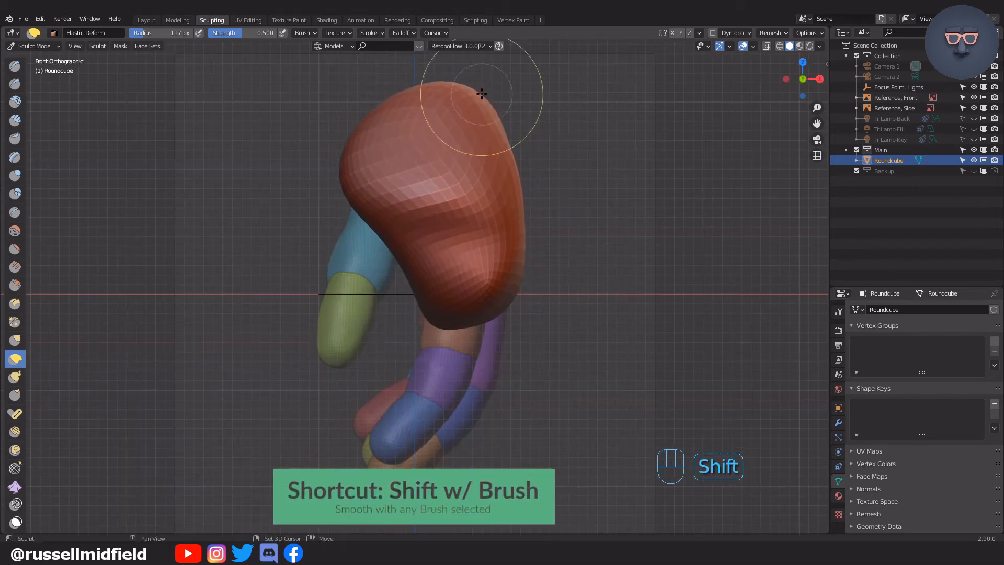
{"action": "left_click_drag", "start_coordinate": [480, 94], "coordinate": [427, 250]}
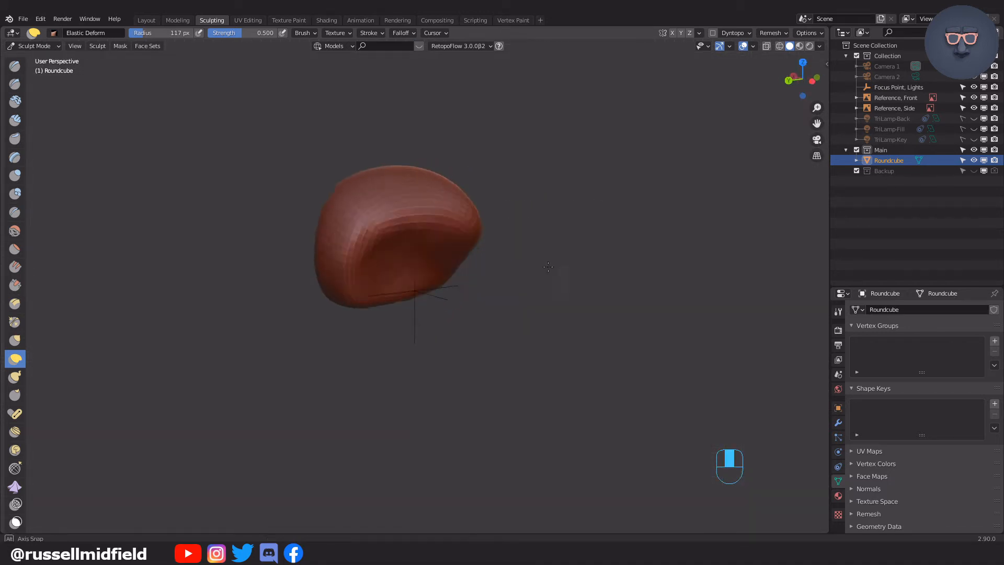
{"action": "key", "text": "ctrl+KP_1"}
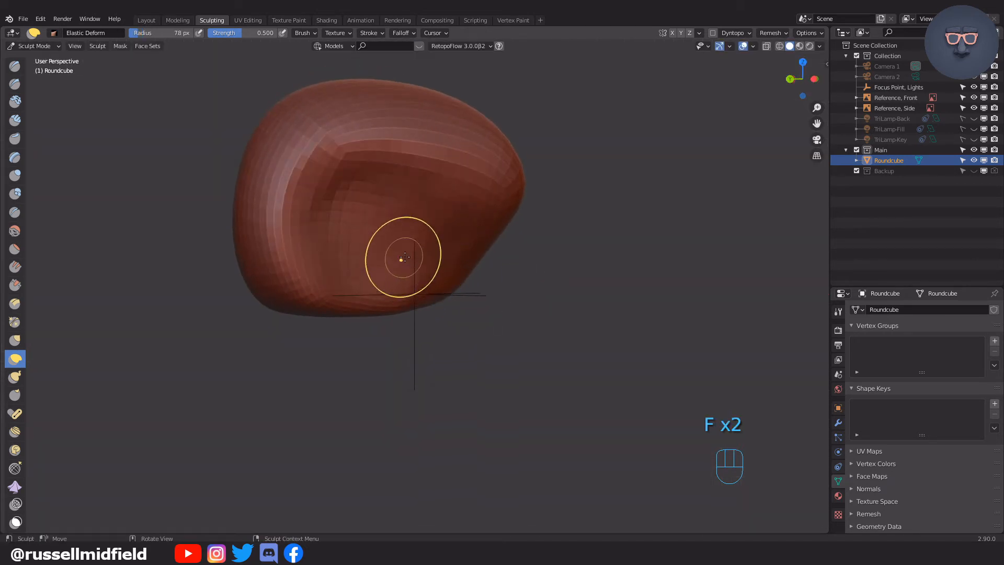
- Build up and re-deform the palm into a kidney-like shape, checking it from front and other angles
{"action": "left_click", "coordinate": [13, 120]}
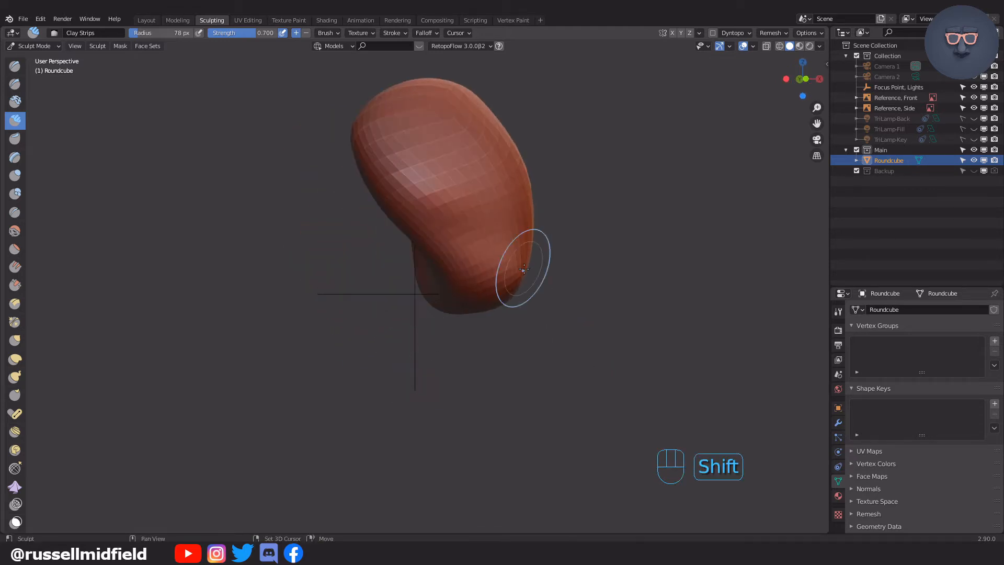
{"action": "key", "text": "f"}
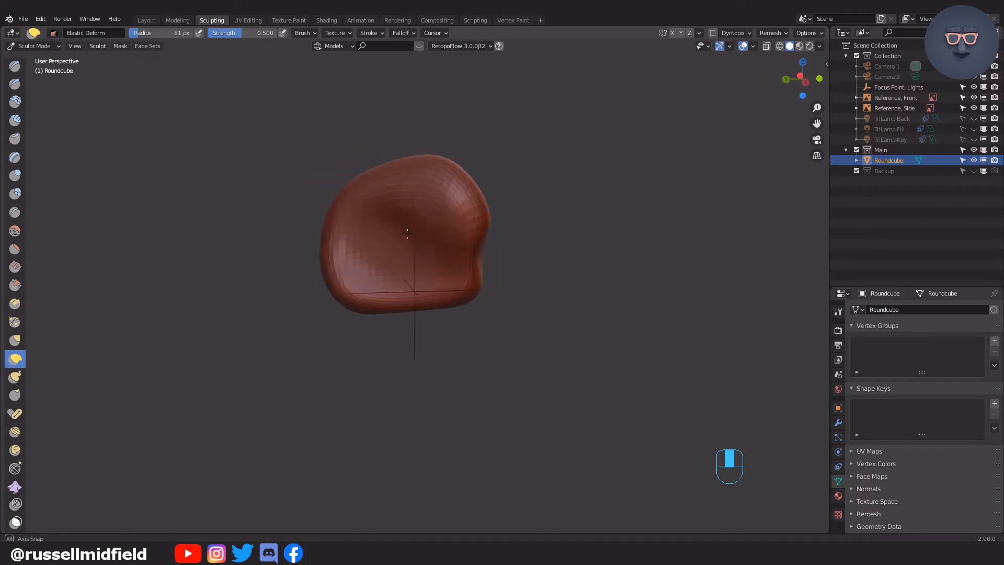
{"action": "key", "text": "KP_1"}
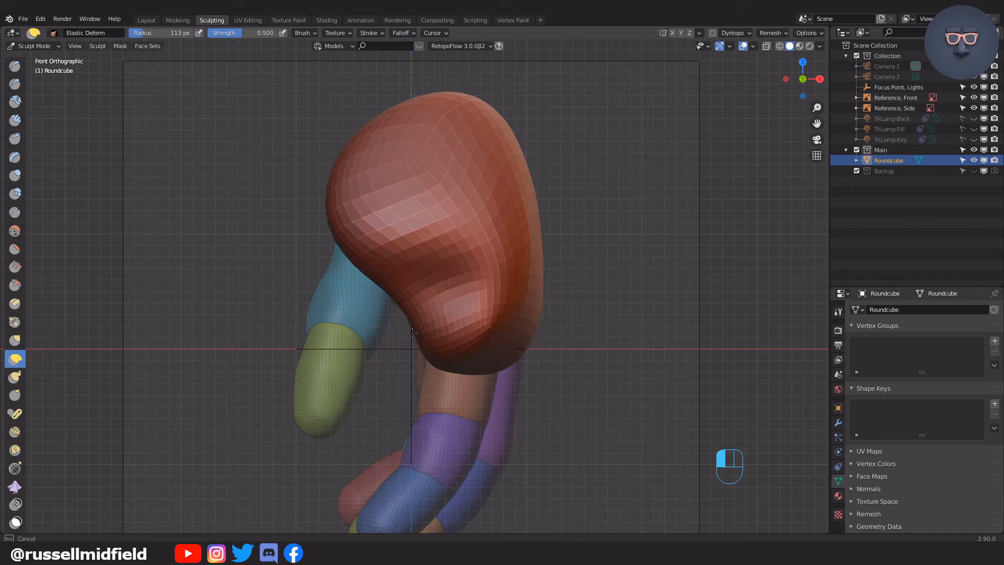
{"action": "mouse_move", "coordinate": [518, 135]}
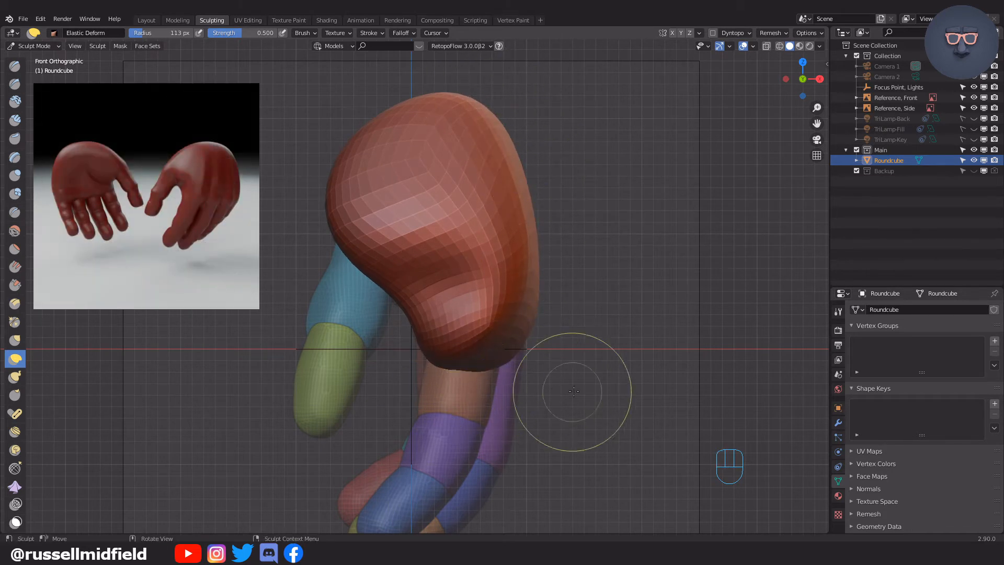
{"action": "left_click_drag", "start_coordinate": [573, 392], "coordinate": [552, 305]}
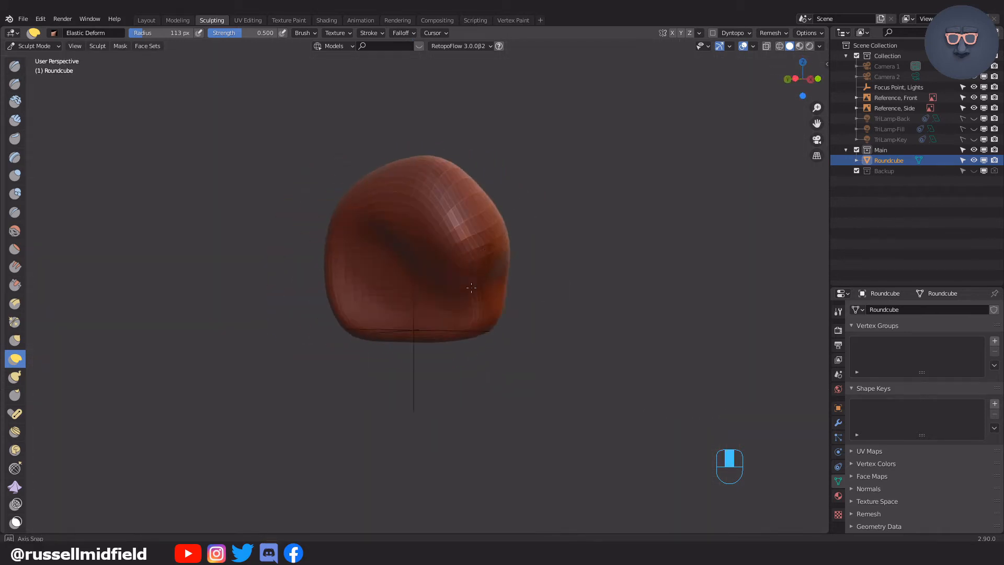
{"action": "left_click_drag", "start_coordinate": [474, 289], "coordinate": [448, 247]}
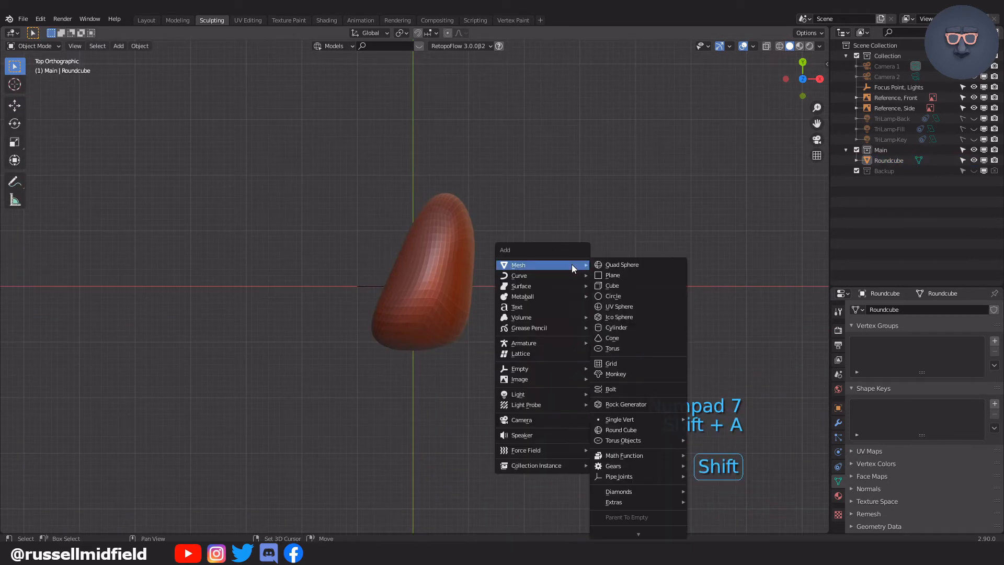
- Add a second Round Cube as an upright capsule, radius 0.5 and height 3, over the palm
{"action": "left_click", "coordinate": [620, 430]}
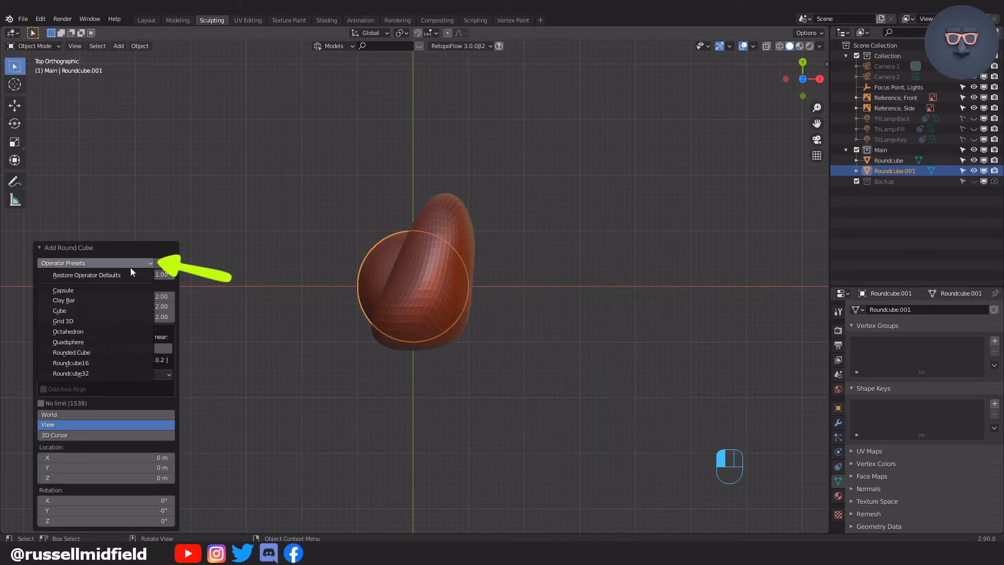
{"action": "mouse_move", "coordinate": [63, 290]}
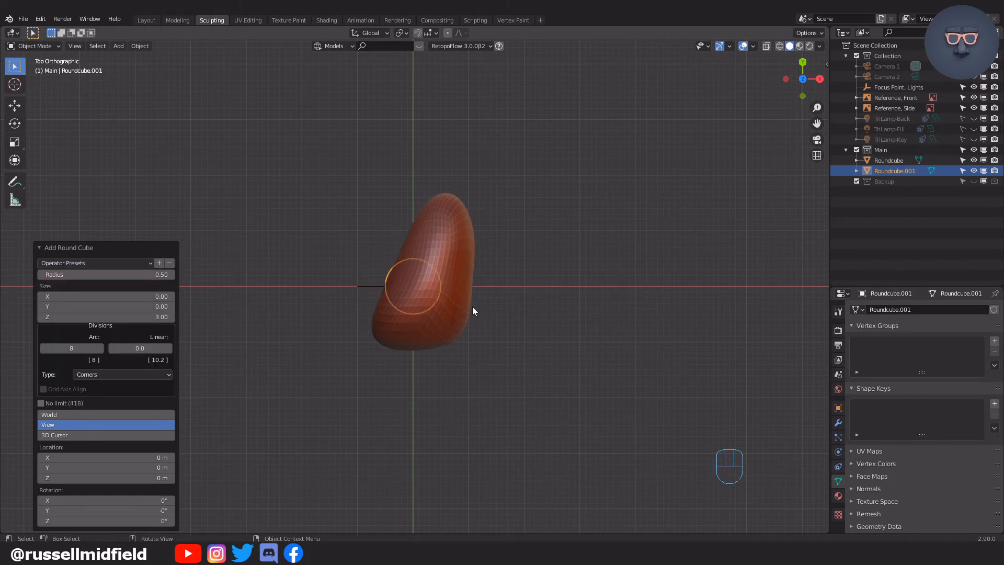
{"action": "key", "text": "KP_1"}
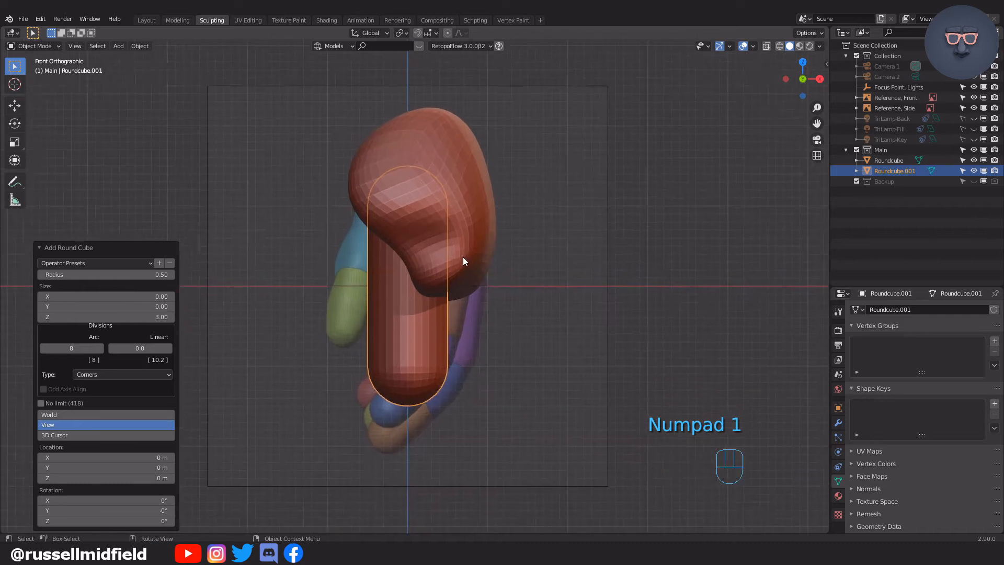
- Shorten the capsule and scale and place it angled beneath the palm as the first finger's base
{"action": "key", "text": "Tab"}
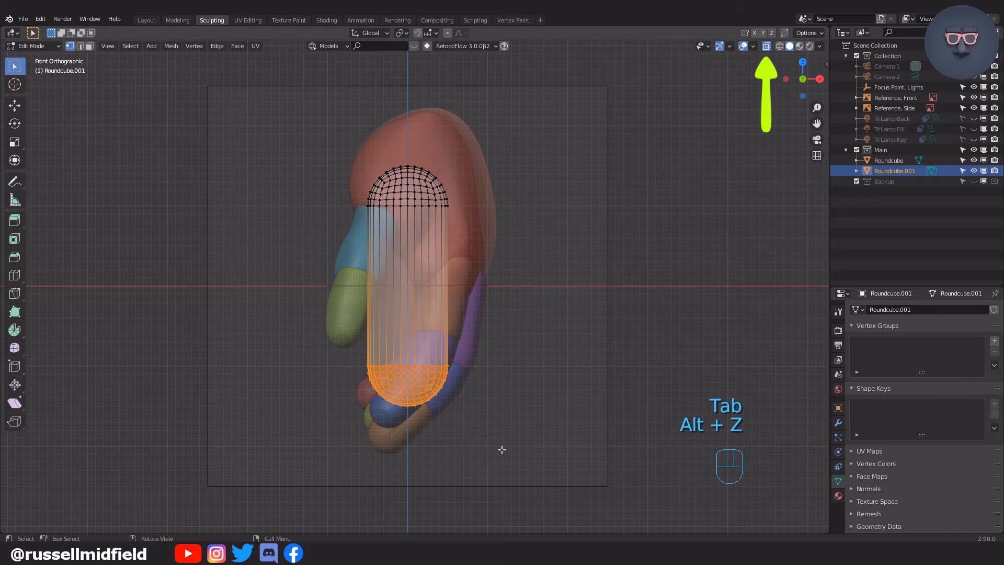
{"action": "key", "text": "g"}
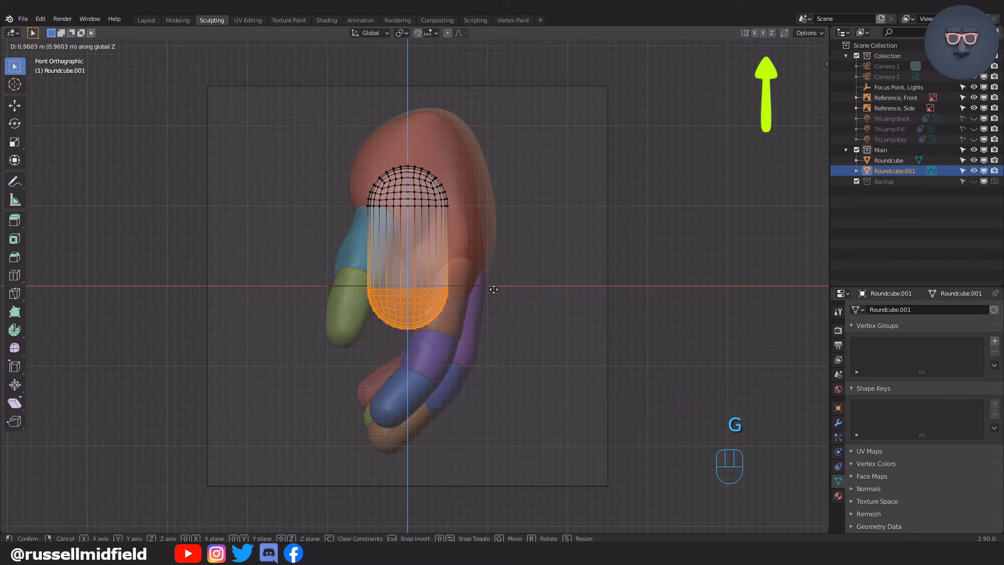
{"action": "key", "text": "Tab"}
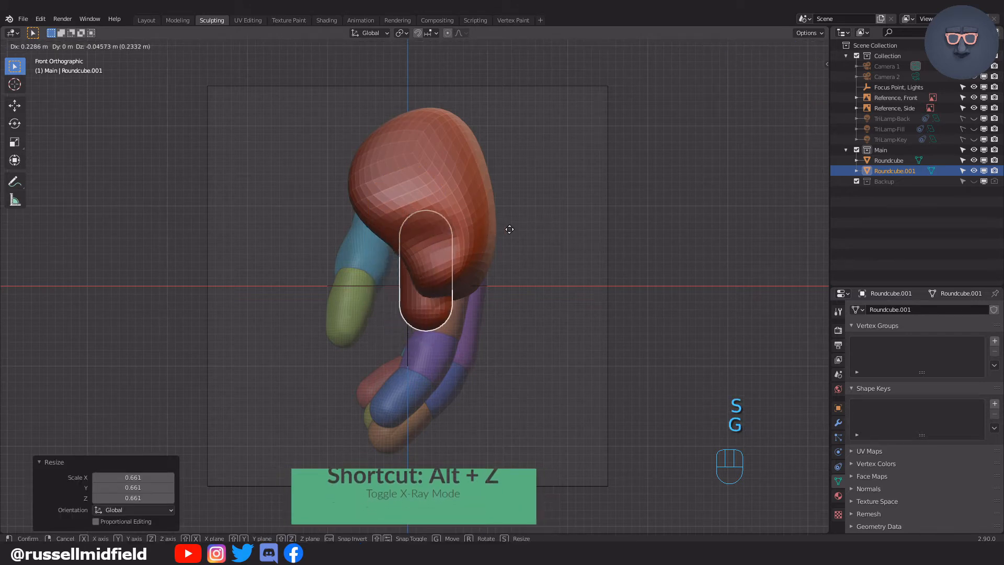
{"action": "key", "text": "r"}
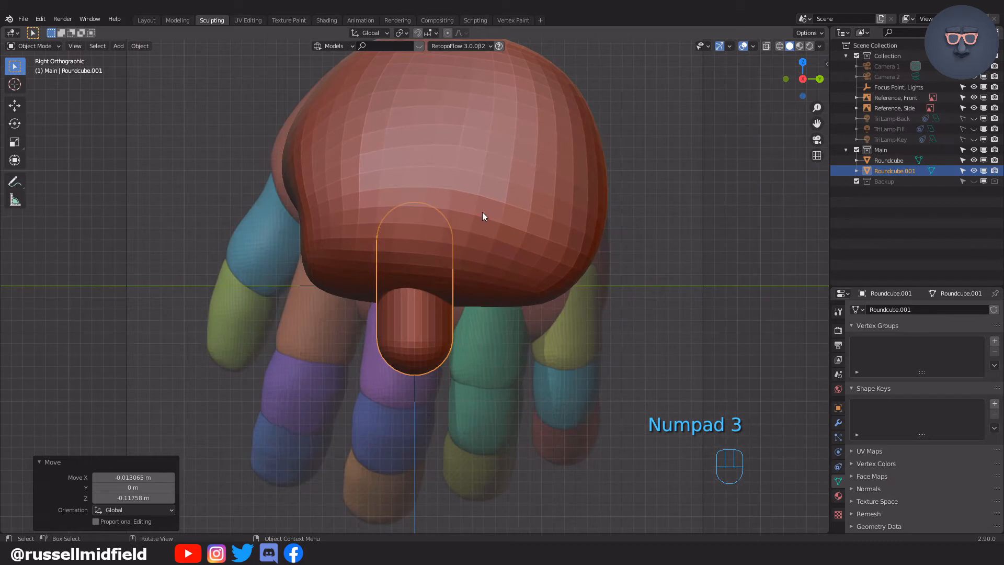
{"action": "key", "text": "r"}
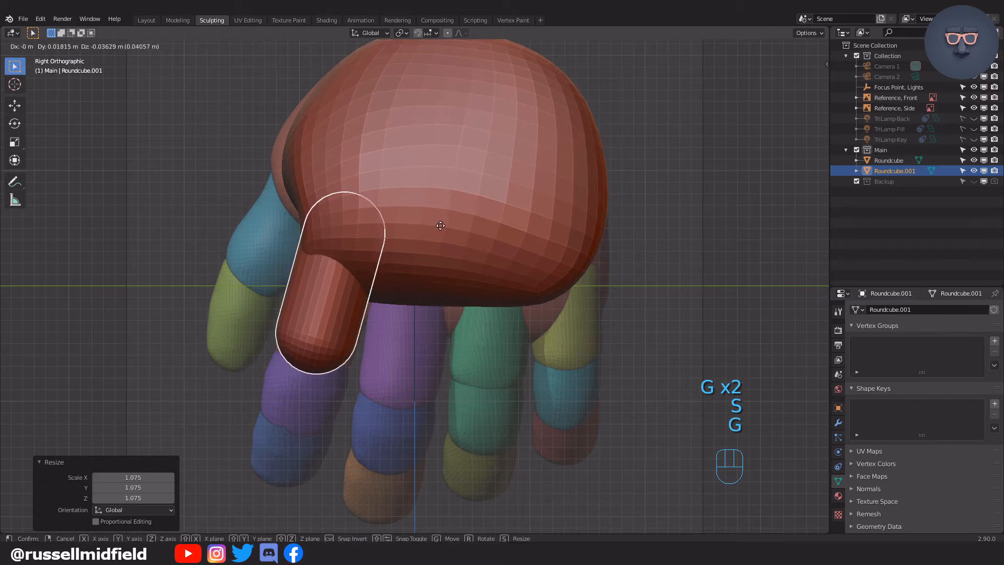
- Duplicate the base capsule slightly smaller and line it up below as the second finger segment
{"action": "key", "text": "KP_1"}
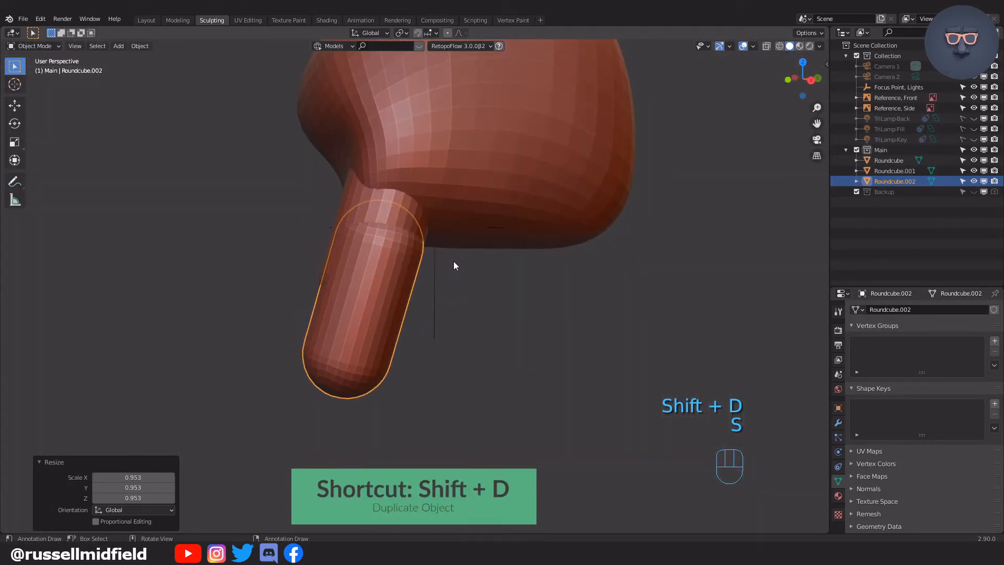
{"action": "key", "text": "KP_1"}
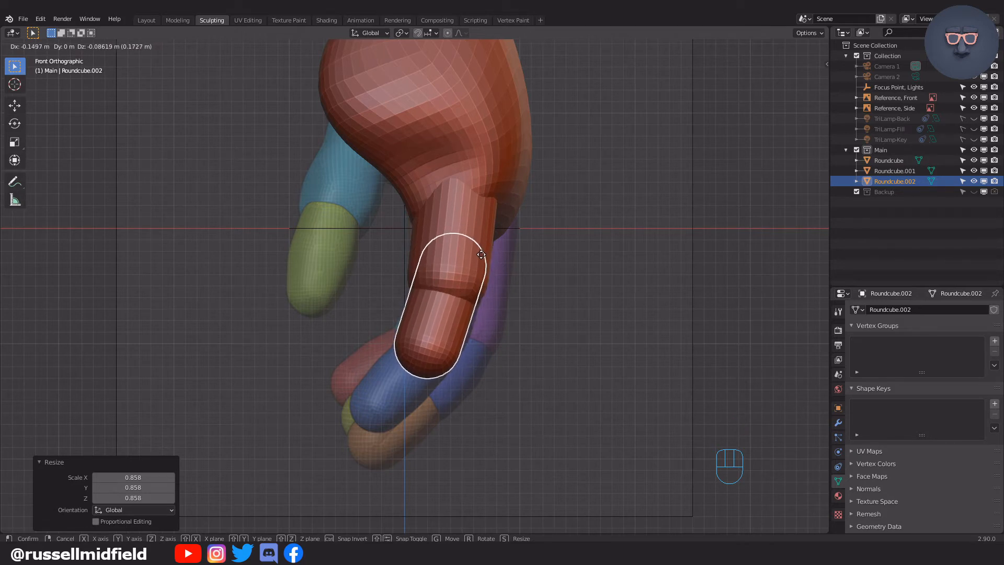
{"action": "key", "text": "KP_3"}
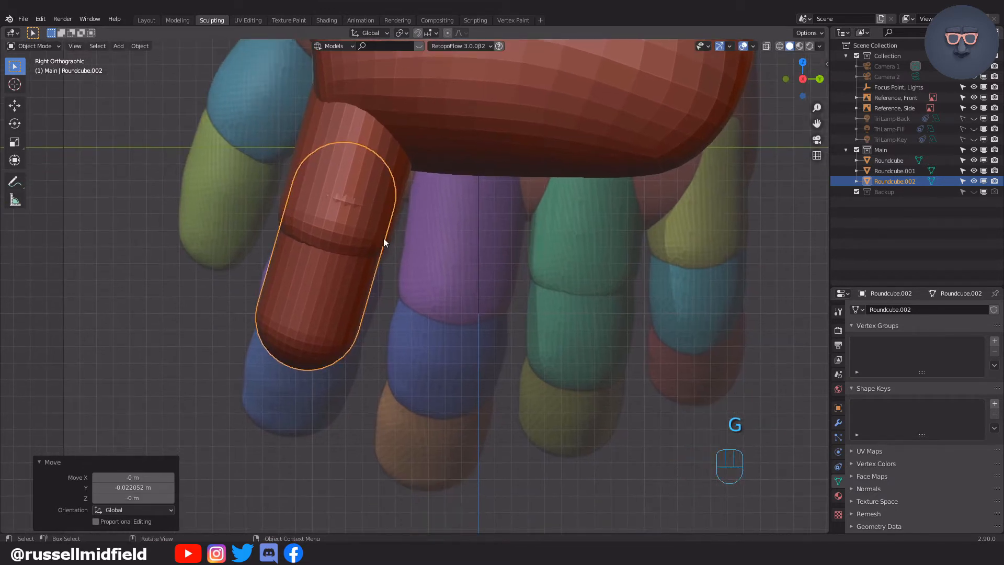
- Add edge loops to both finger segments in Edit Mode and scale them to flare the knuckle ends
{"action": "key", "text": "ctrl+tab"}
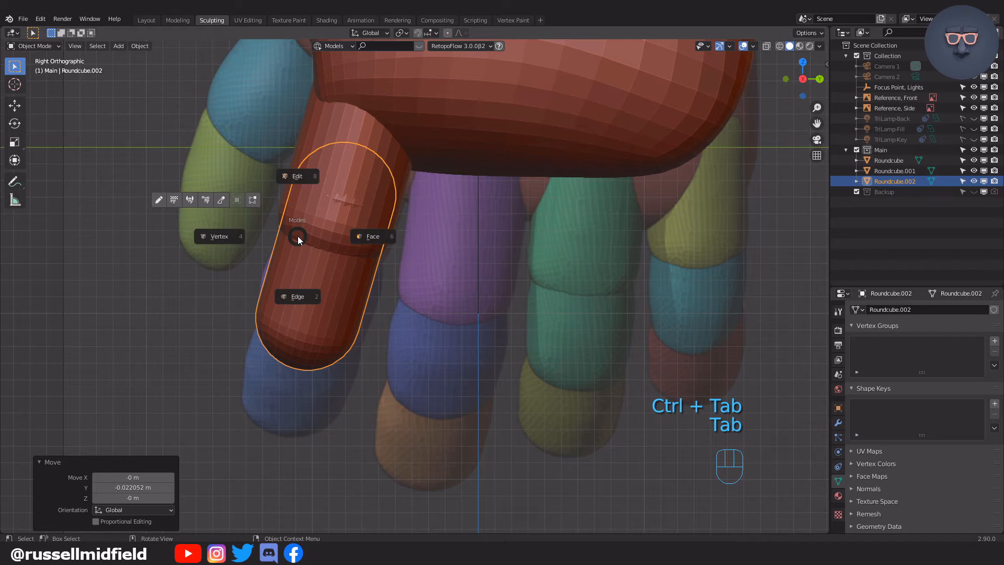
{"action": "left_click", "coordinate": [371, 236]}
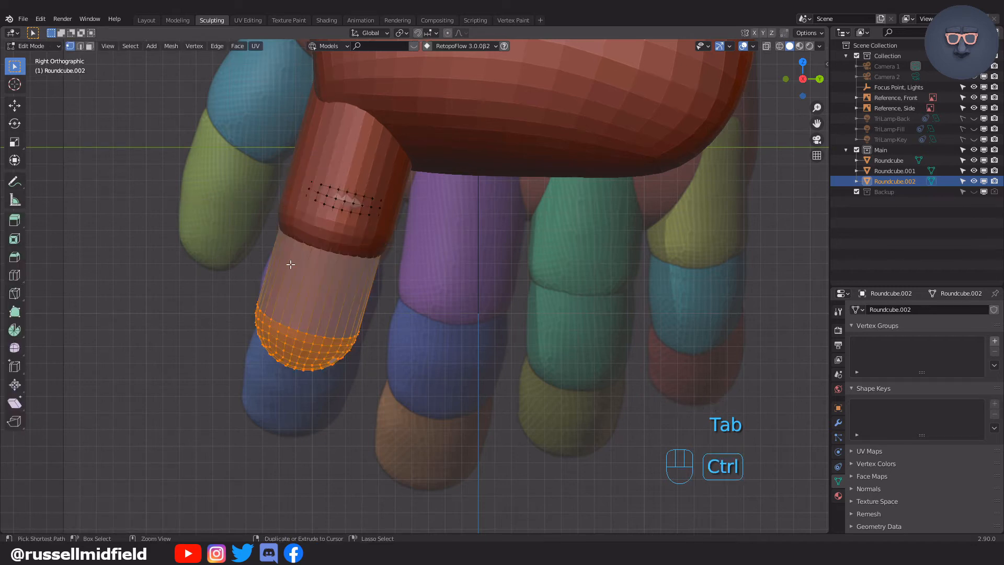
{"action": "key", "text": "ctrl+r"}
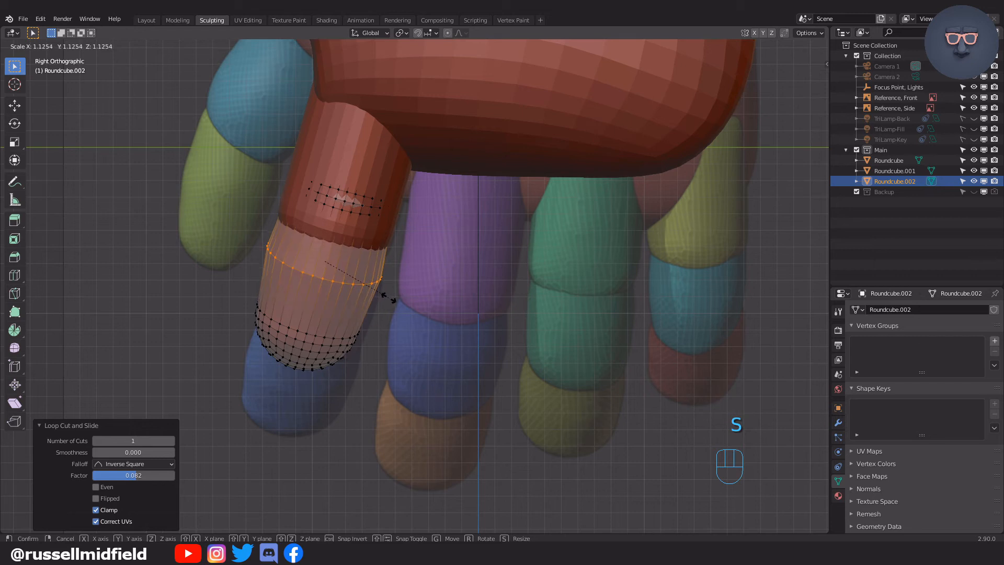
{"action": "key", "text": "Tab"}
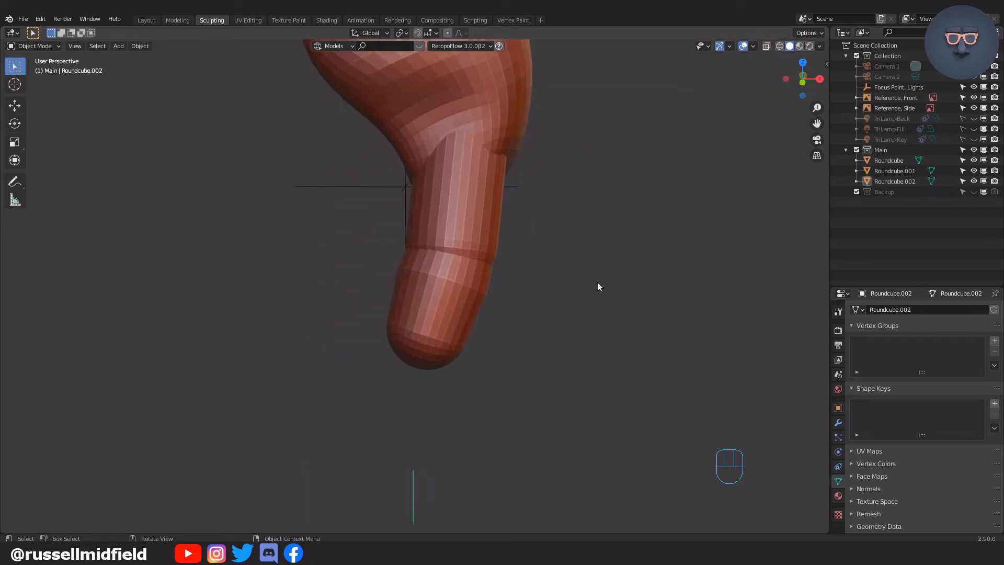
{"action": "key", "text": "Tab"}
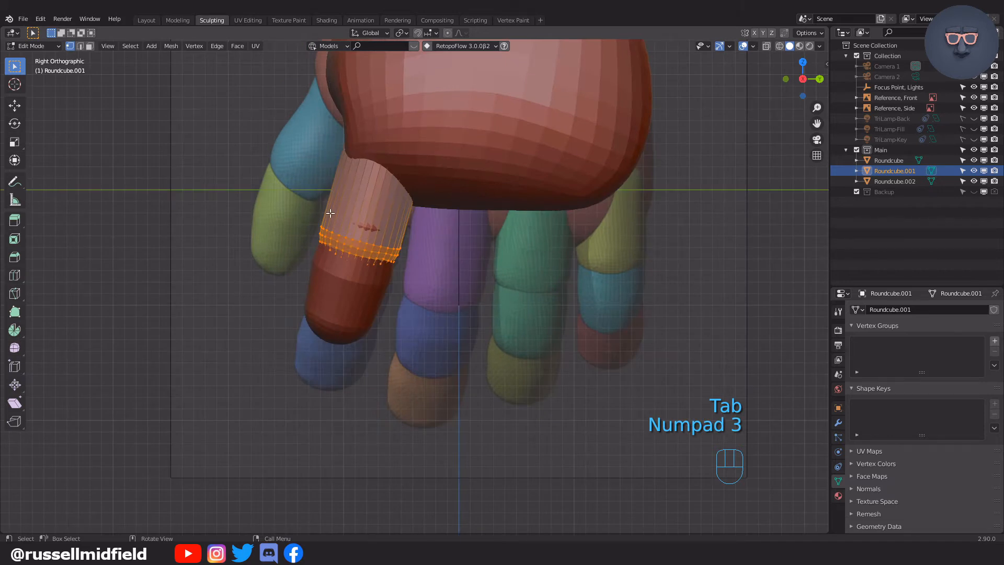
{"action": "key", "text": "ctrl+r"}
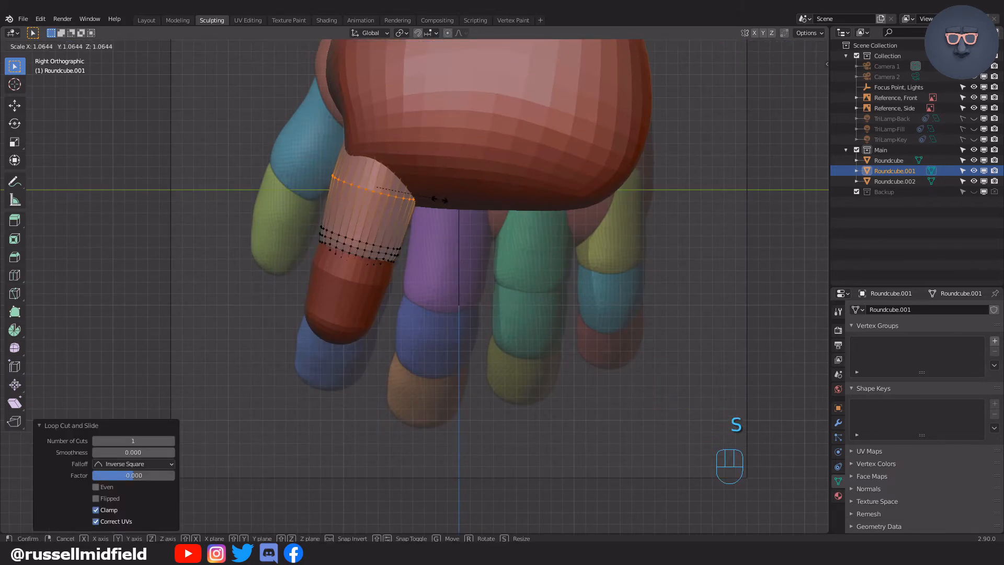
{"action": "key", "text": "Tab"}
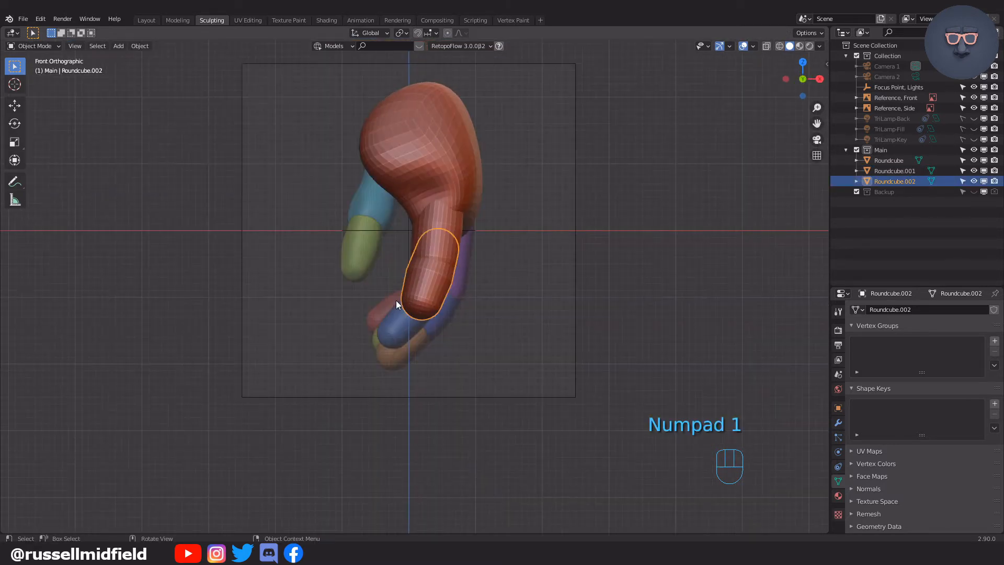
- Duplicate the upper segment as a third fingertip capsule and rotate it into place
{"action": "key", "text": "shift+d"}
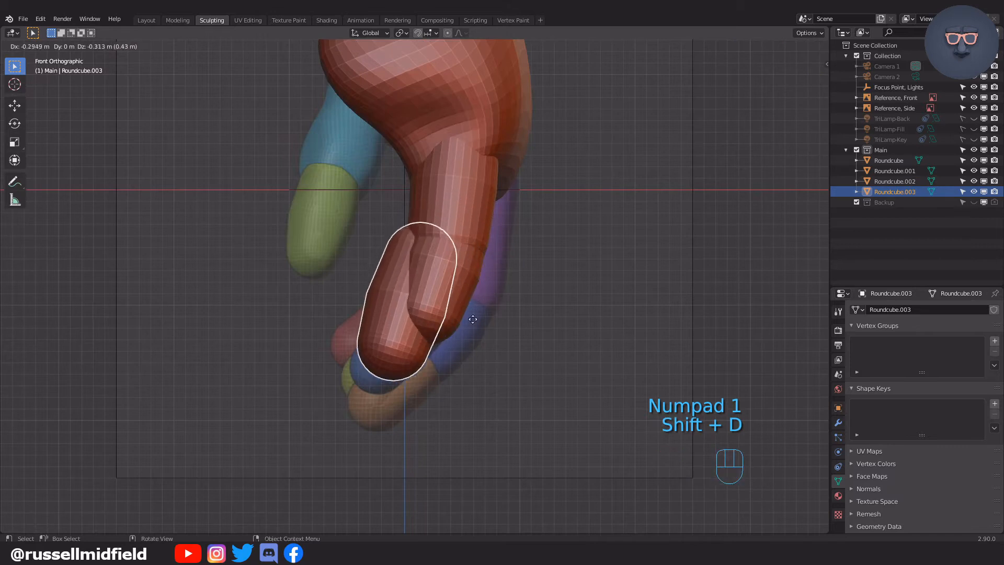
{"action": "key", "text": "r"}
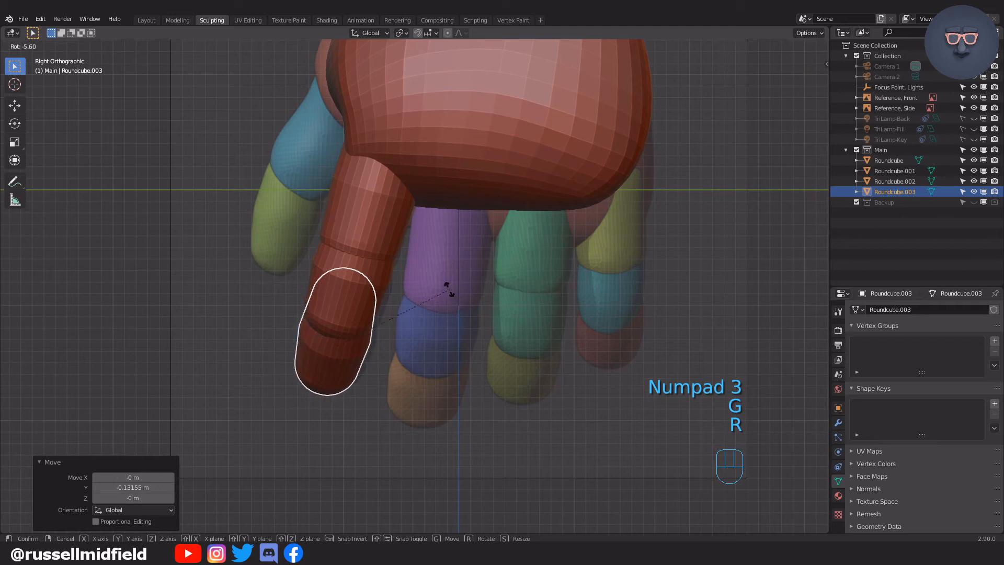
{"action": "key", "text": "r"}
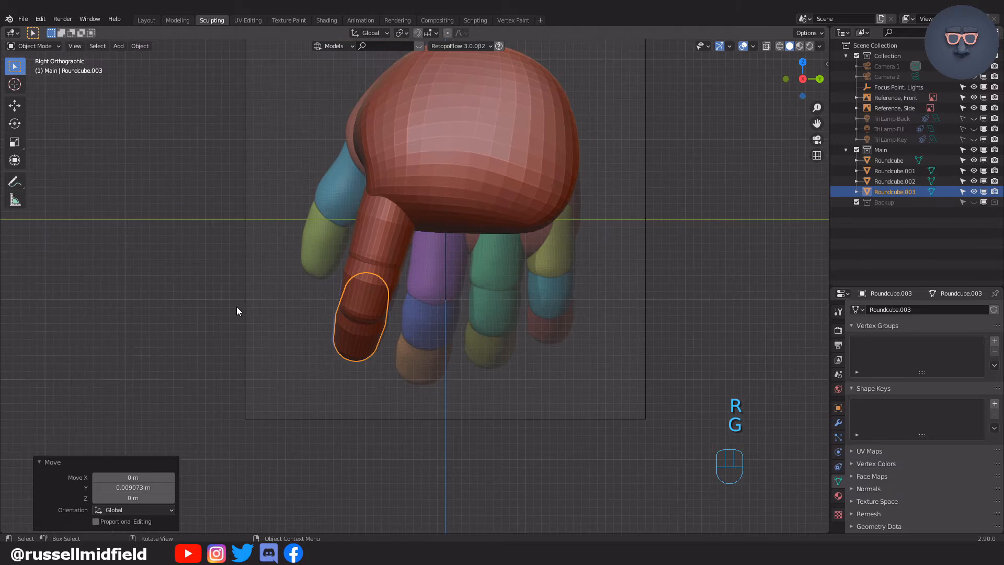
- Duplicate the finished finger to make the remaining fingers hanging beneath the palm
{"action": "key", "text": "shift+d"}
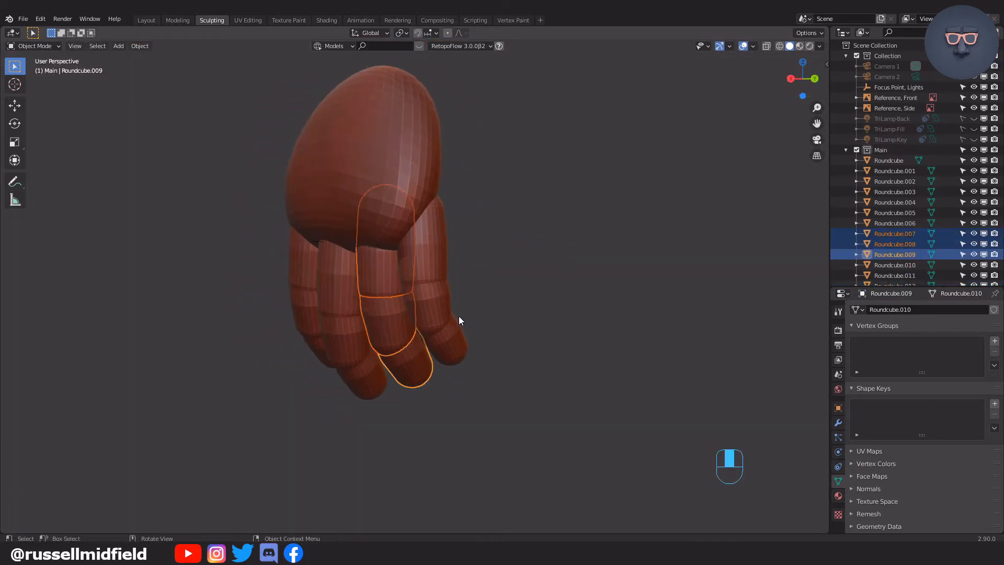
{"action": "key", "text": "g"}
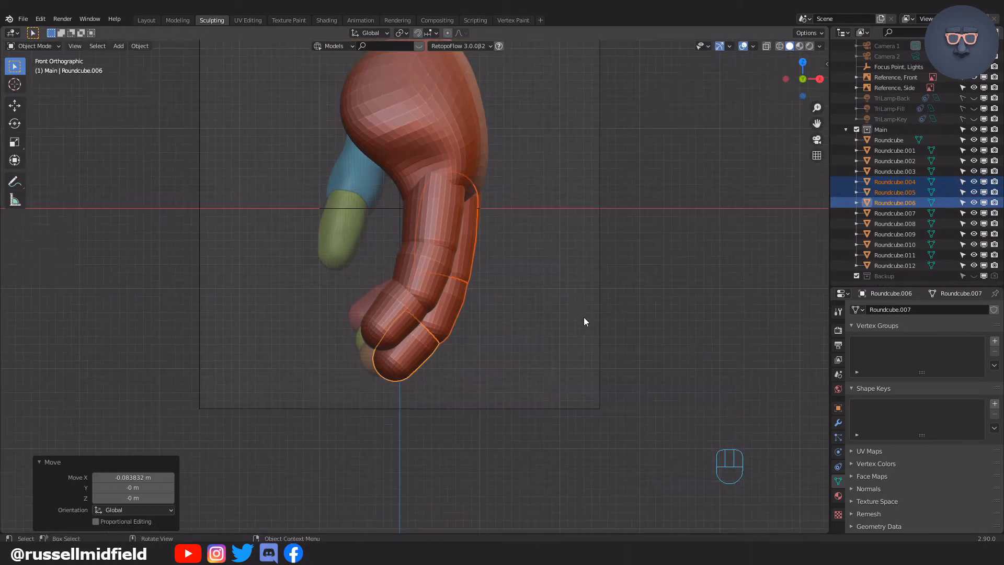
{"action": "key", "text": "KP_1"}
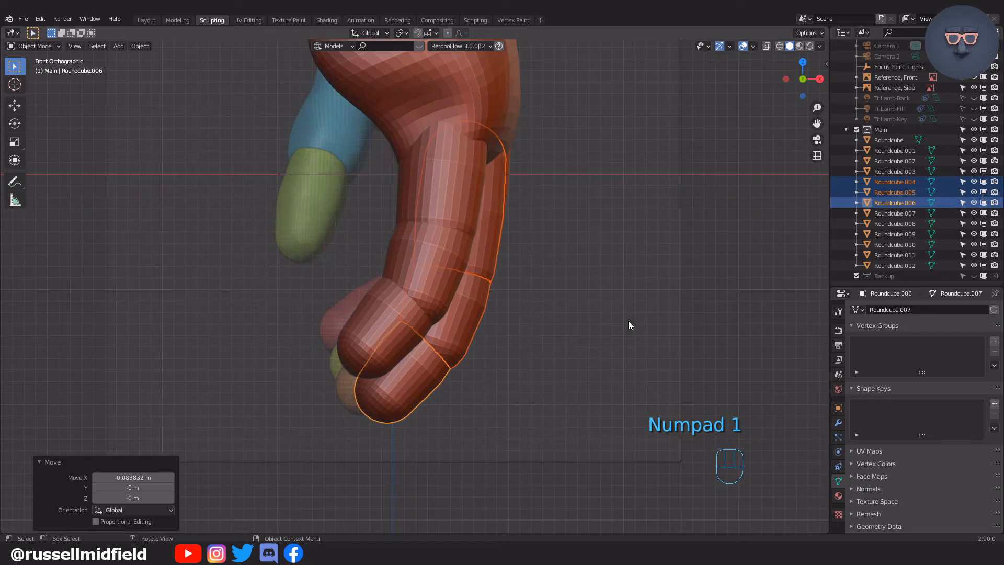
- Move and rotate the finger segments in Front view into a slight curl
{"action": "key", "text": "g"}
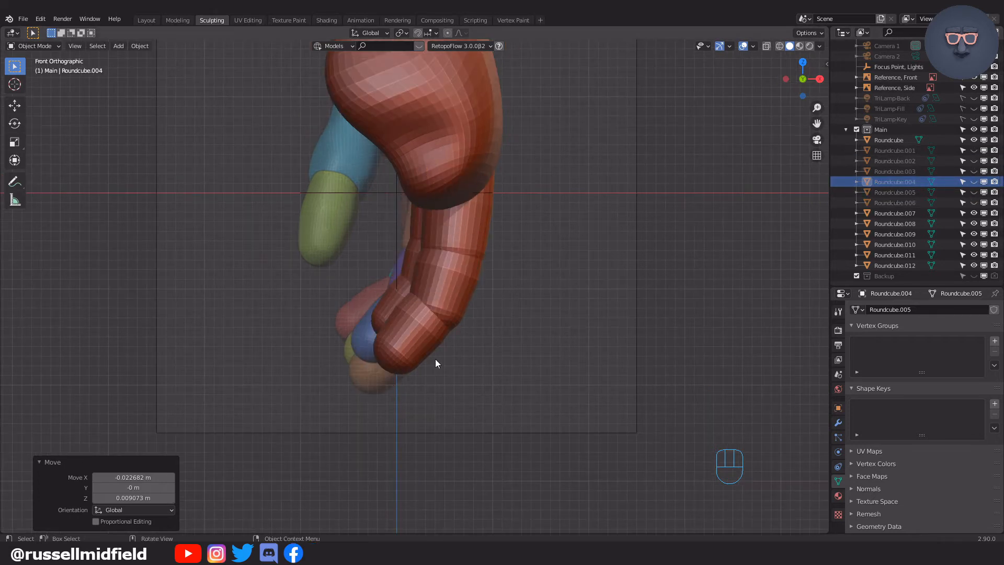
{"action": "key", "text": "r"}
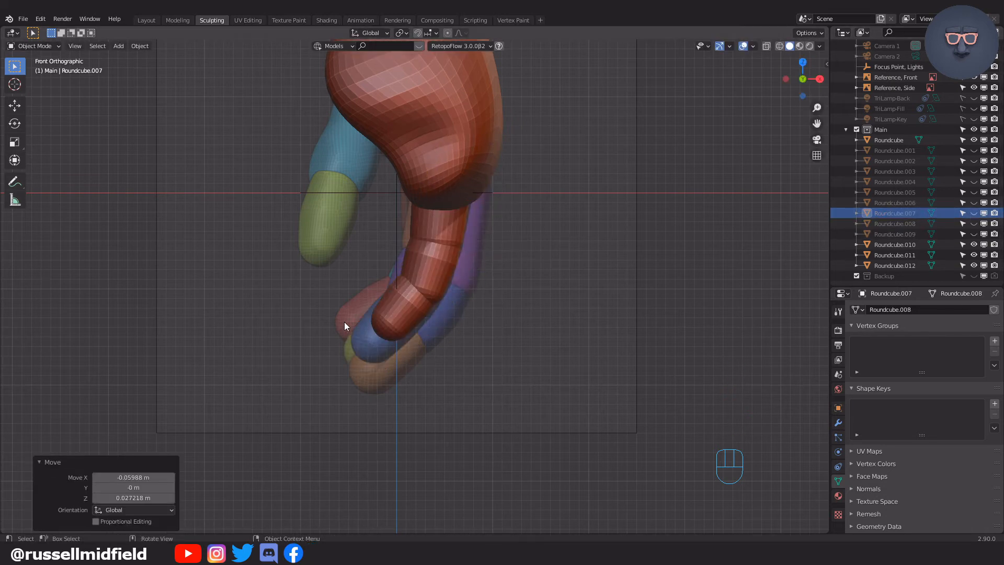
{"action": "key", "text": "r"}
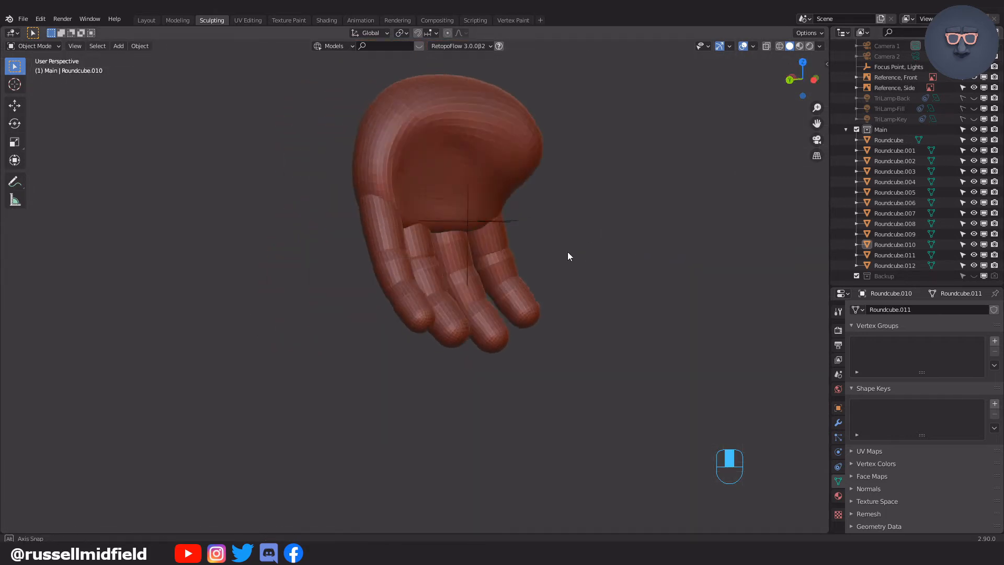
- Scale down and nudge the outer capsule chain into place as a smaller little finger
{"action": "left_click_drag", "start_coordinate": [567, 256], "coordinate": [551, 242]}
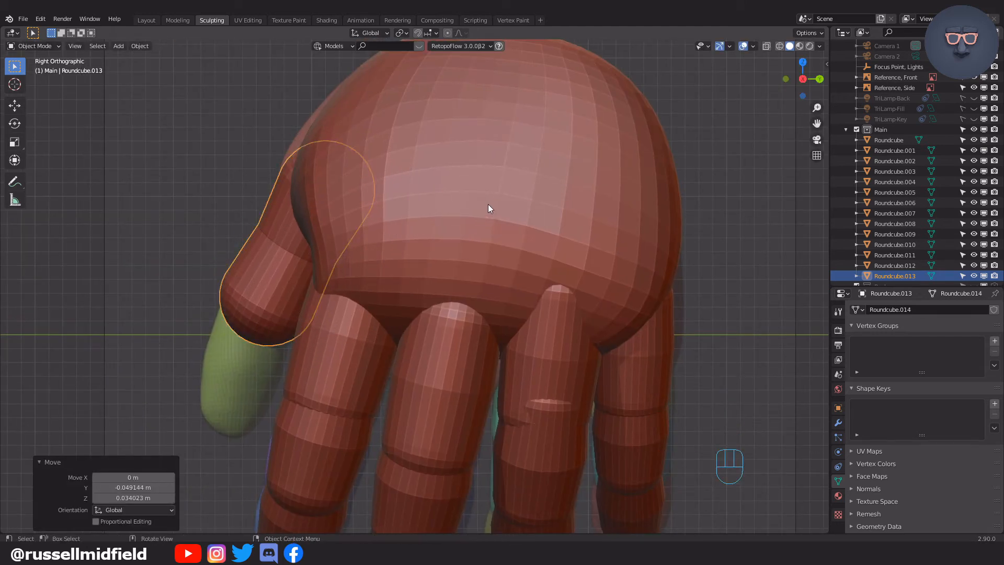
{"action": "key", "text": "KP_1"}
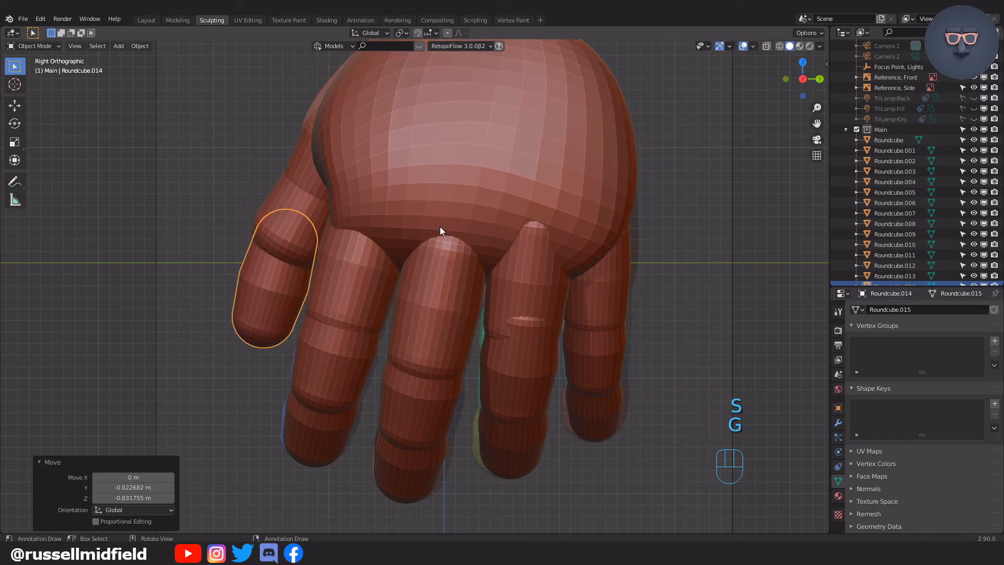
{"action": "key", "text": "Tab"}
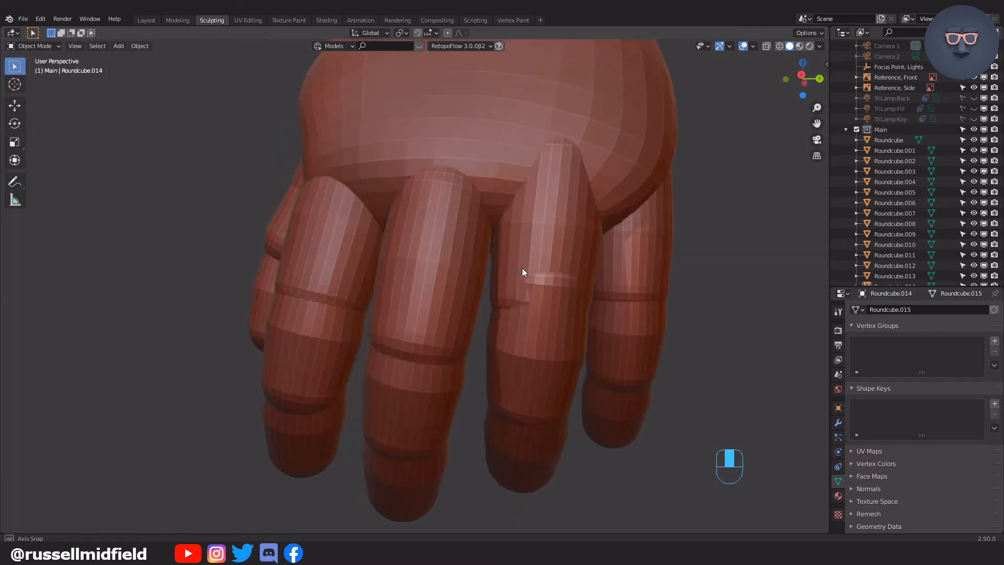
{"action": "key", "text": "s"}
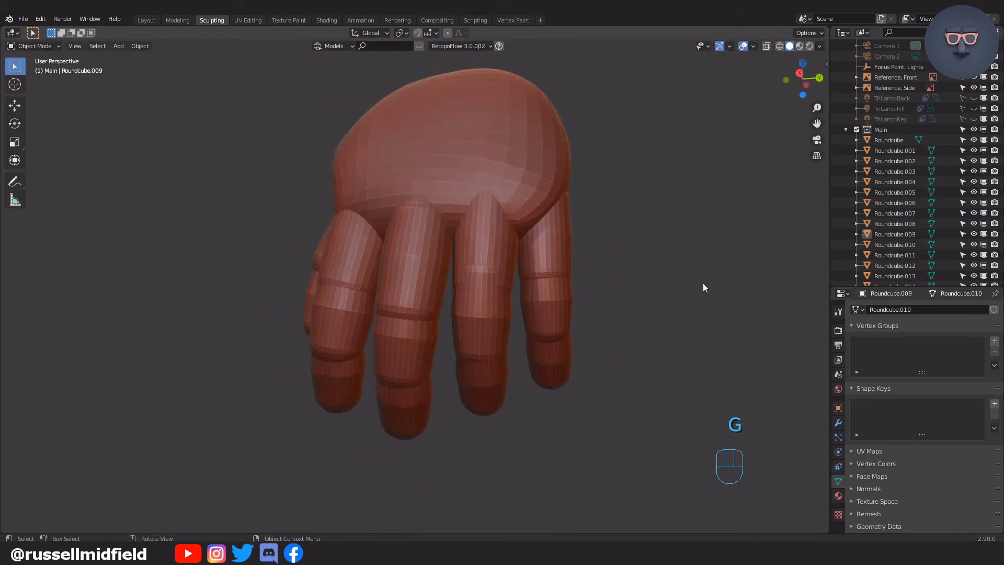
- Inspect the hand block-out from the side and bring up the Edit menu for Preferences
{"action": "key", "text": "KP_3"}
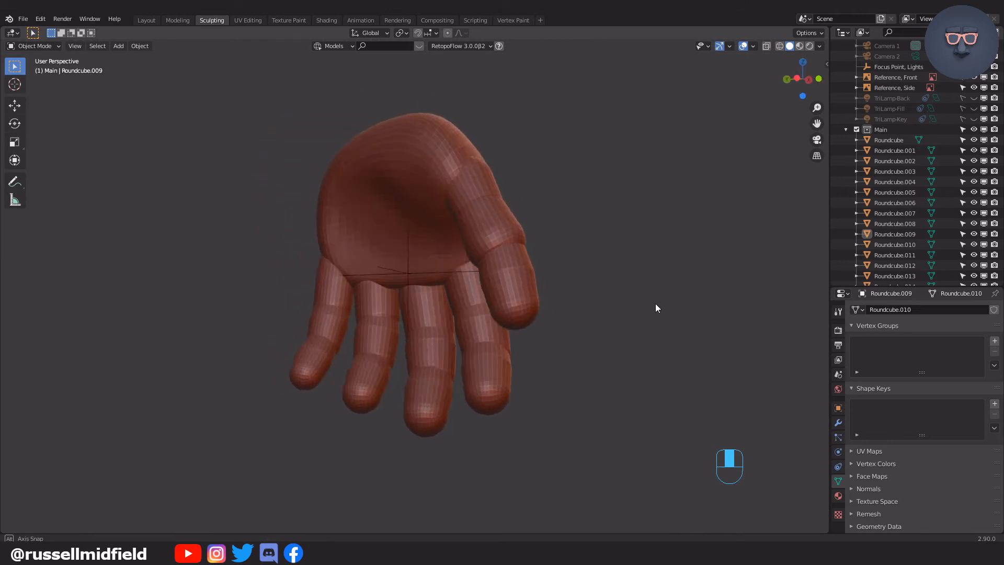
{"action": "left_click_drag", "start_coordinate": [655, 308], "coordinate": [552, 312]}
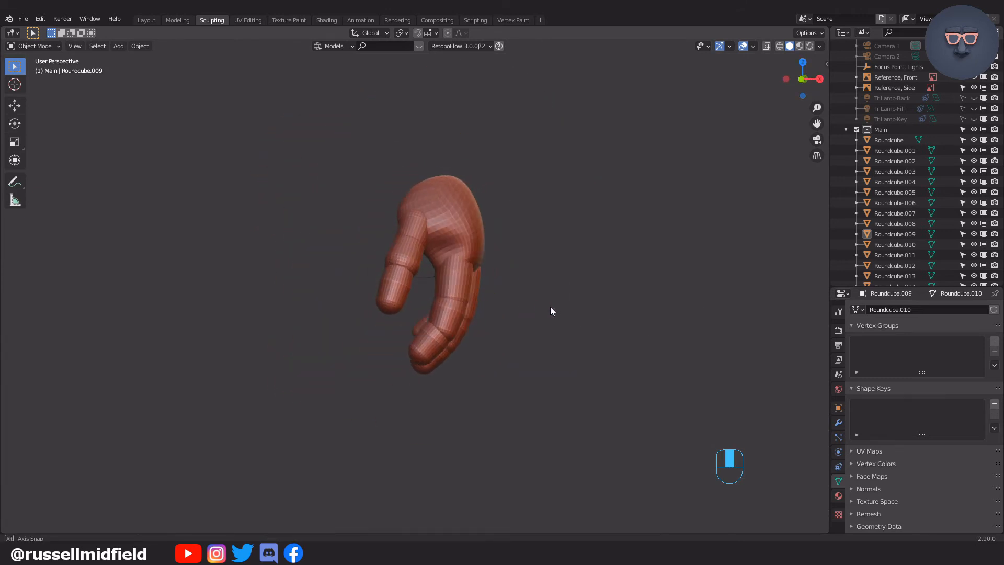
{"action": "left_click", "coordinate": [40, 18]}
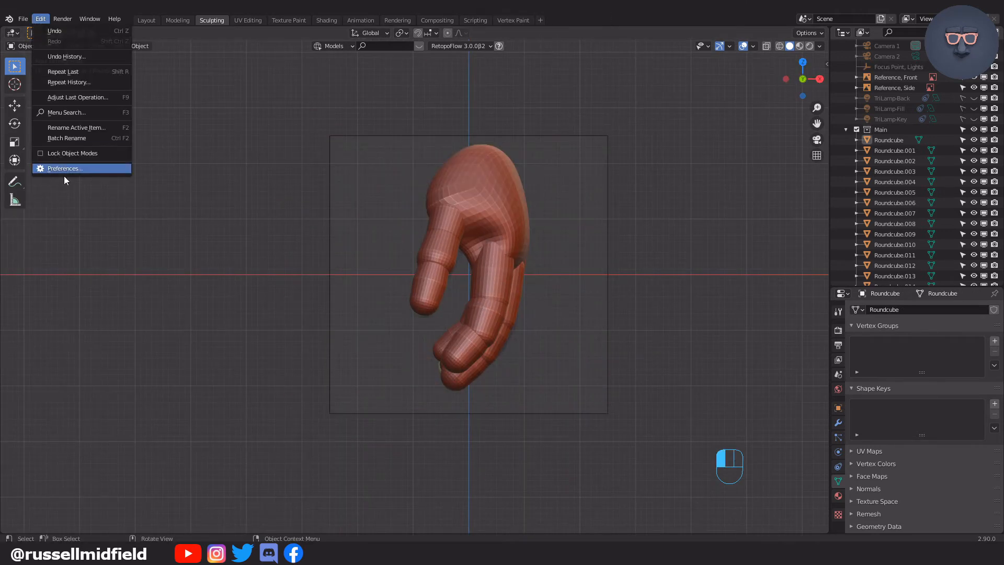
- In Preferences Add-ons, search 'bool' to enable the Bool Tool add-on
{"action": "left_click", "coordinate": [63, 168]}
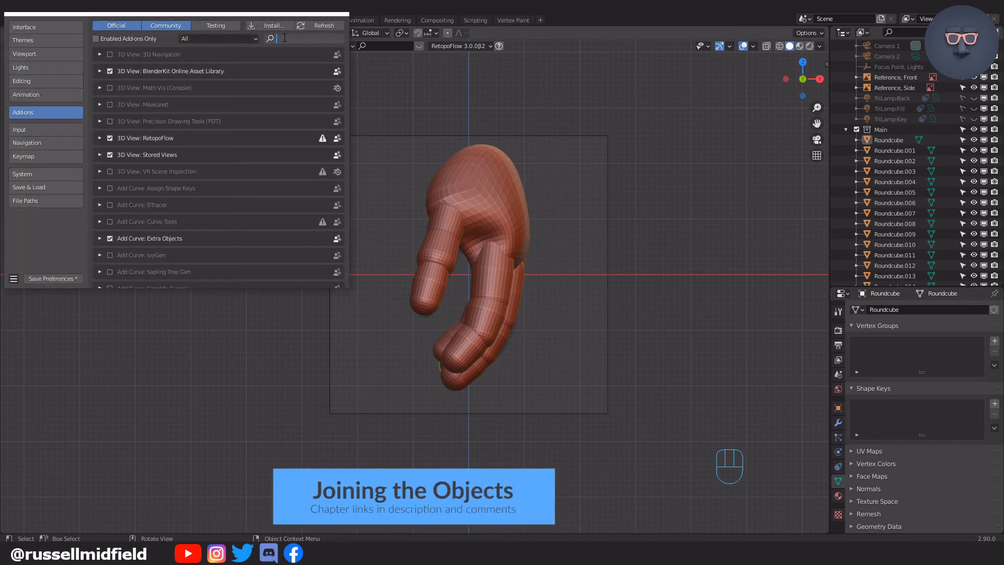
{"action": "type", "text": "bool"}
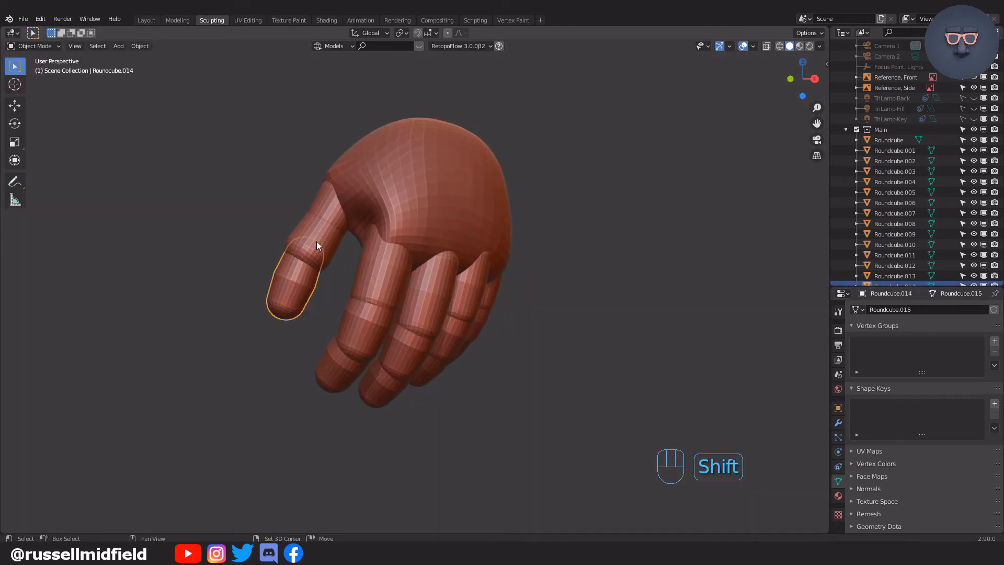
- Union all finger pieces into the palm with Bool Tool, apply every modifier, and enter Sculpt Mode
{"action": "left_click", "coordinate": [433, 218]}
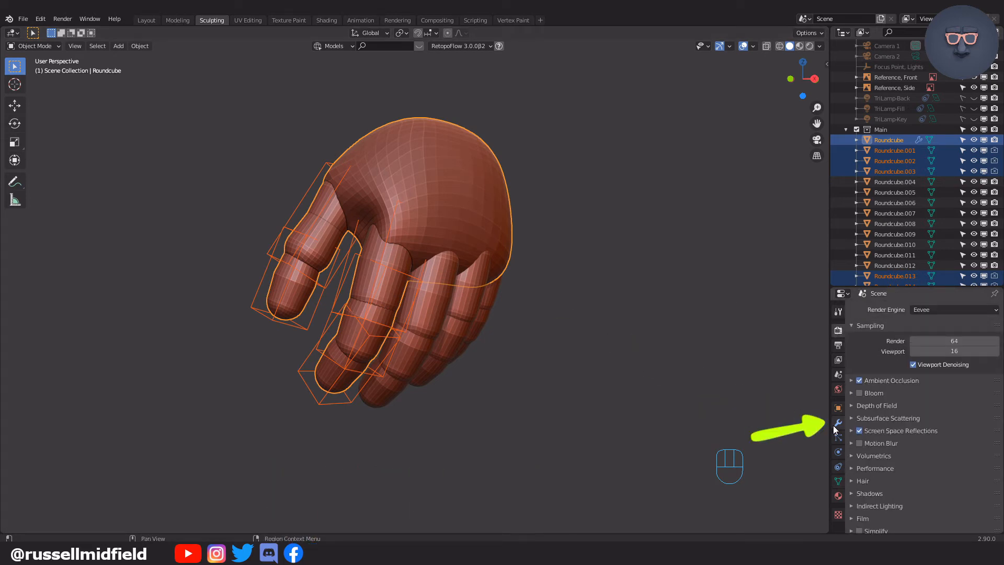
{"action": "left_click", "coordinate": [838, 422]}
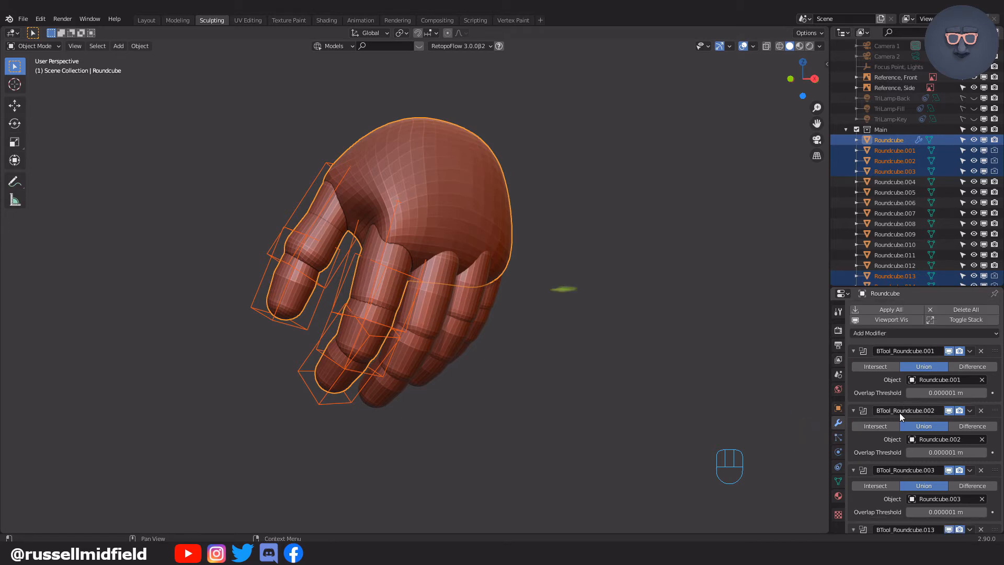
{"action": "left_click", "coordinate": [891, 309]}
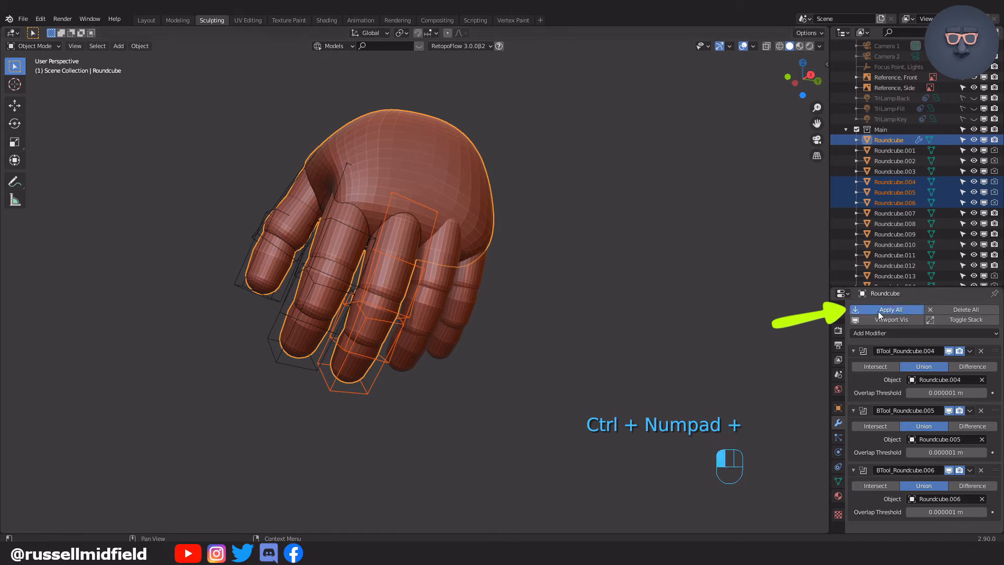
{"action": "left_click", "coordinate": [891, 310]}
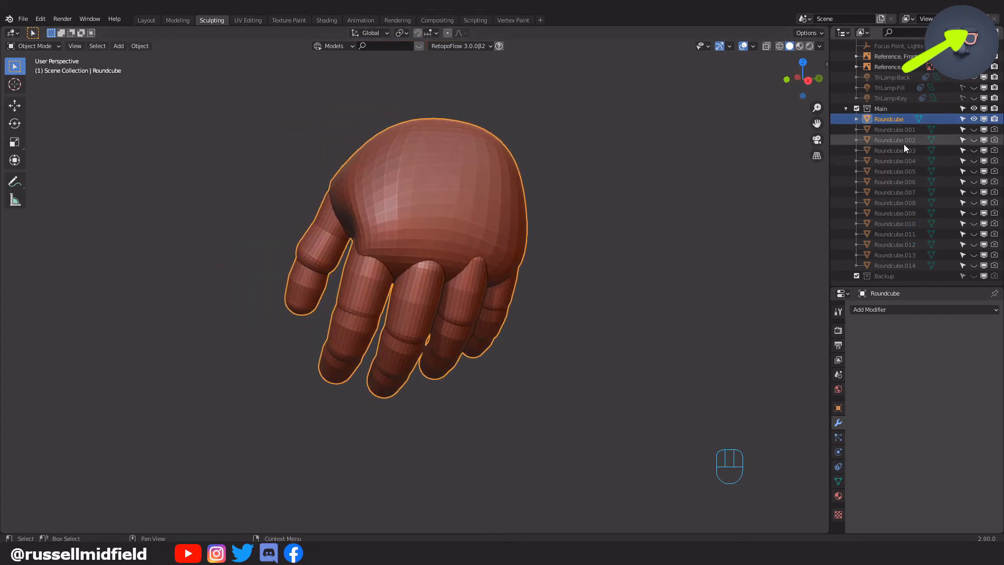
{"action": "key", "text": "g"}
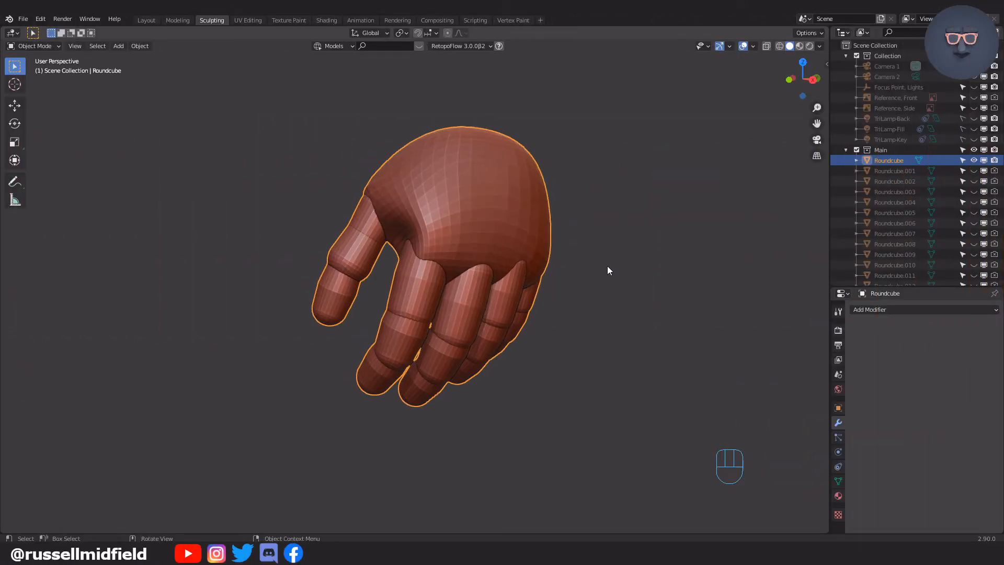
{"action": "key", "text": "ctrl+tab"}
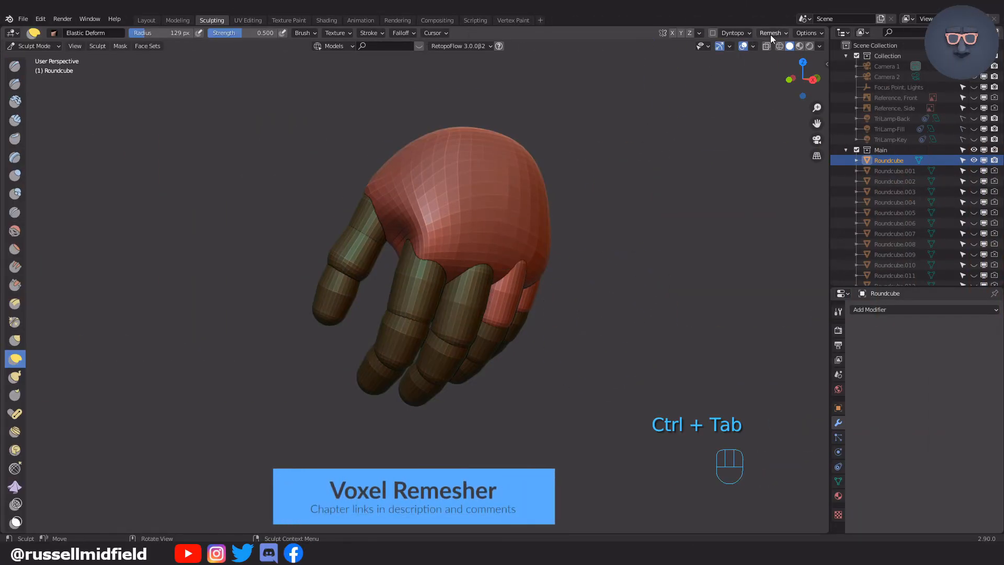
- Try a coarse ~0.048 voxel remesh, show mesh statistics, then undo back to 4,531 vertices
{"action": "left_click", "coordinate": [770, 33]}
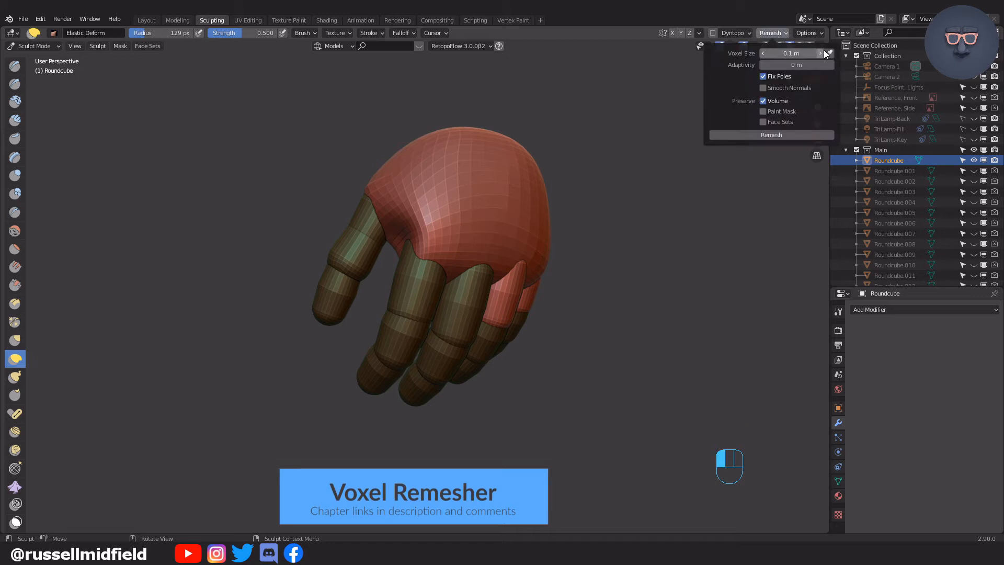
{"action": "key", "text": "shift+r"}
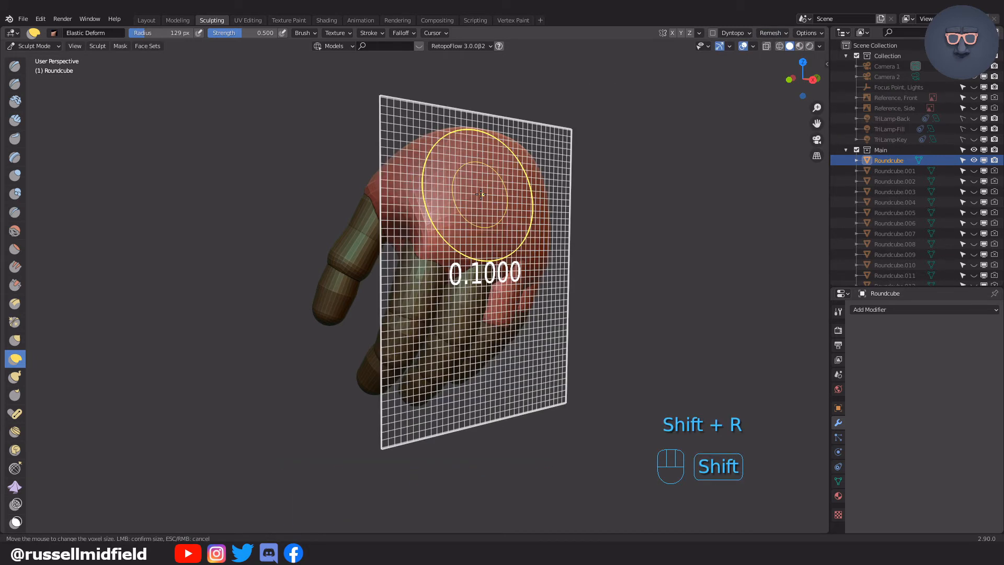
{"action": "mouse_move", "coordinate": [573, 313]}
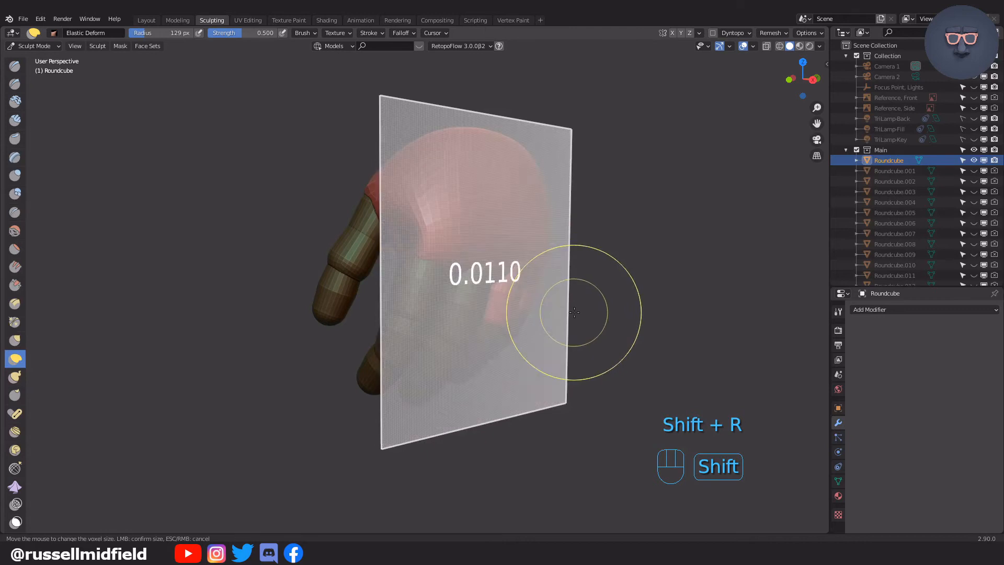
{"action": "mouse_move", "coordinate": [506, 269]}
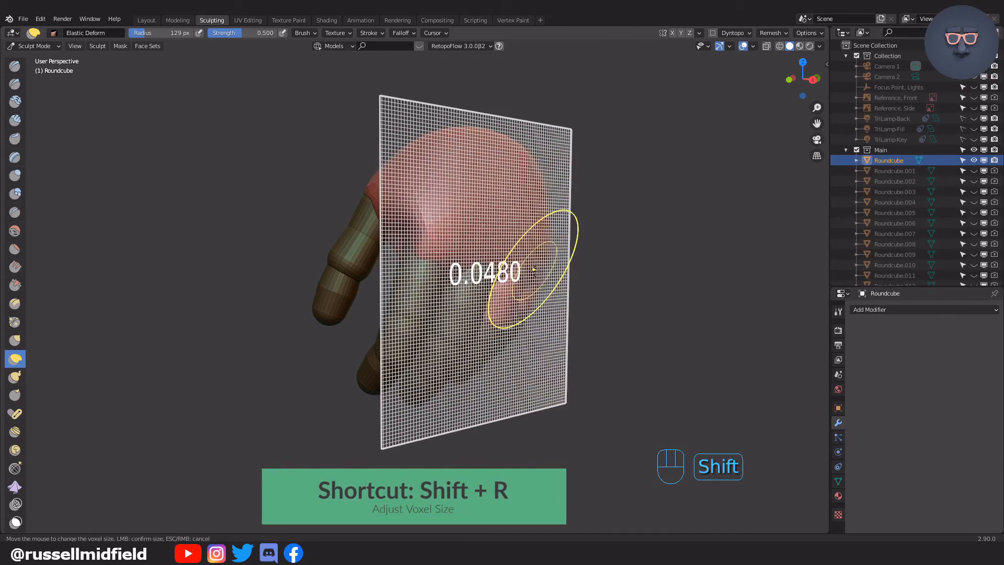
{"action": "mouse_move", "coordinate": [589, 264]}
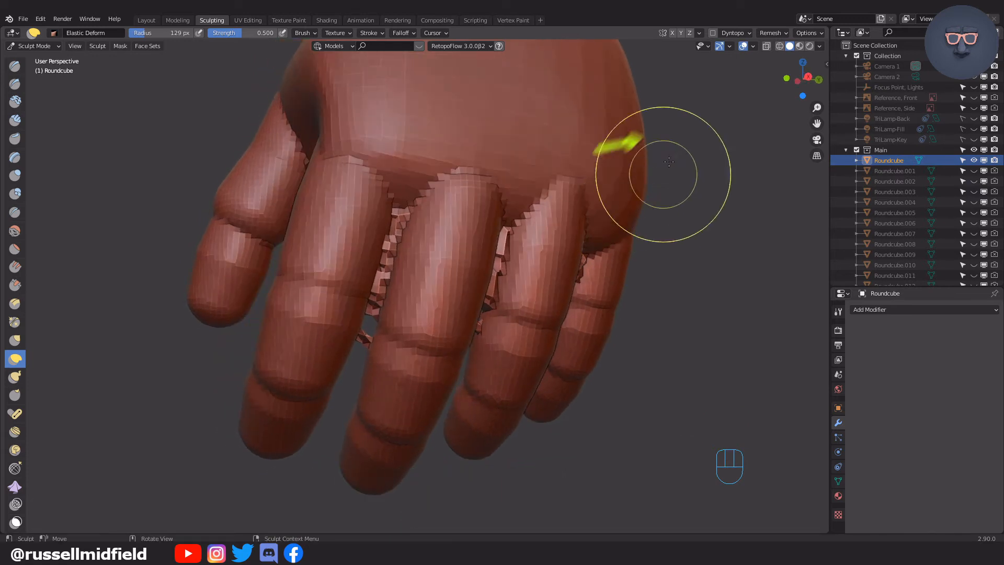
{"action": "left_click", "coordinate": [753, 45]}
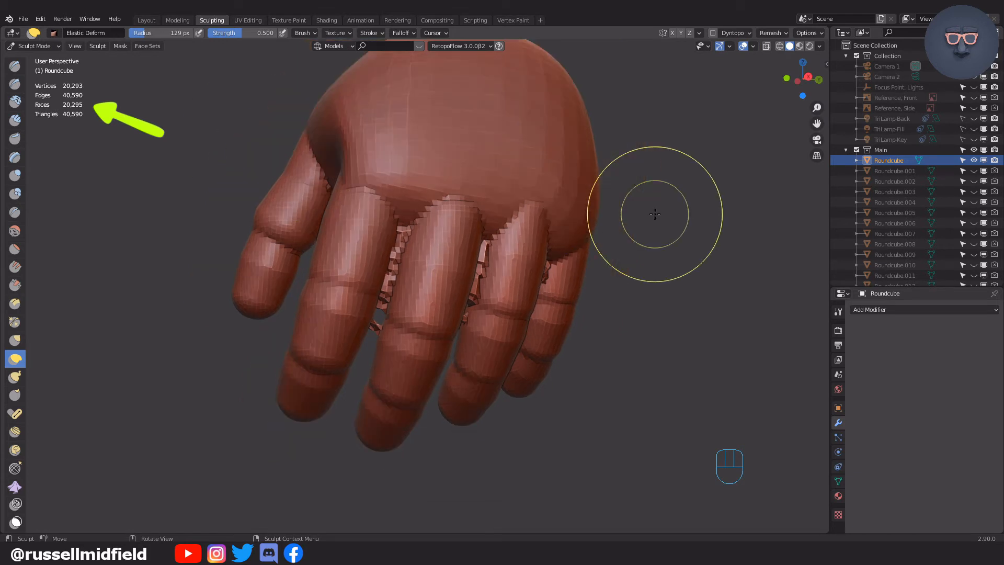
{"action": "key", "text": "ctrl+z"}
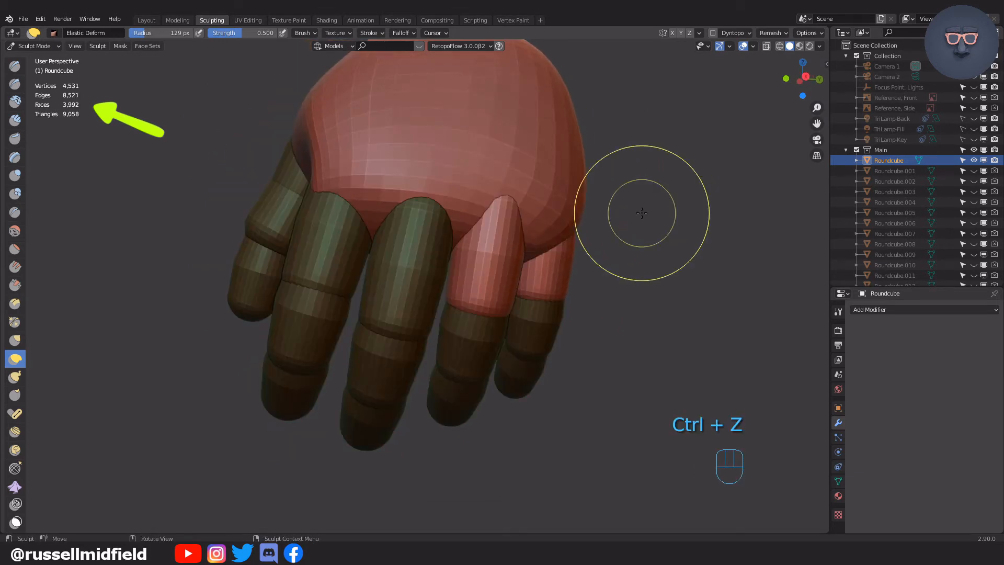
- Voxel remesh the hand at 0.01 m, undo, then remesh at the finer 0.008 m size
{"action": "left_click", "coordinate": [772, 32]}
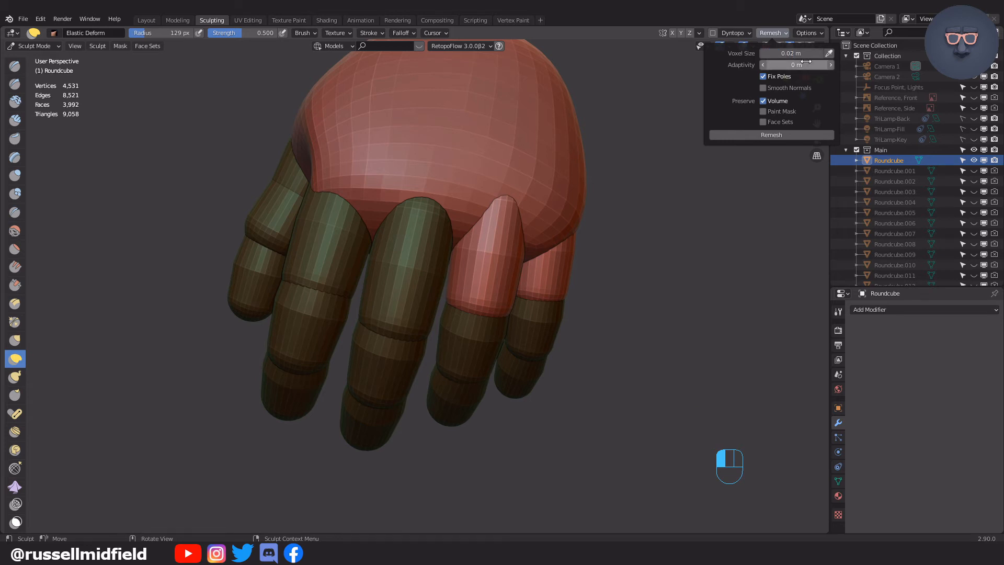
{"action": "mouse_move", "coordinate": [772, 135]}
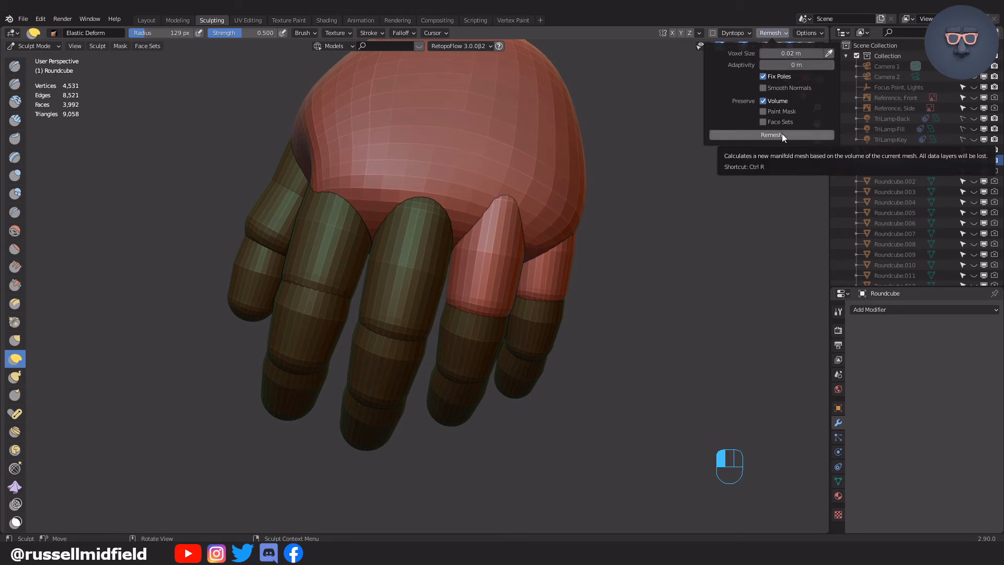
{"action": "left_click", "coordinate": [770, 135]}
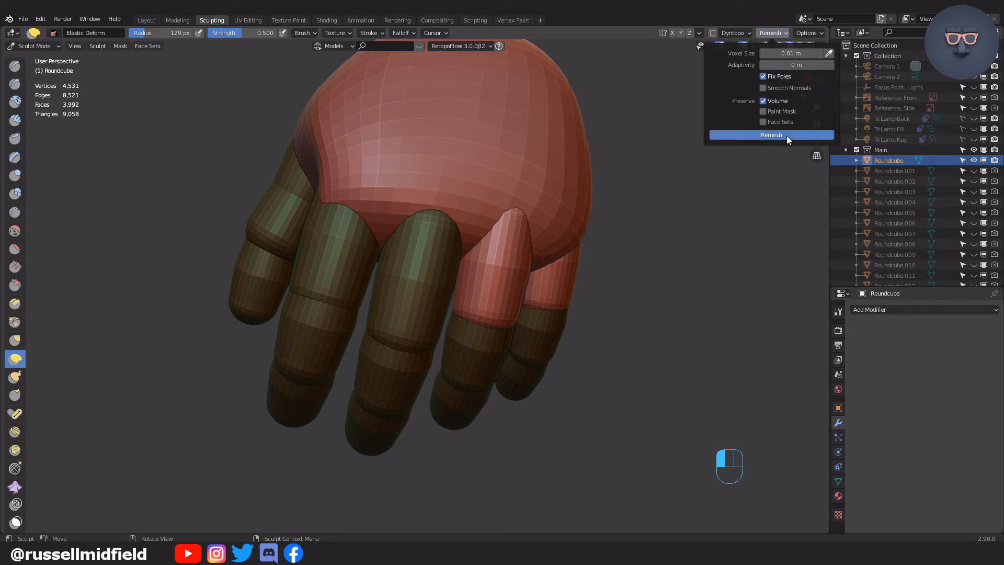
{"action": "left_click", "coordinate": [771, 135]}
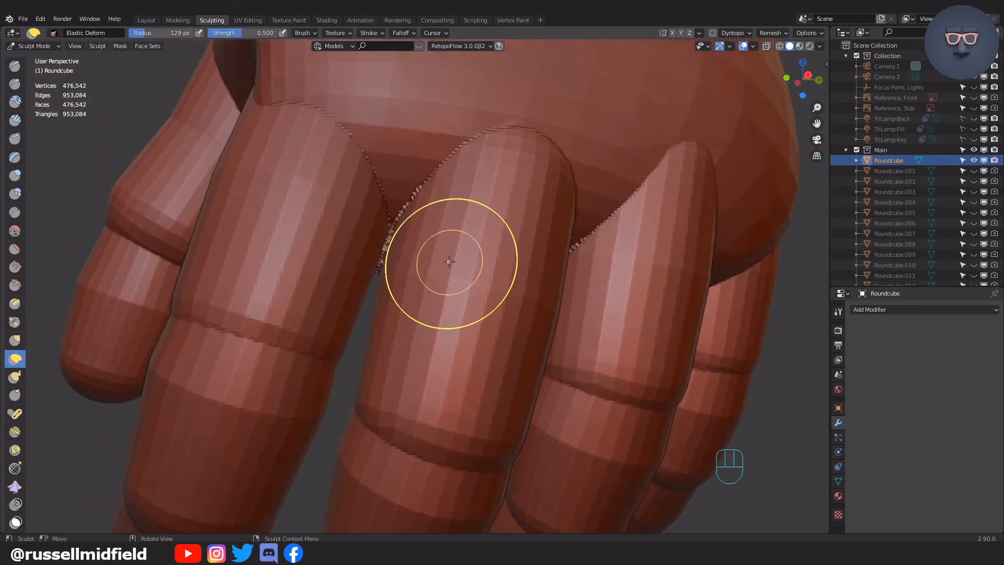
{"action": "left_click", "coordinate": [768, 33]}
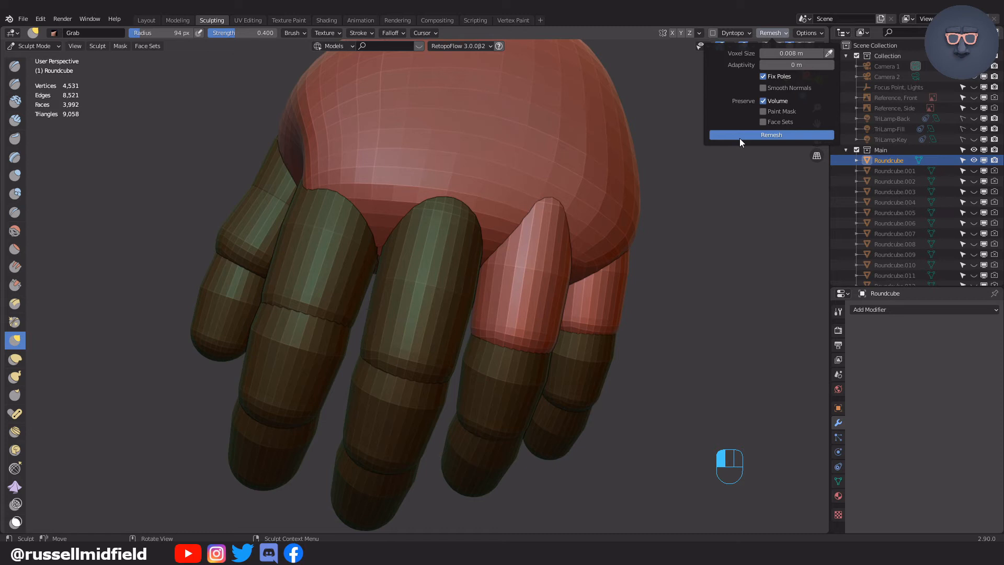
{"action": "left_click", "coordinate": [770, 135]}
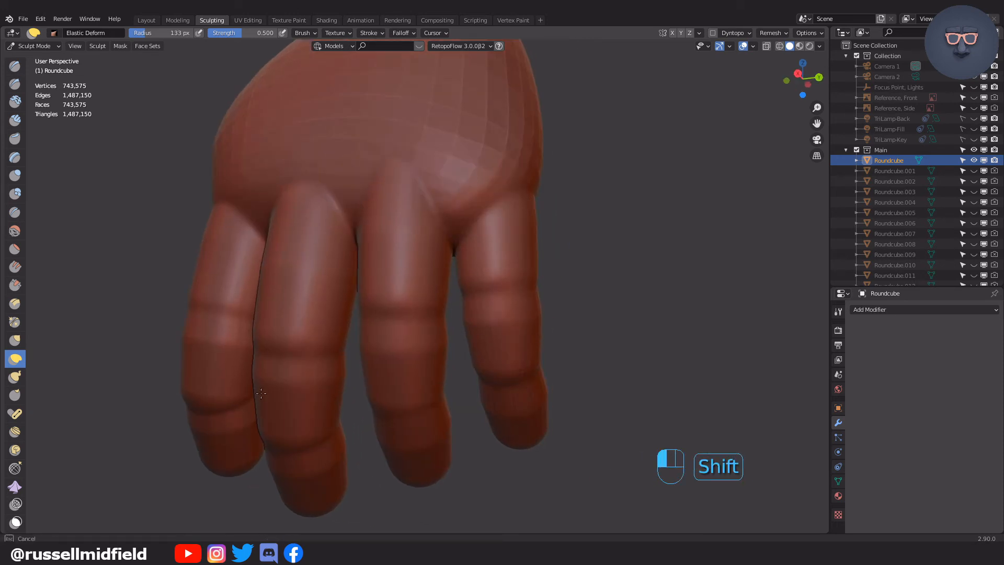
- Smooth the finger seams and blocky segments into continuous forms, shrinking the brush for finer areas
{"action": "left_click_drag", "start_coordinate": [383, 256], "coordinate": [525, 403]}
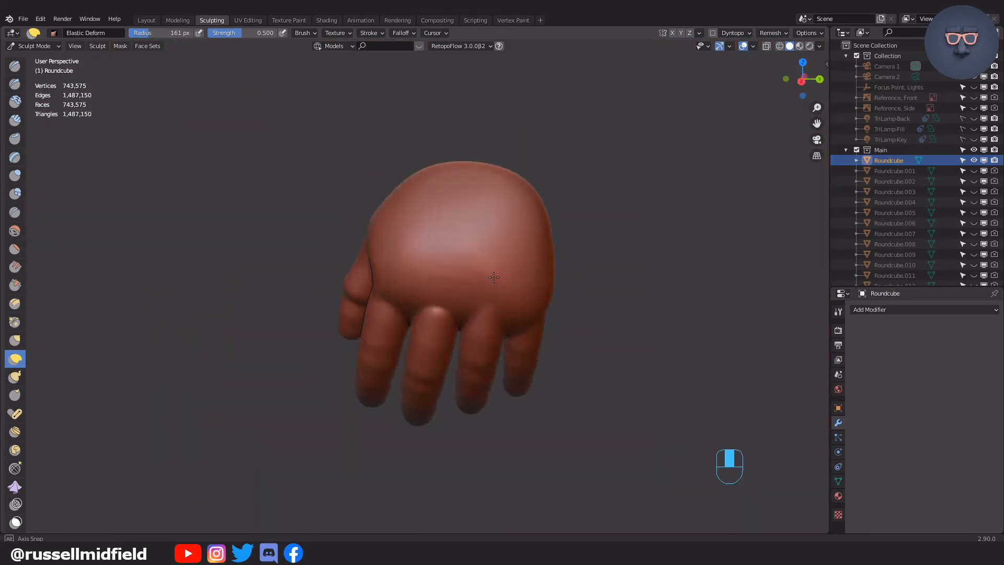
{"action": "left_click_drag", "start_coordinate": [492, 277], "coordinate": [402, 235]}
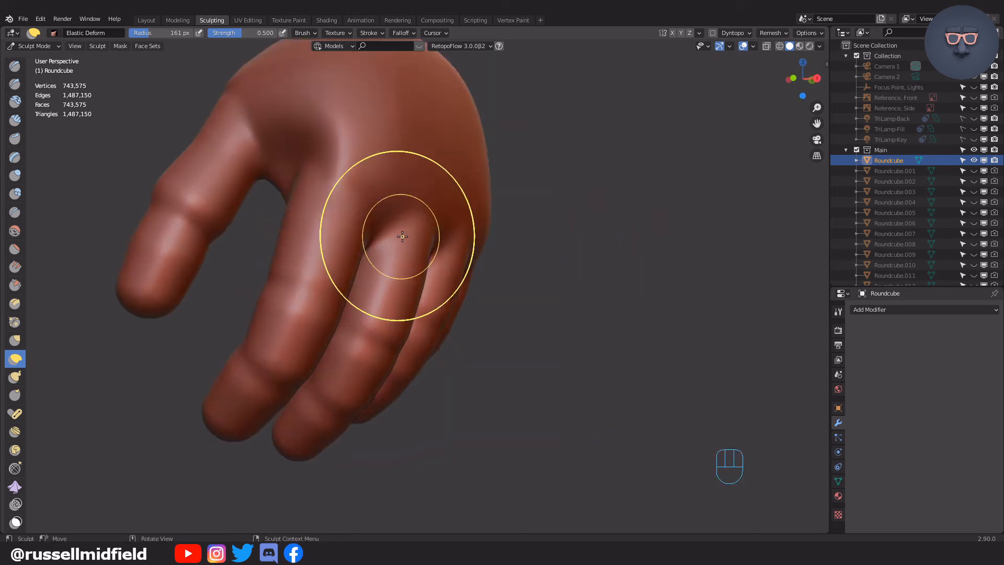
{"action": "left_click_drag", "start_coordinate": [402, 235], "coordinate": [441, 255]}
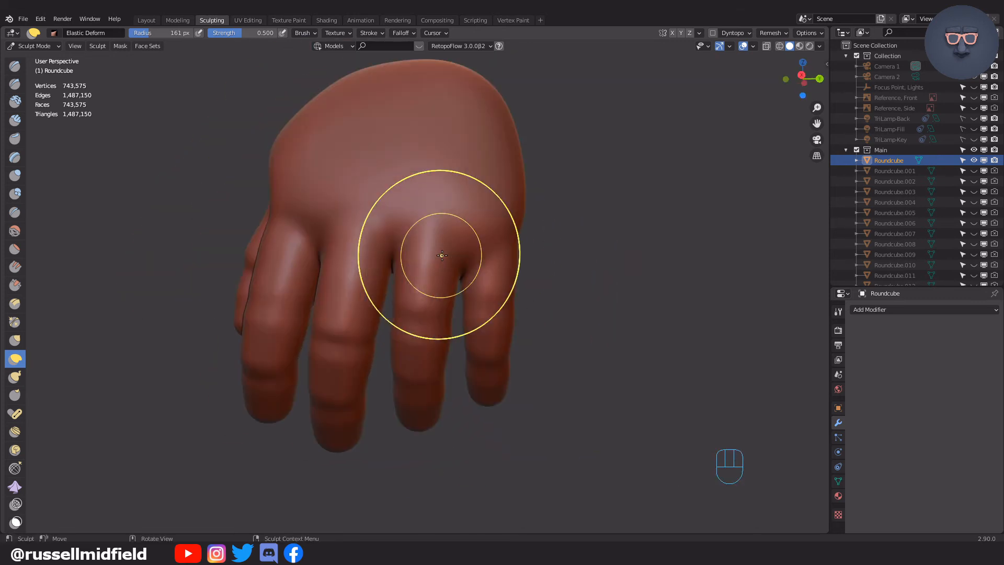
{"action": "key", "text": "f"}
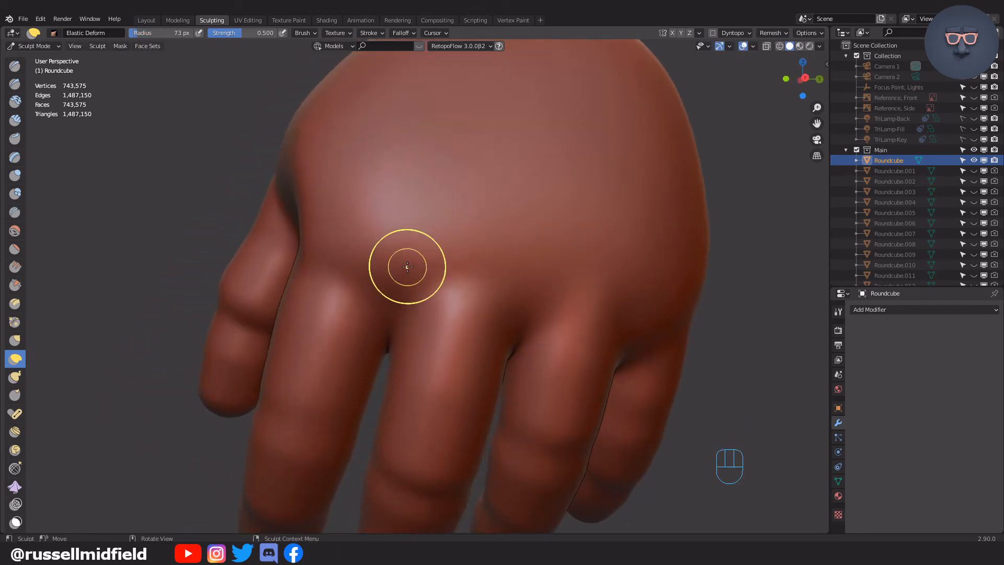
- Build up raised knuckle bumps on the back of the hand with Clay Strips strokes
{"action": "key", "text": "shift+f"}
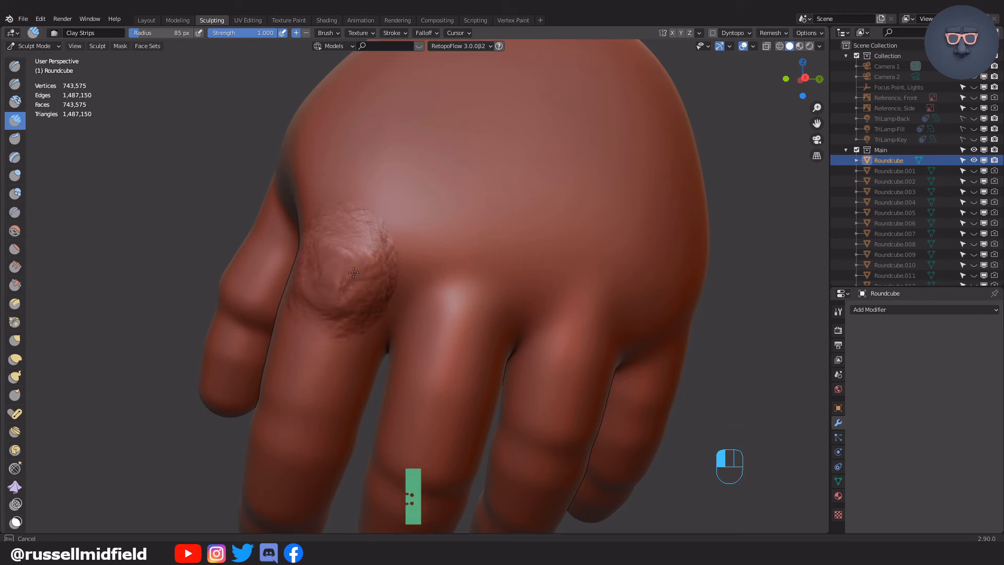
{"action": "key", "text": "shift+f"}
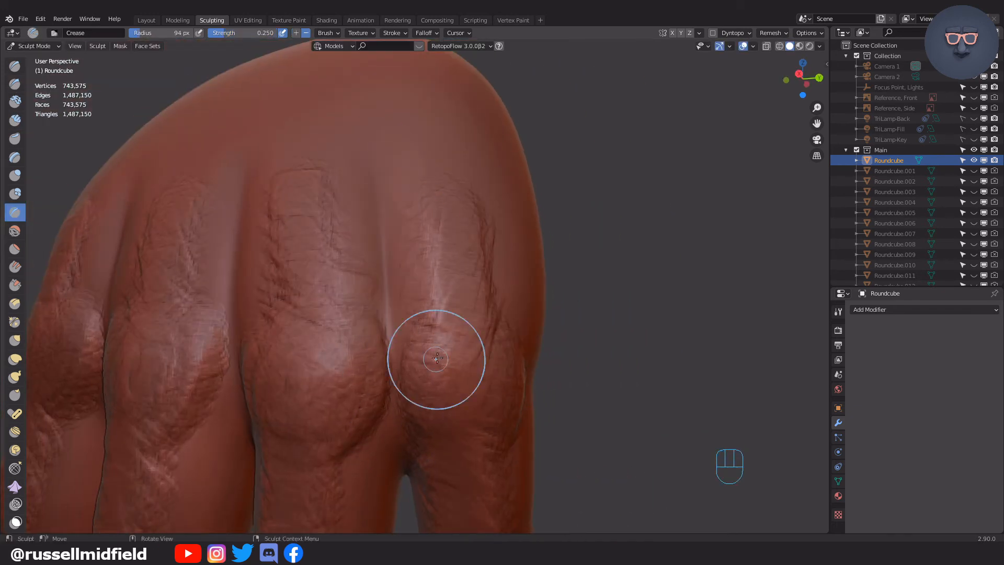
- Undo the wrinkled texture, carve wider creases across the knuckles, and reshape them with Elastic Deform
{"action": "key", "text": "ctrl+z"}
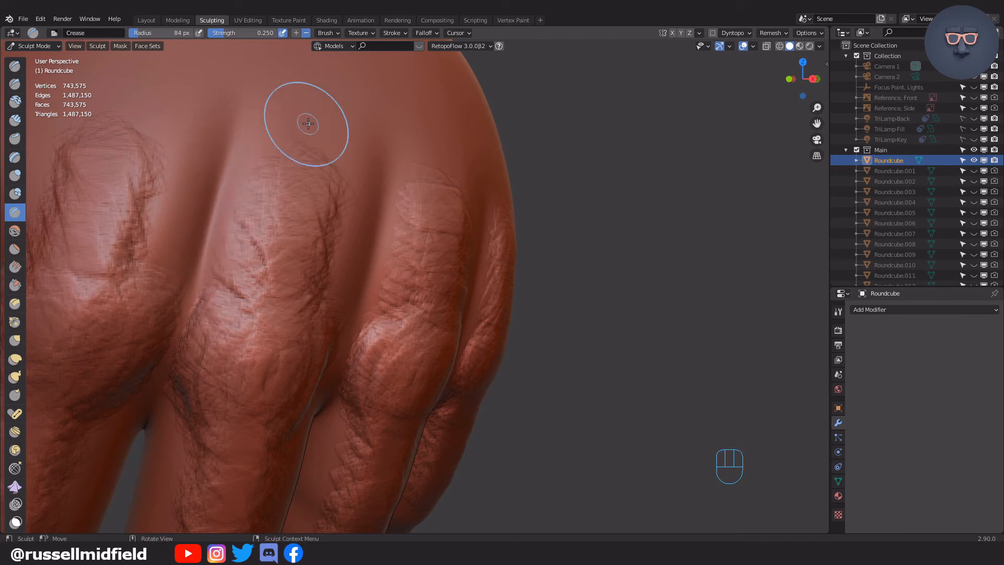
{"action": "left_click_drag", "start_coordinate": [307, 124], "coordinate": [430, 277]}
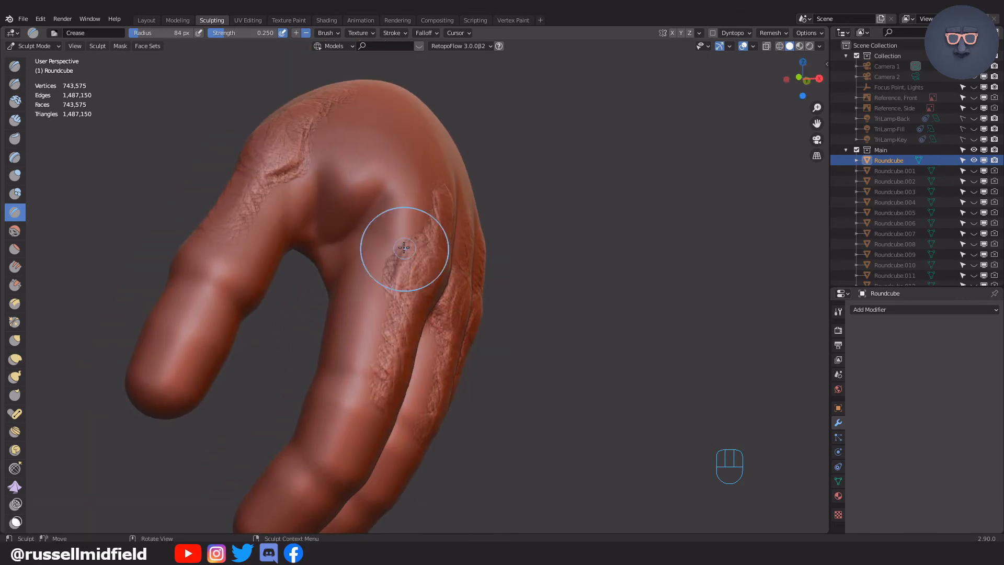
{"action": "key", "text": "F"}
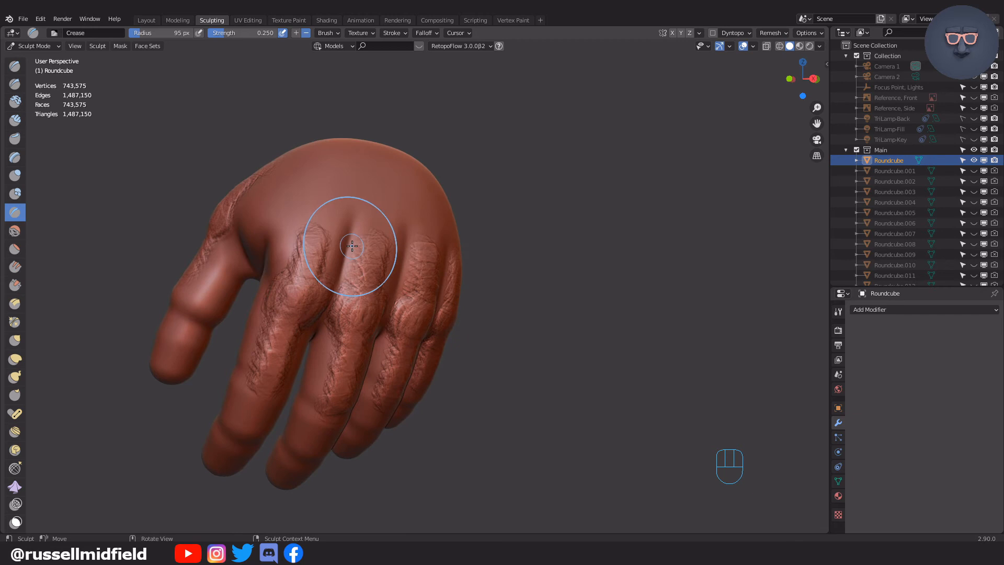
{"action": "left_click_drag", "start_coordinate": [353, 244], "coordinate": [362, 205]}
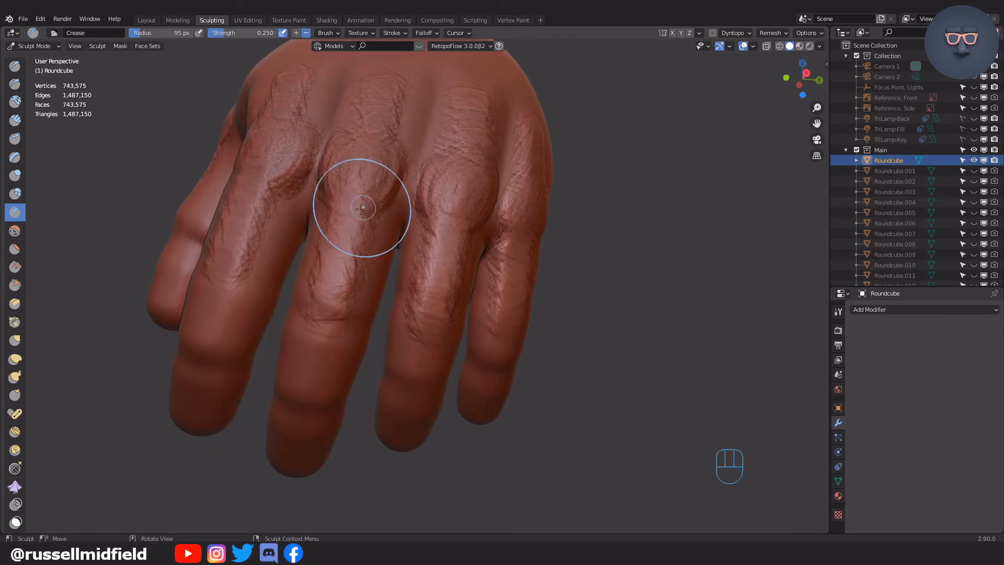
{"action": "left_click_drag", "start_coordinate": [359, 211], "coordinate": [355, 93]}
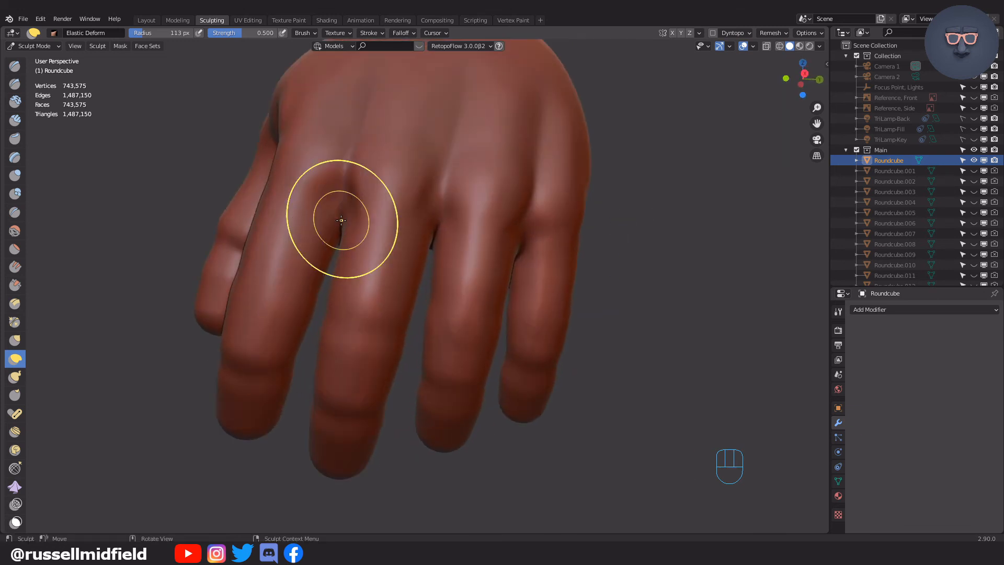
- Build Clay Strips bands around the finger joints at adjusted radius and soften them into rounded bulges
{"action": "left_click_drag", "start_coordinate": [341, 221], "coordinate": [384, 244]}
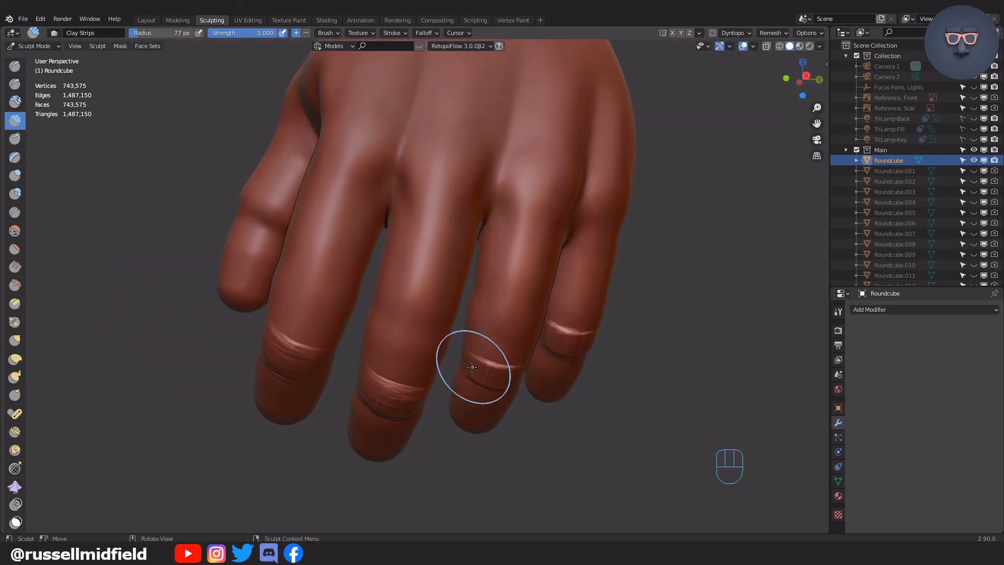
{"action": "key", "text": "f"}
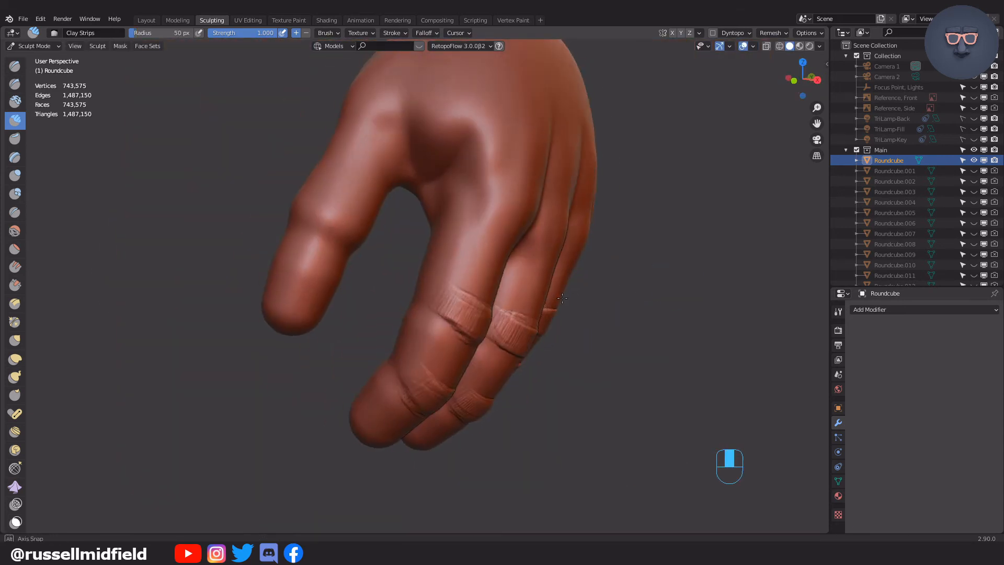
{"action": "key", "text": "f"}
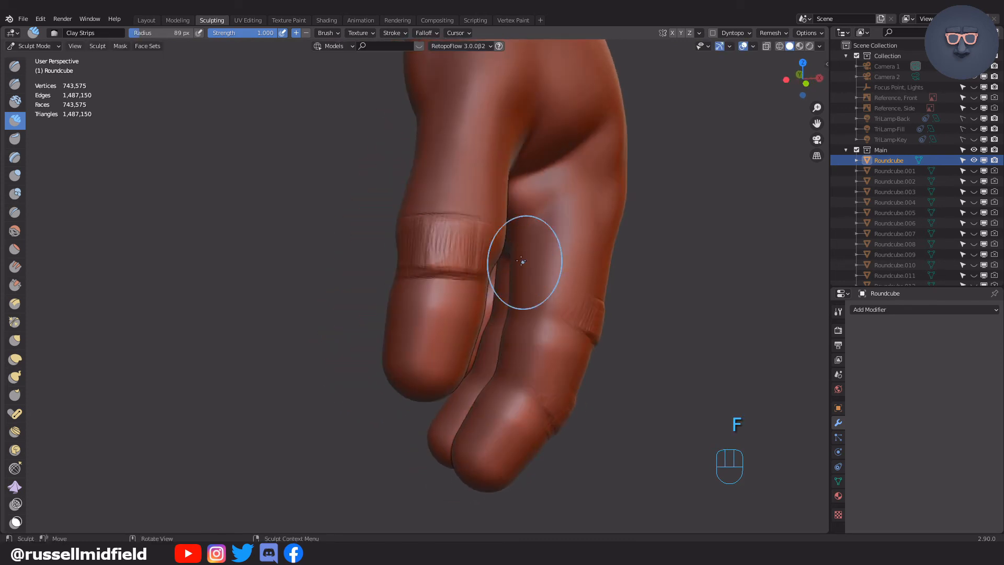
{"action": "left_click_drag", "start_coordinate": [522, 261], "coordinate": [278, 397]}
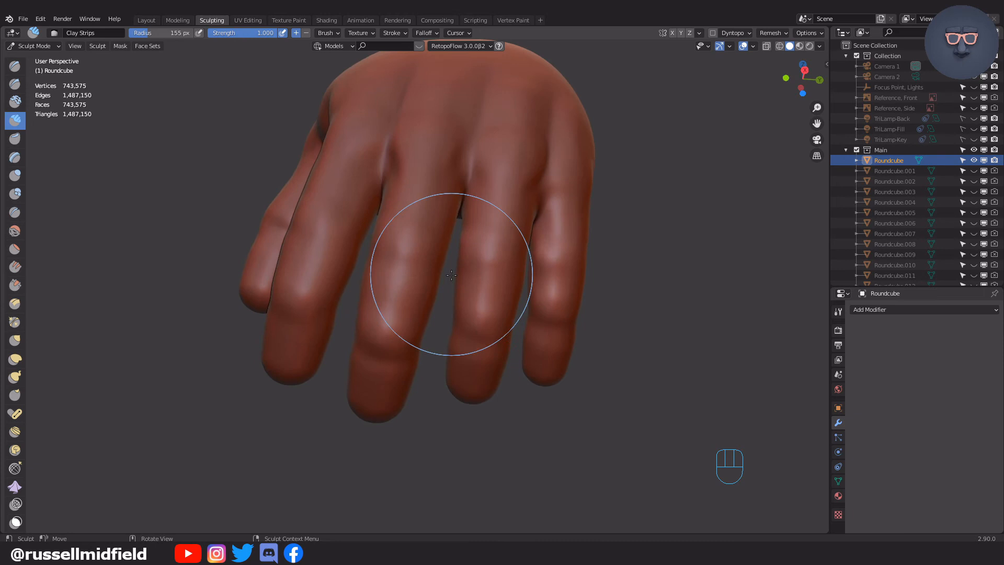
{"action": "left_click_drag", "start_coordinate": [452, 275], "coordinate": [473, 352]}
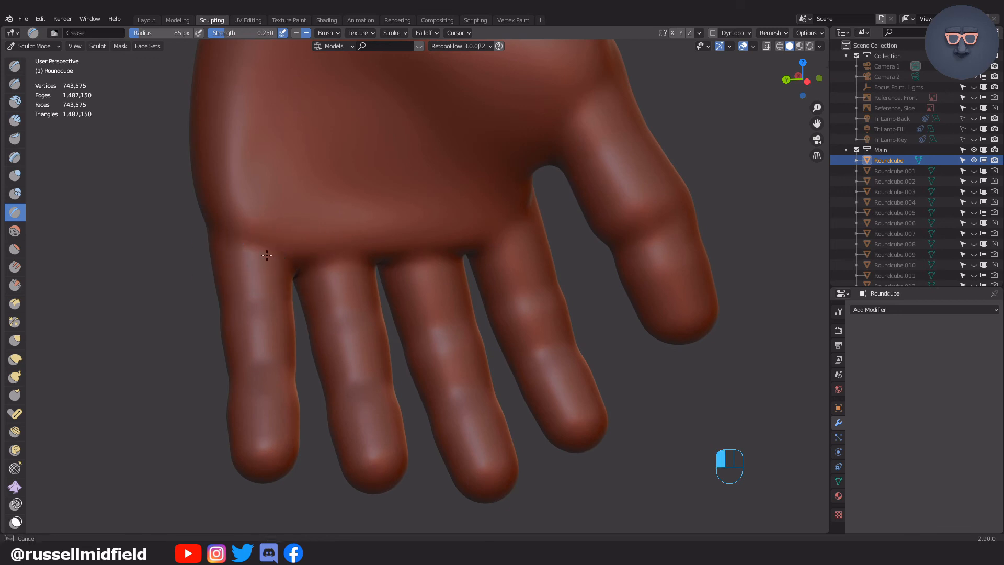
- Crease the palm-side finger joints, smooth the pads and shape the palm surface
{"action": "left_click_drag", "start_coordinate": [266, 255], "coordinate": [544, 232]}
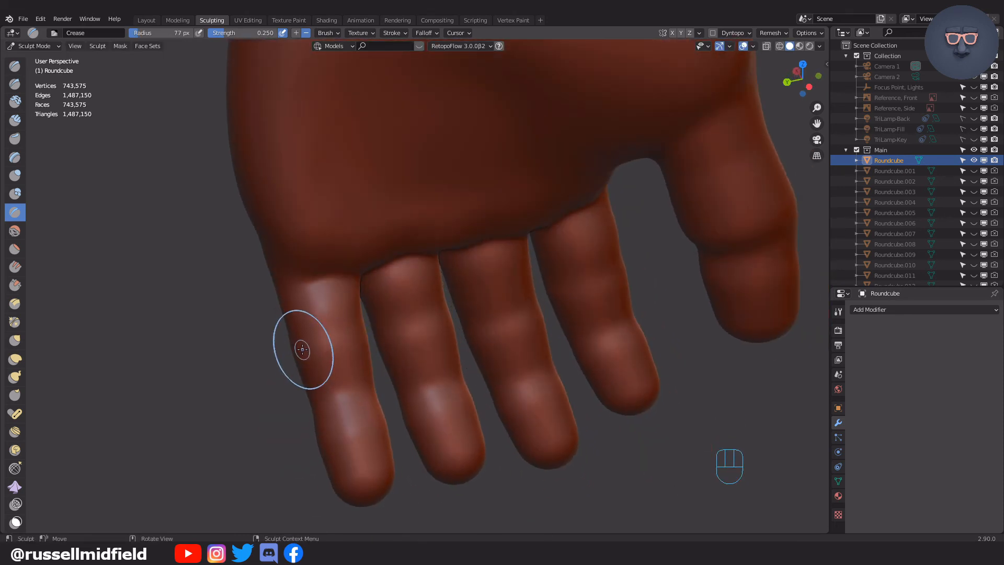
{"action": "mouse_move", "coordinate": [397, 334]}
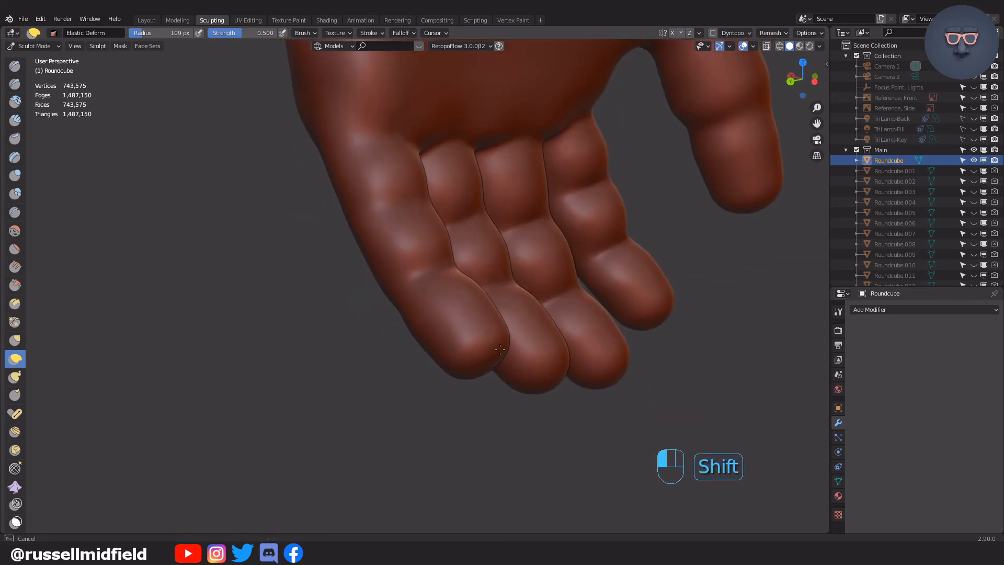
{"action": "key", "text": "ctrl+z"}
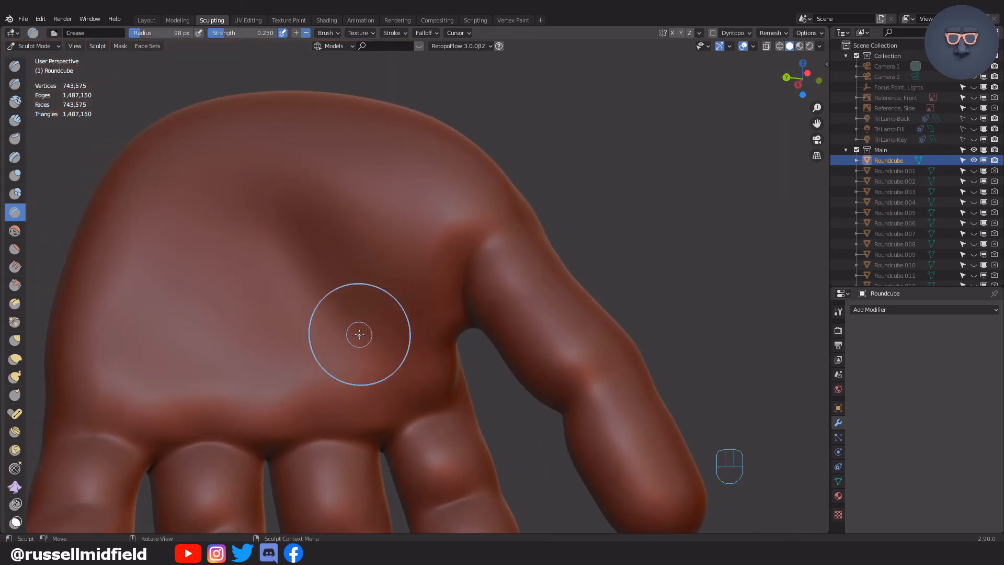
{"action": "left_click_drag", "start_coordinate": [359, 332], "coordinate": [525, 343]}
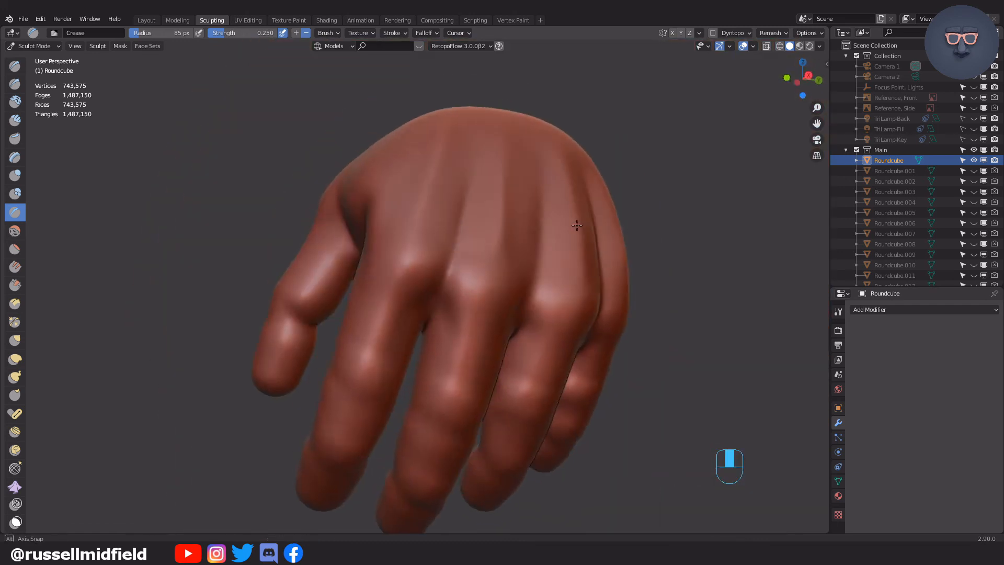
- Pull the fingertips into blunter rounded ends with Snake Hook and Elastic Deform
{"action": "left_click_drag", "start_coordinate": [576, 223], "coordinate": [583, 288]}
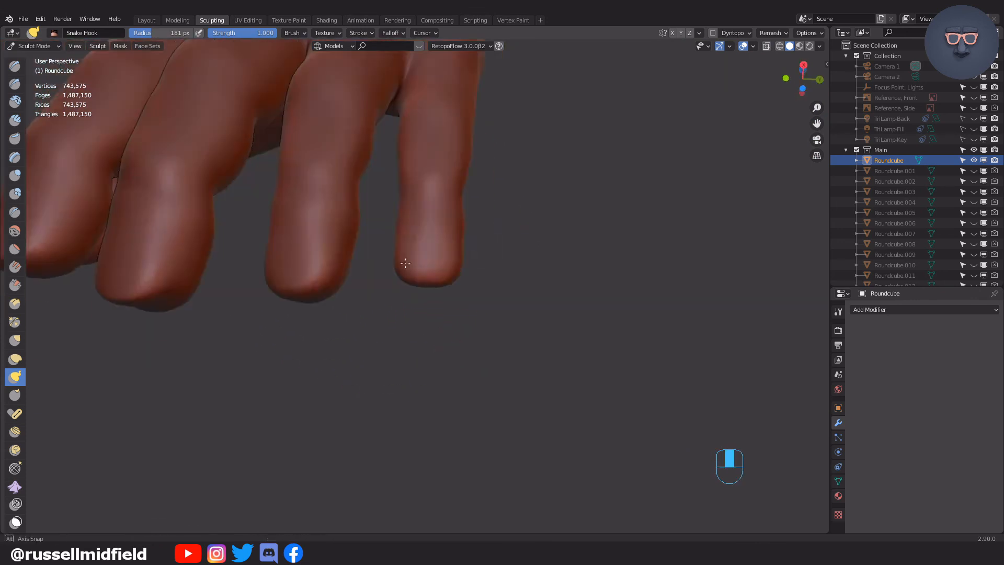
{"action": "key", "text": "ctrl+z"}
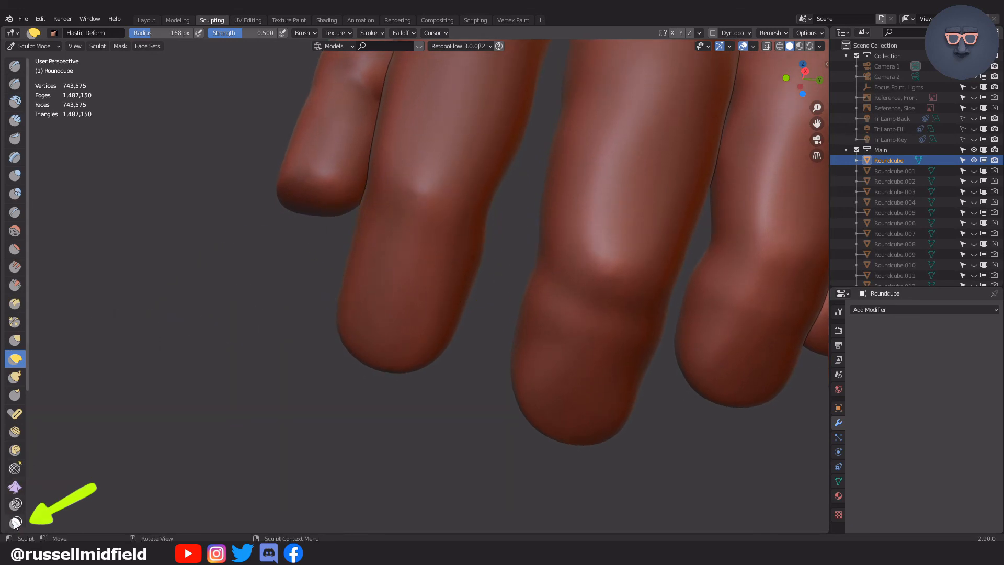
- Paint a nail-shaped mask with Sharper falloff on one fingertip and invert it for sculpting the edge
{"action": "left_click", "coordinate": [15, 521]}
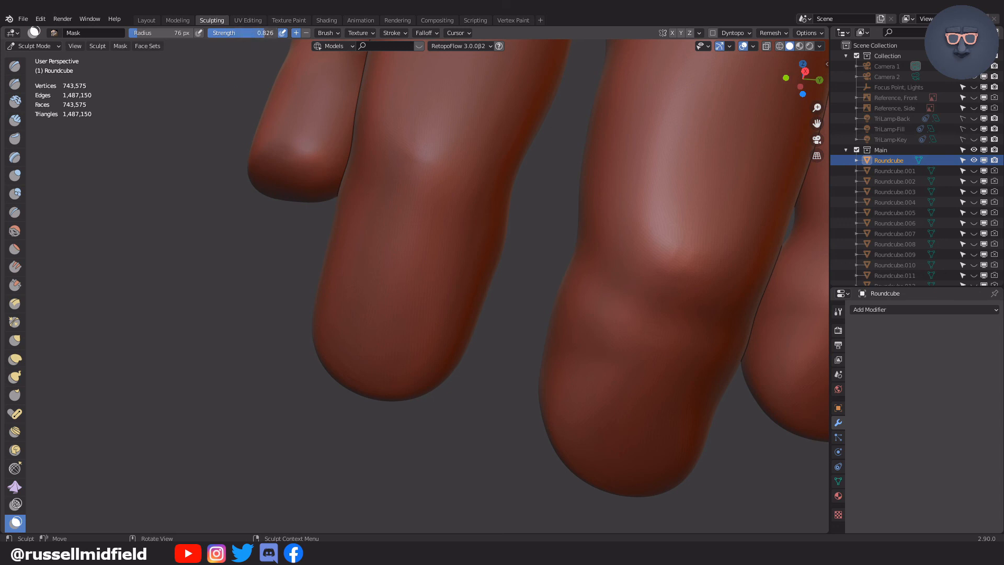
{"action": "left_click", "coordinate": [424, 32]}
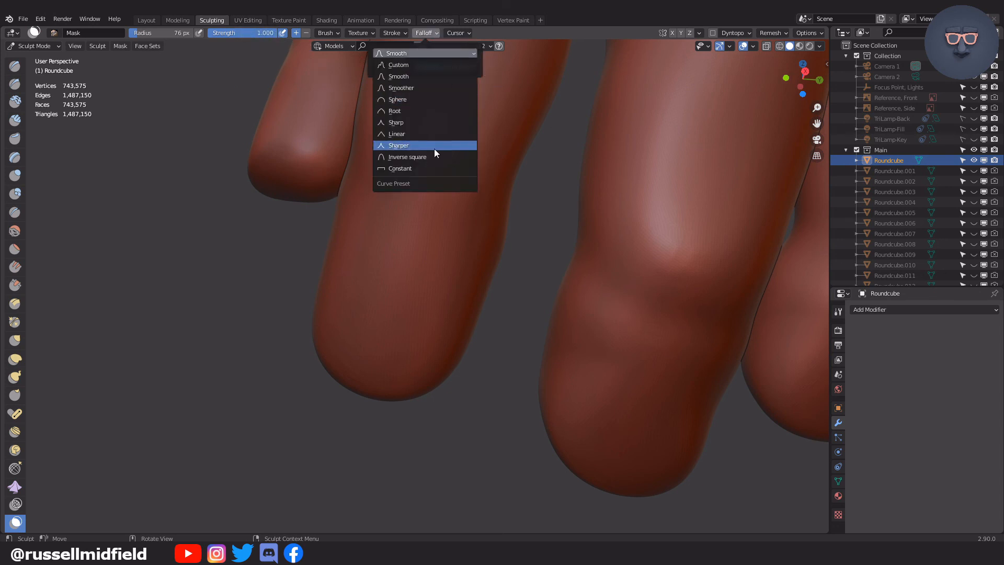
{"action": "left_click", "coordinate": [399, 167]}
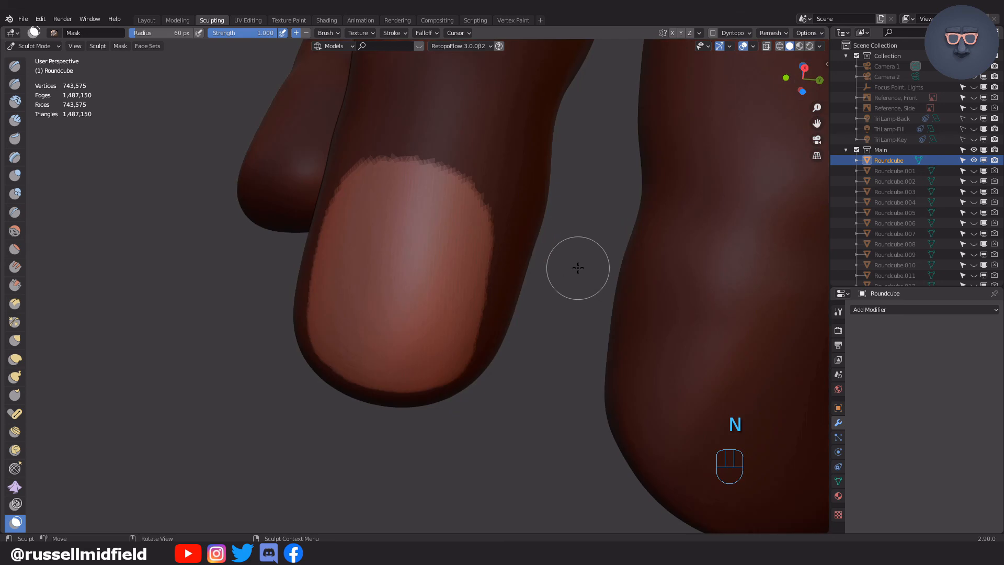
{"action": "key", "text": "ctrl+i"}
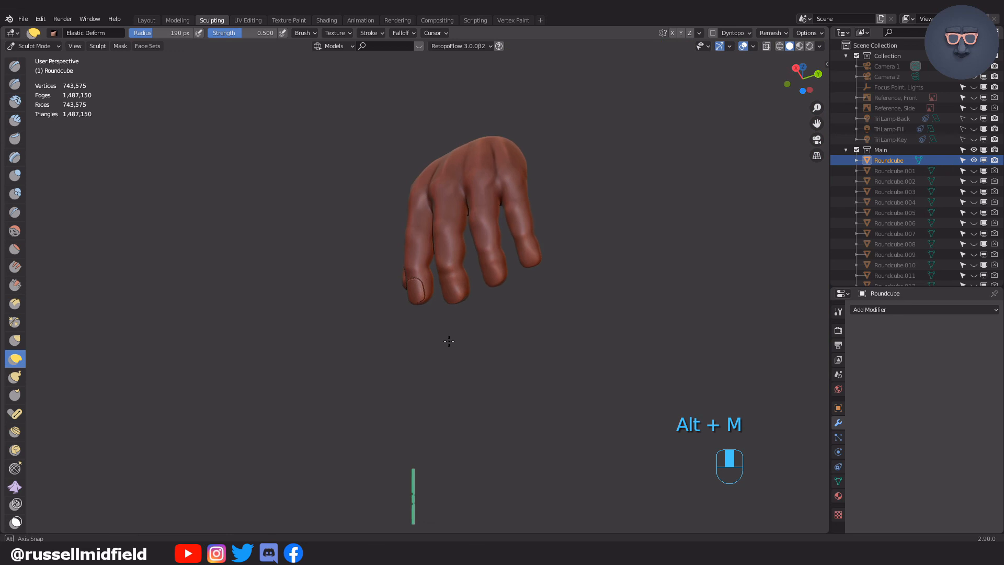
- Clear the previous mask and paint nail masks on the other fingertips for their cuticle grooves
{"action": "key", "text": "alt+m"}
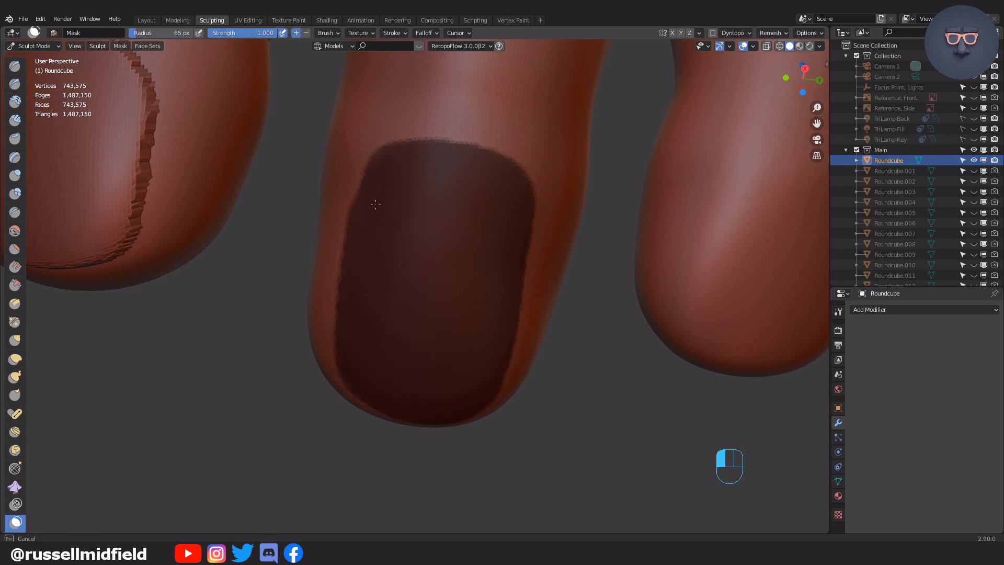
{"action": "mouse_move", "coordinate": [554, 259]}
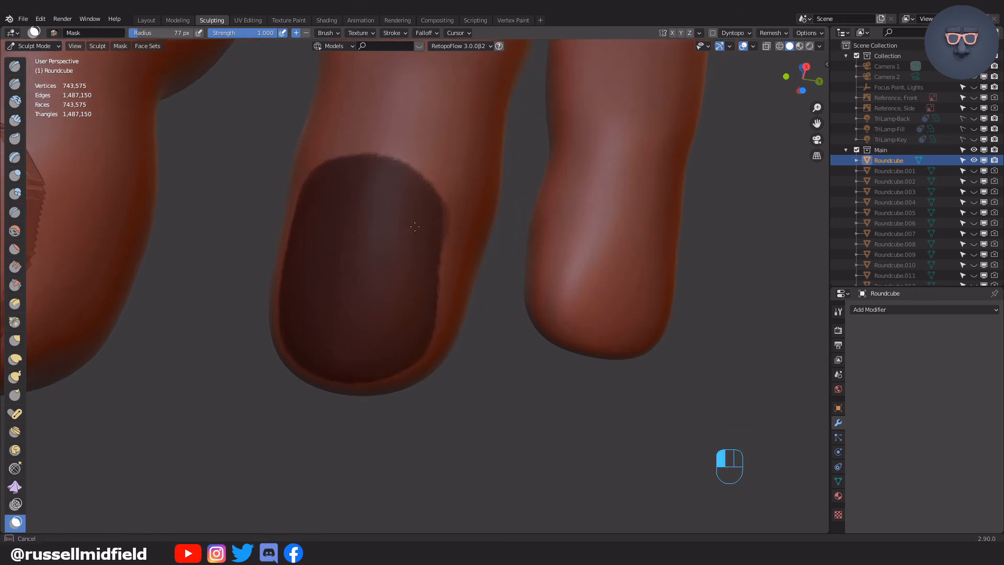
{"action": "left_click_drag", "start_coordinate": [414, 226], "coordinate": [494, 366]}
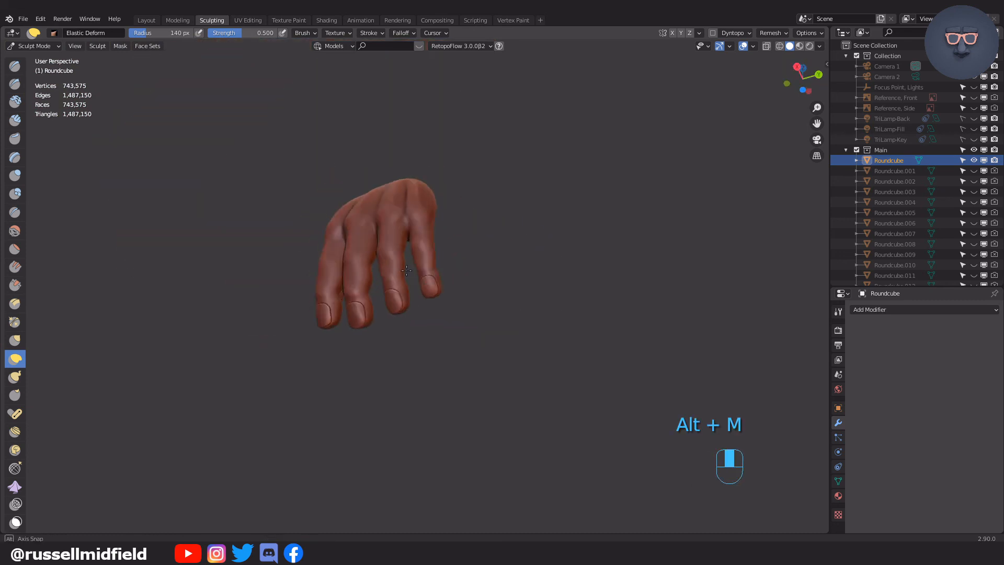
- Clear the mask and give the thumb its nail outline bordered by a cuticle groove
{"action": "key", "text": "ctrl+tab"}
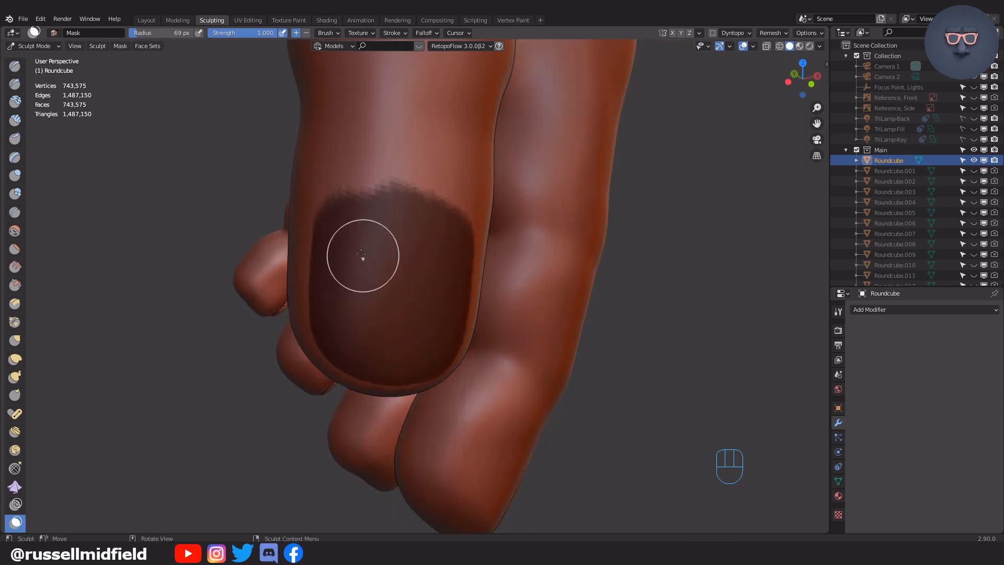
{"action": "mouse_move", "coordinate": [485, 252]}
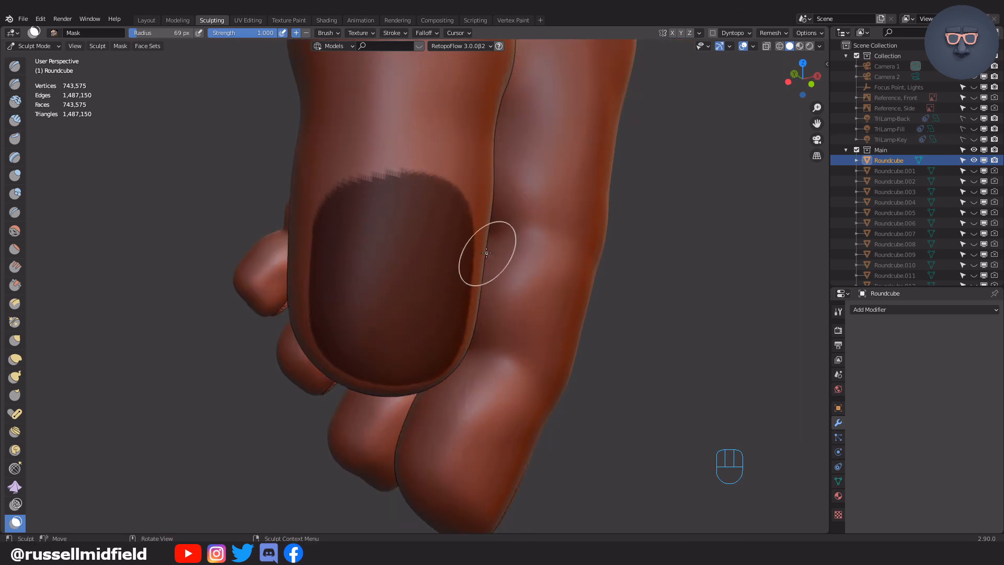
{"action": "key", "text": "f"}
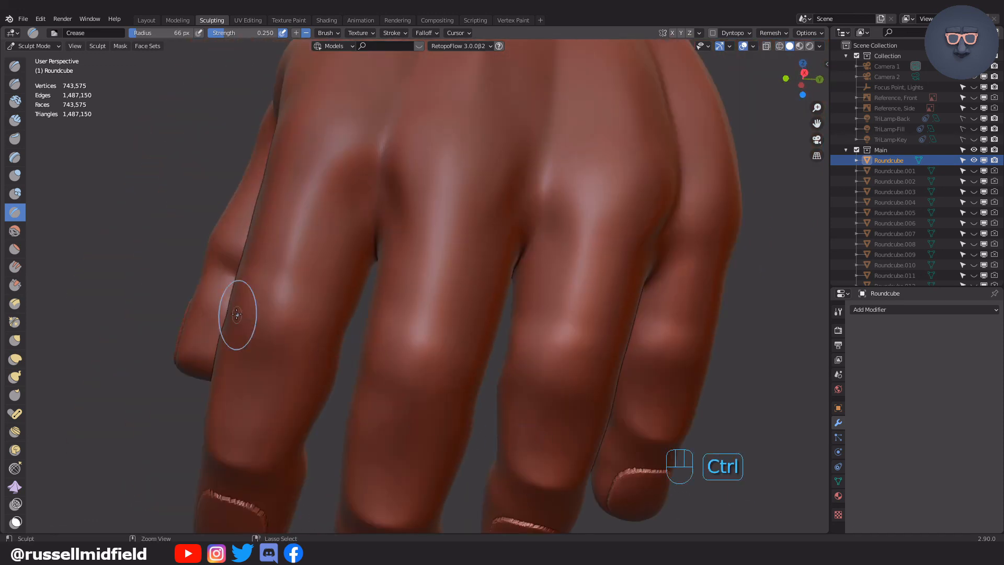
- Deepen the finger-joint creases and return the Hand object to object editing in the Modeling workspace
{"action": "left_click_drag", "start_coordinate": [237, 314], "coordinate": [492, 362]}
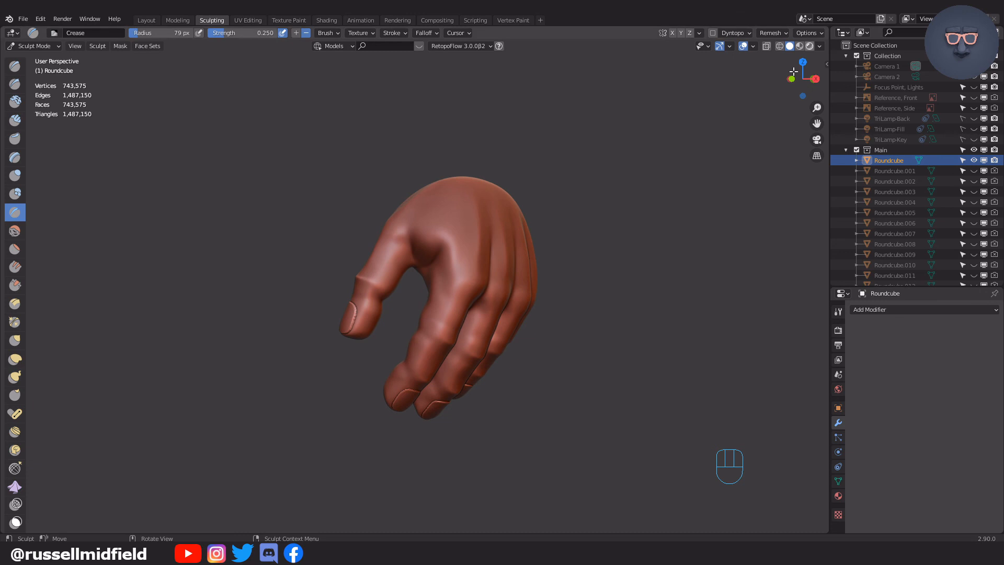
{"action": "left_click", "coordinate": [169, 20]}
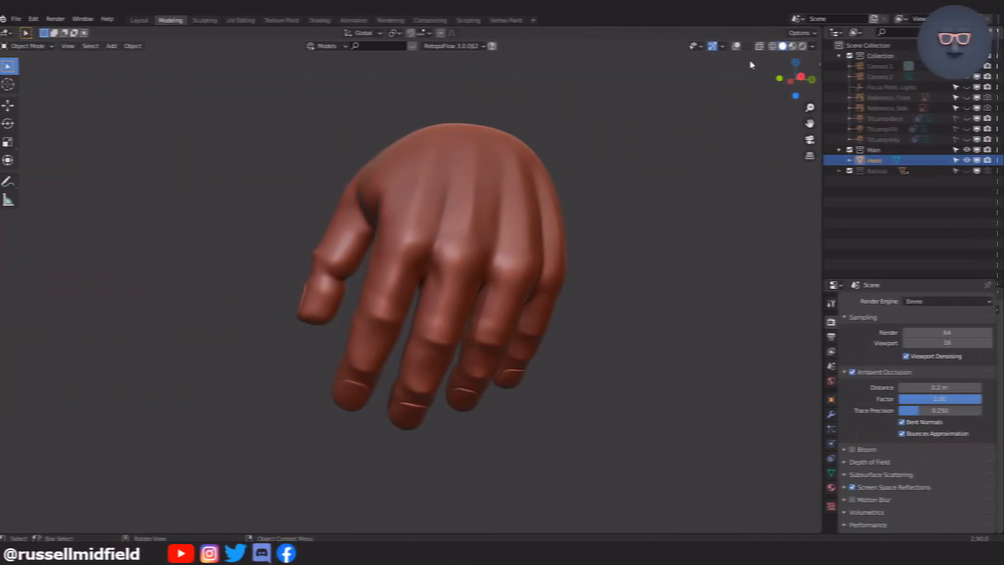